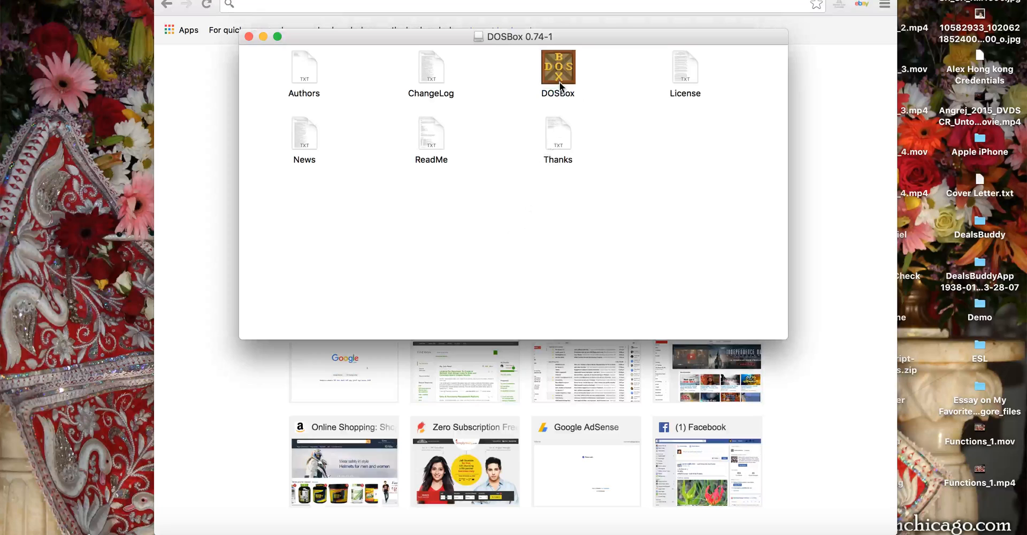
- Launch DOSBox and mount the home folder as drive C at the Z:\> prompt
{"action": "left_click", "coordinate": [557, 67]}
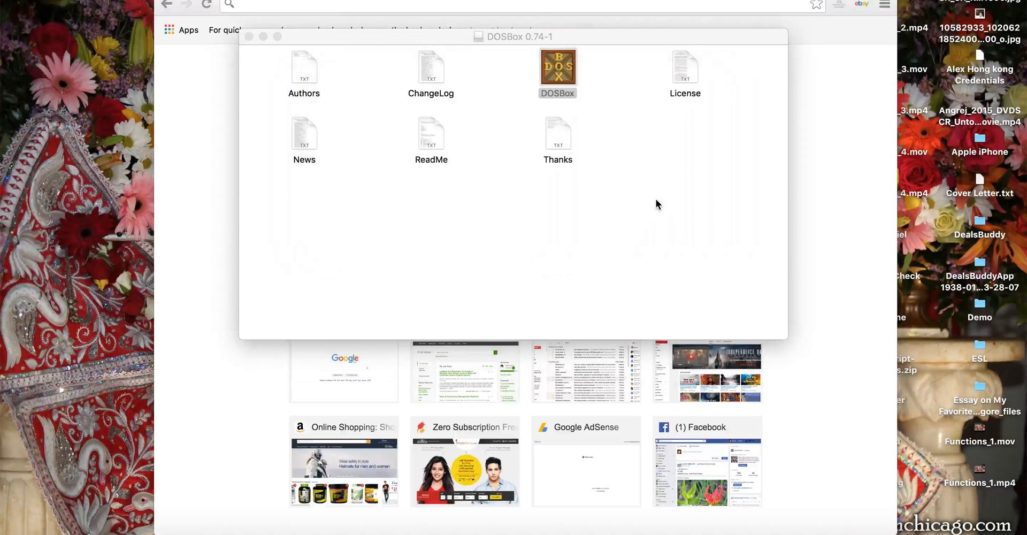
{"action": "double_click", "coordinate": [558, 68]}
{"action": "type", "text": "mount"}
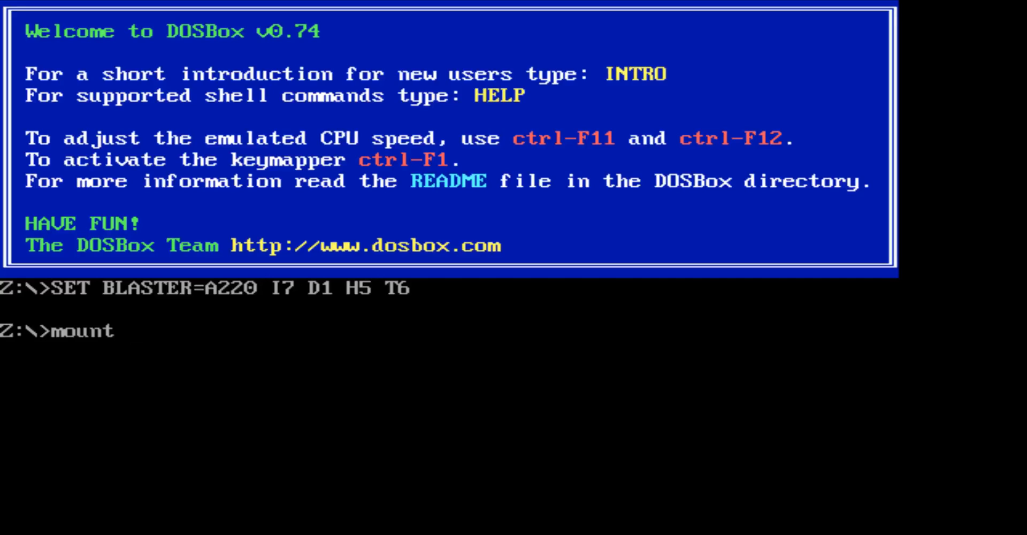
{"action": "type", "text": "c ~ /"}
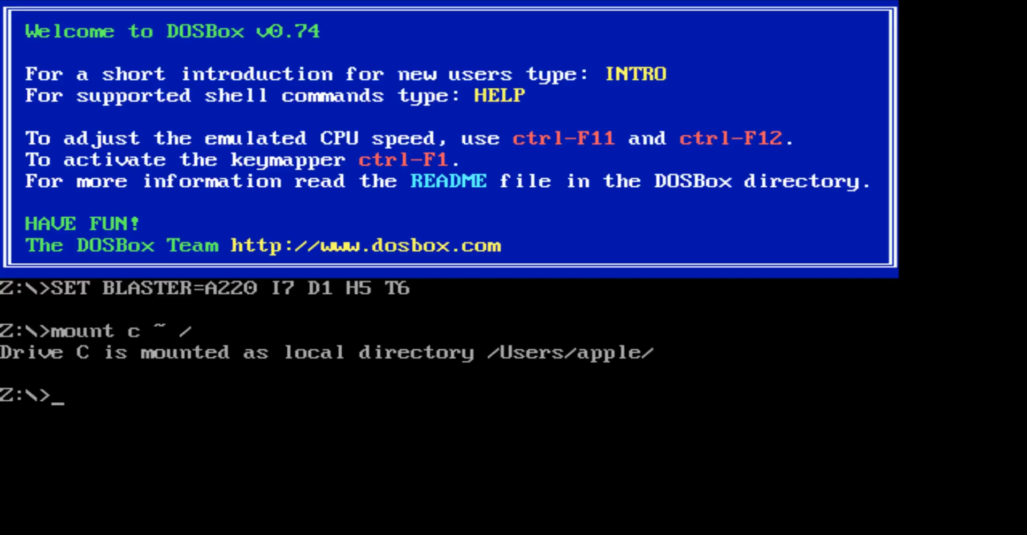
{"action": "type", "text": "cd"}
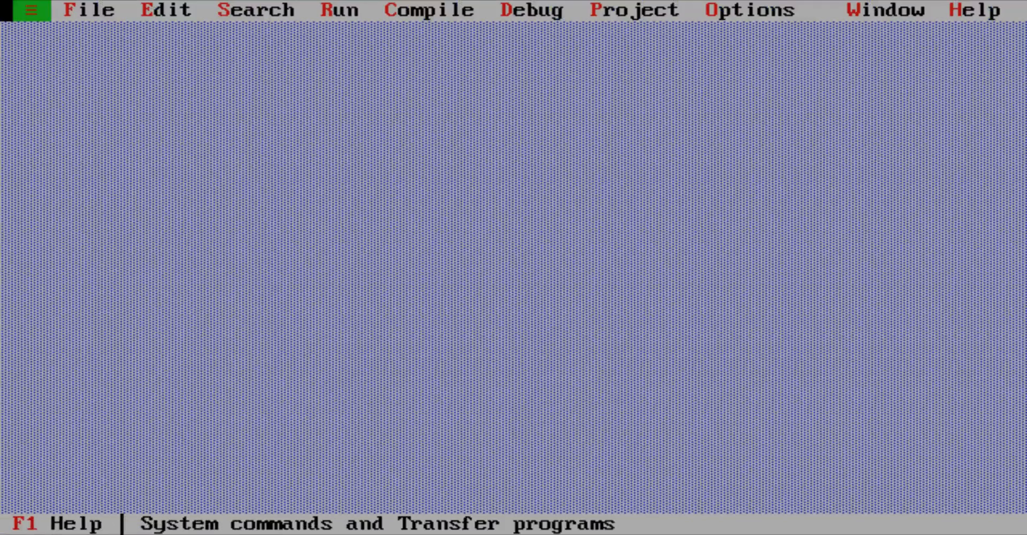
{"action": "left_click", "coordinate": [90, 10]}
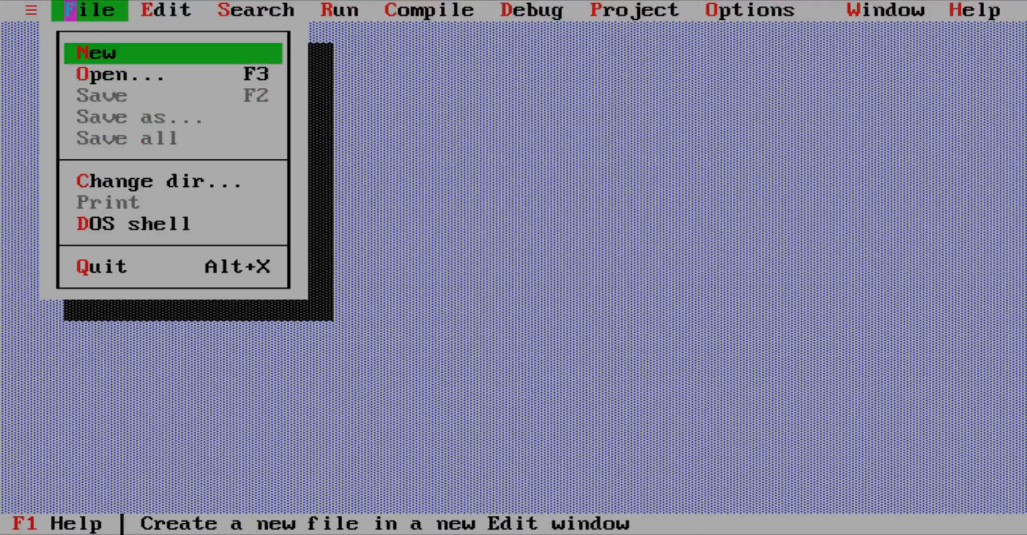
{"action": "left_click", "coordinate": [99, 52]}
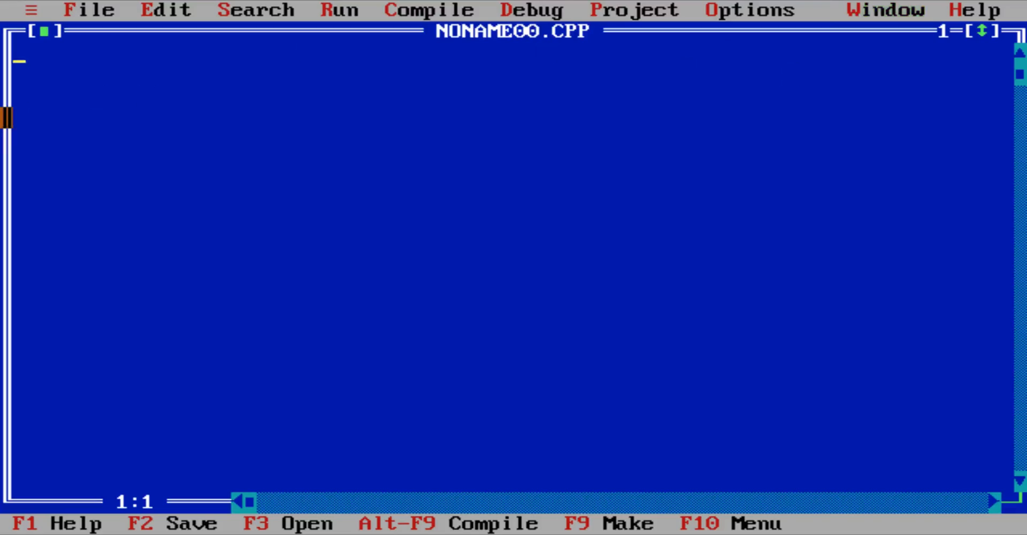
{"action": "type", "text": "///"}
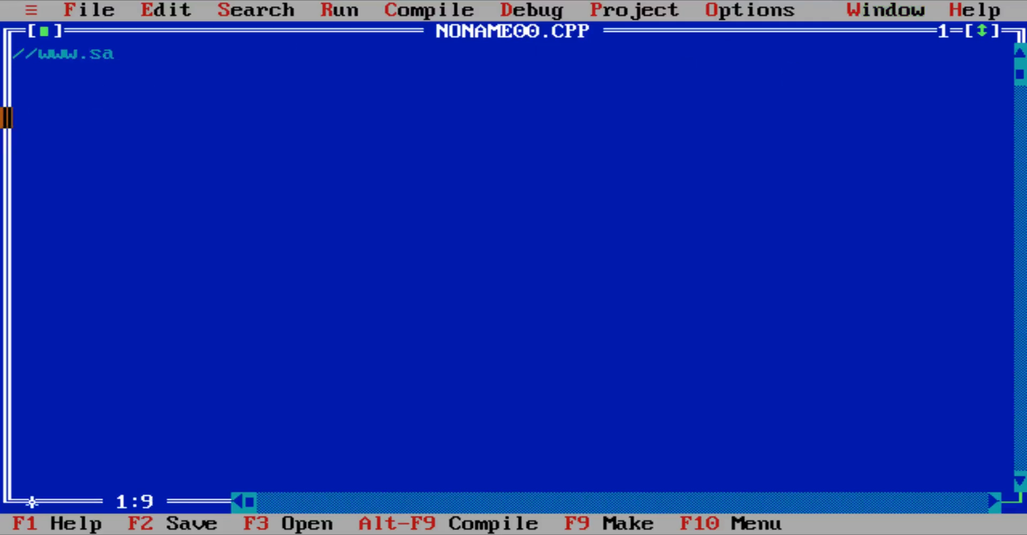
{"action": "type", "text": "isunmicrosy"}
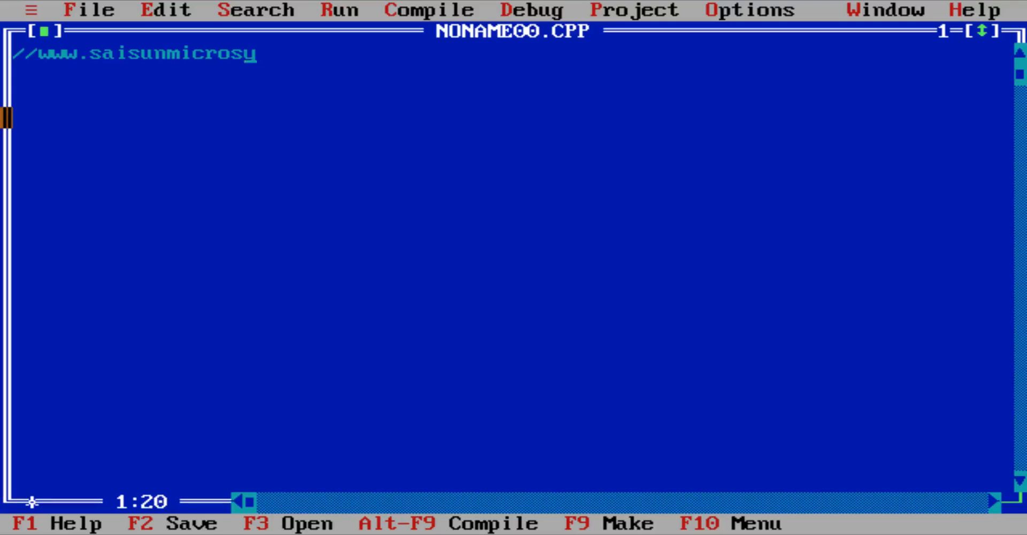
{"action": "type", "text": "stems.com www."}
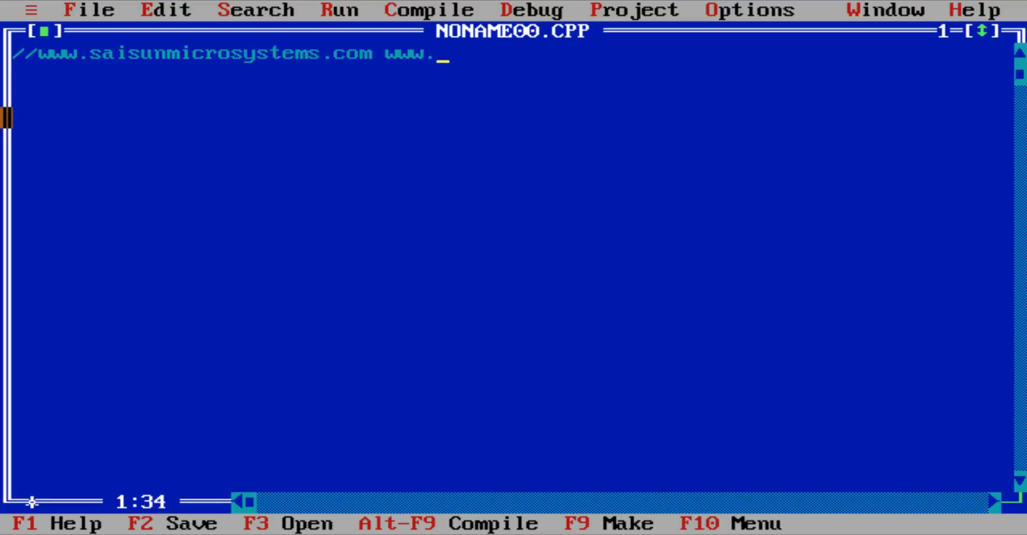
{"action": "type", "text": "saisun.in"}
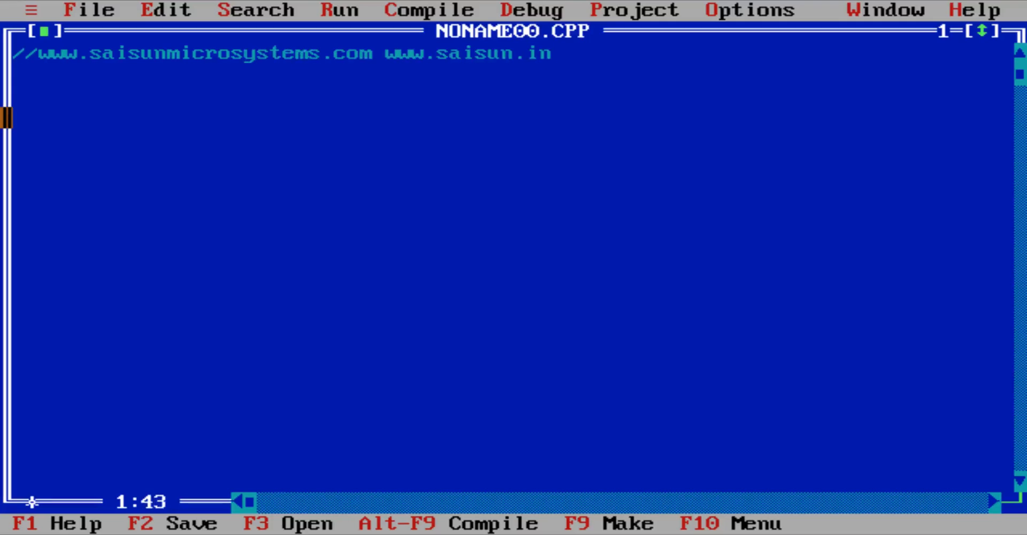
{"action": "type", "text": "//"}
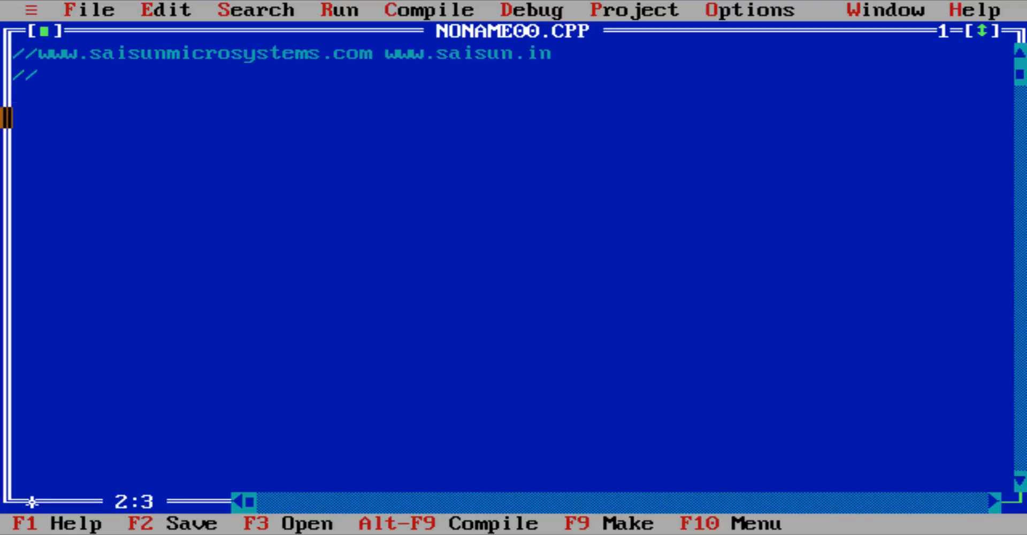
{"action": "type", "text": "add me s"}
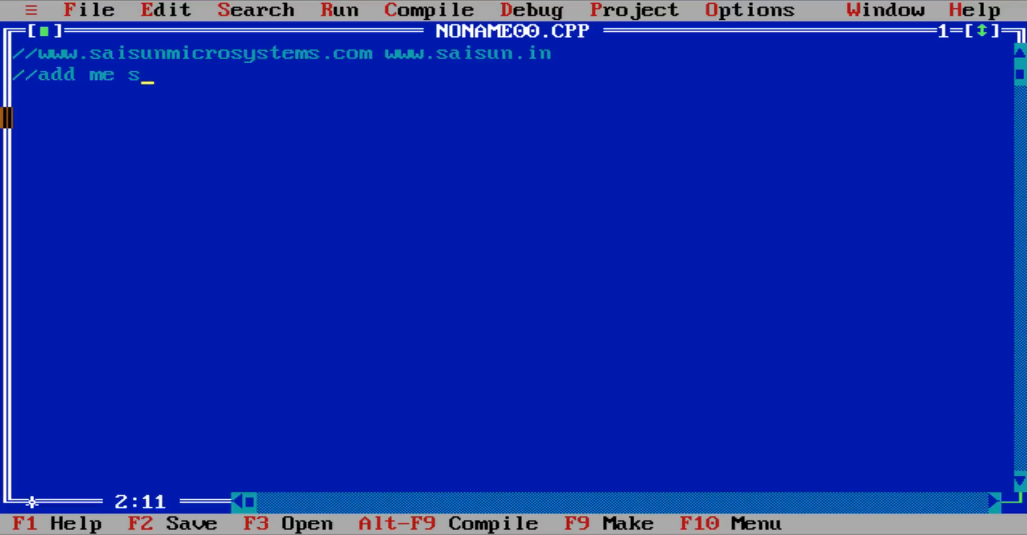
{"action": "type", "text": "kype : sunny"}
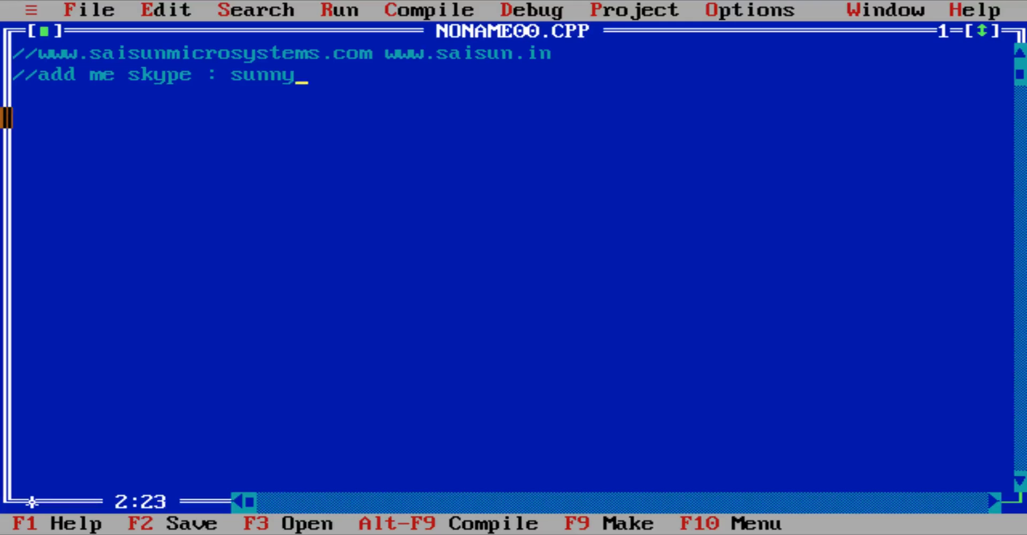
{"action": "type", "text": "_verma83"}
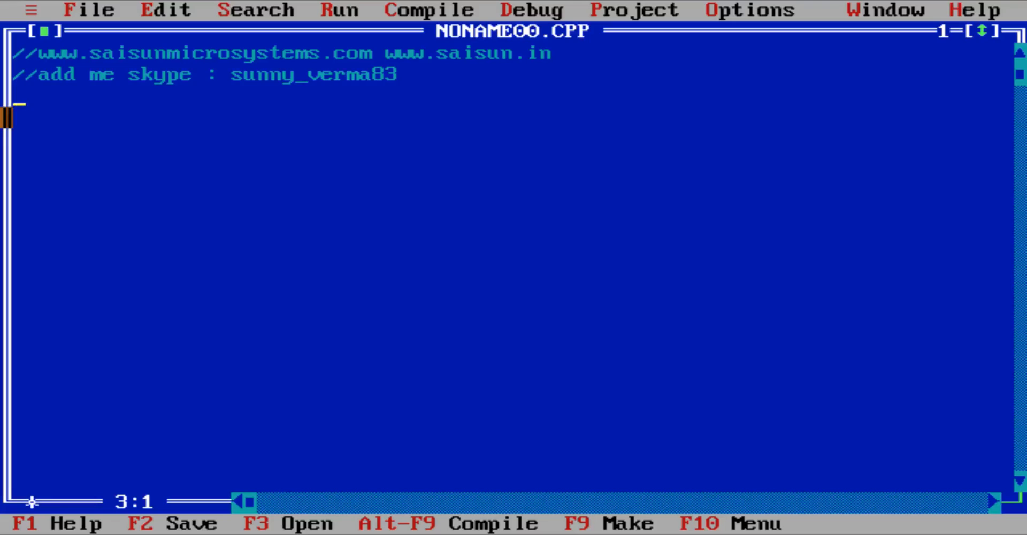
- Add the title comment '// Program for Selection sort using C'
{"action": "type", "text": "// Progra"}
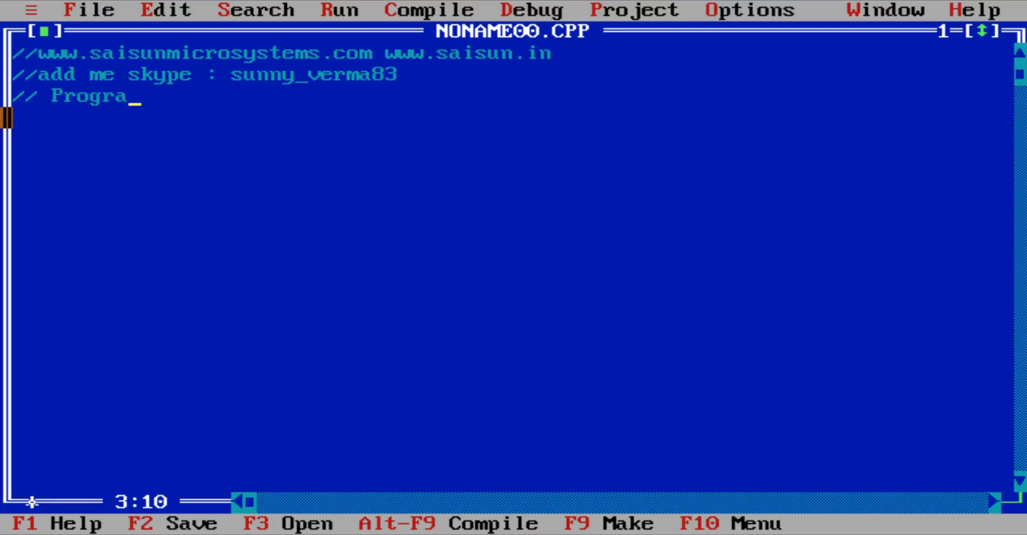
{"action": "type", "text": "m for Selec"}
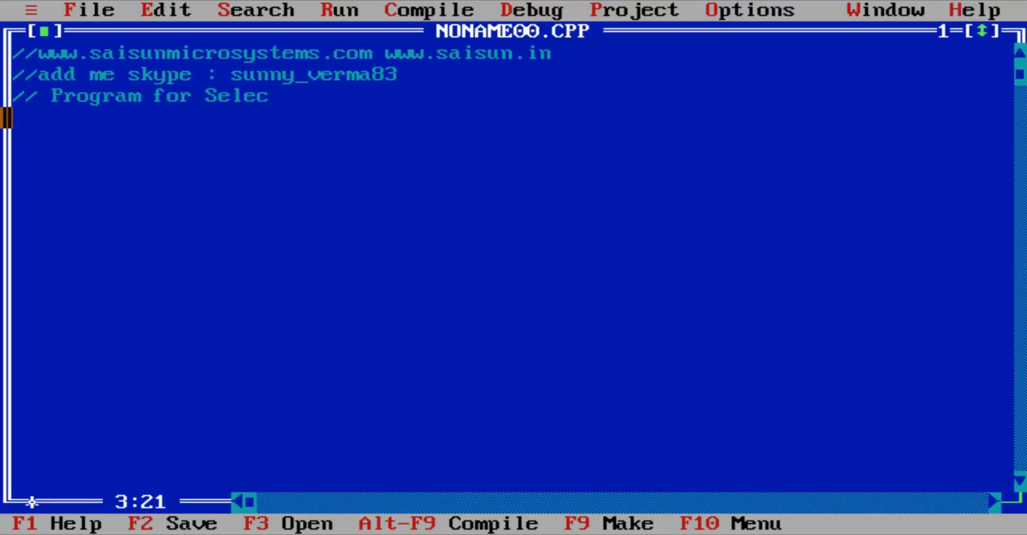
{"action": "type", "text": "tion sort usin"}
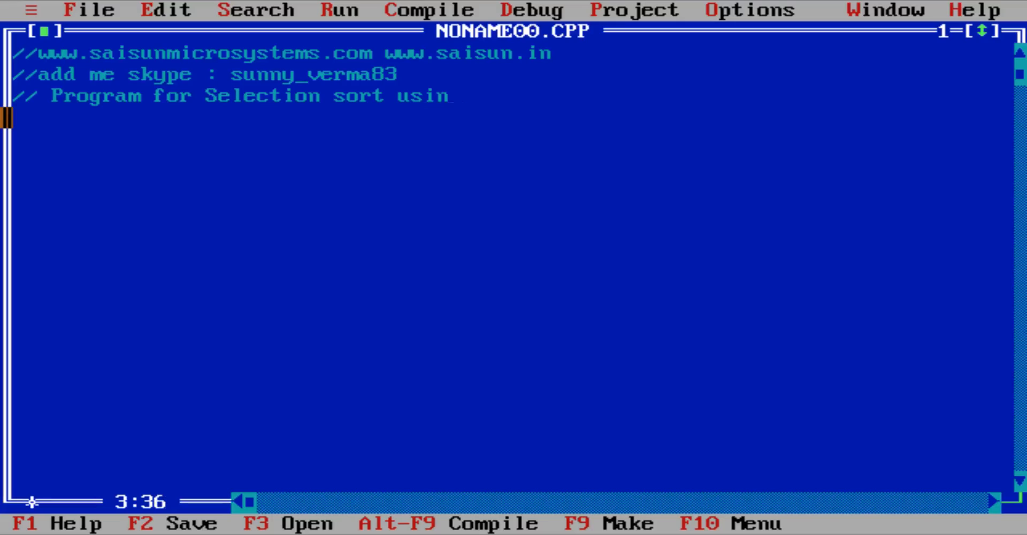
{"action": "type", "text": "g C"}
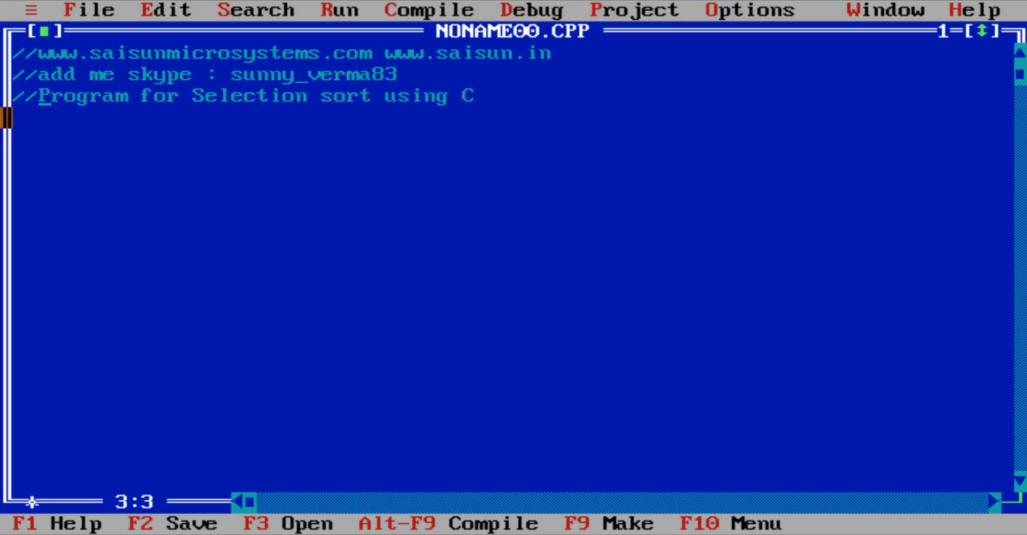
- List the sample values as index=value lines 0=12, 1=4, 2=5, 3=78, 4=1
{"action": "key", "text": "Enter"}
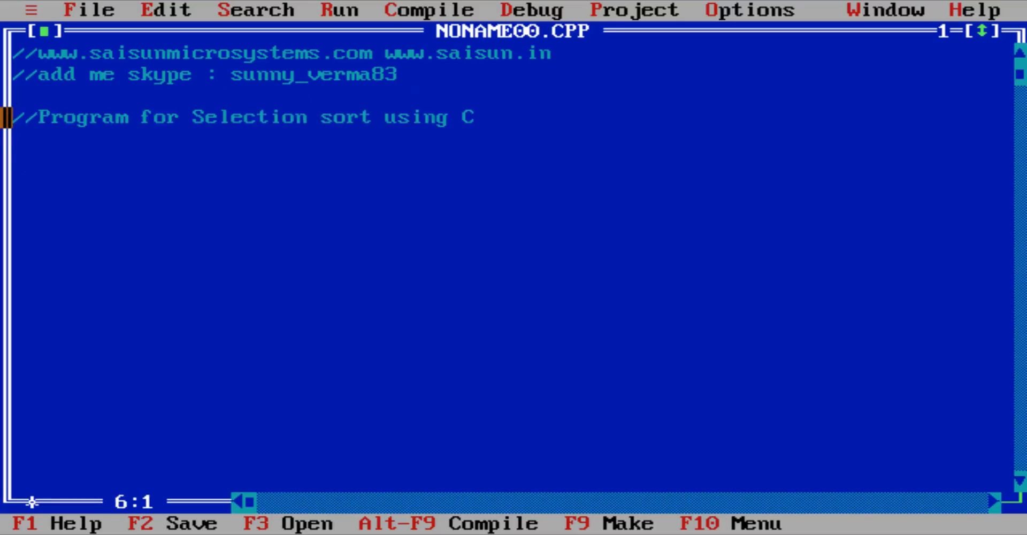
{"action": "key", "text": "Down"}
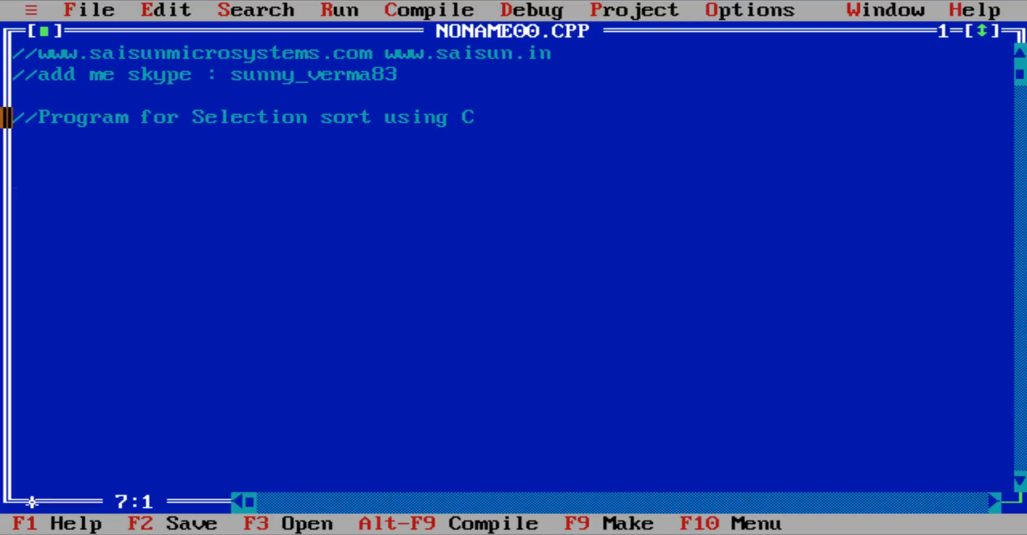
{"action": "type", "text": "12"}
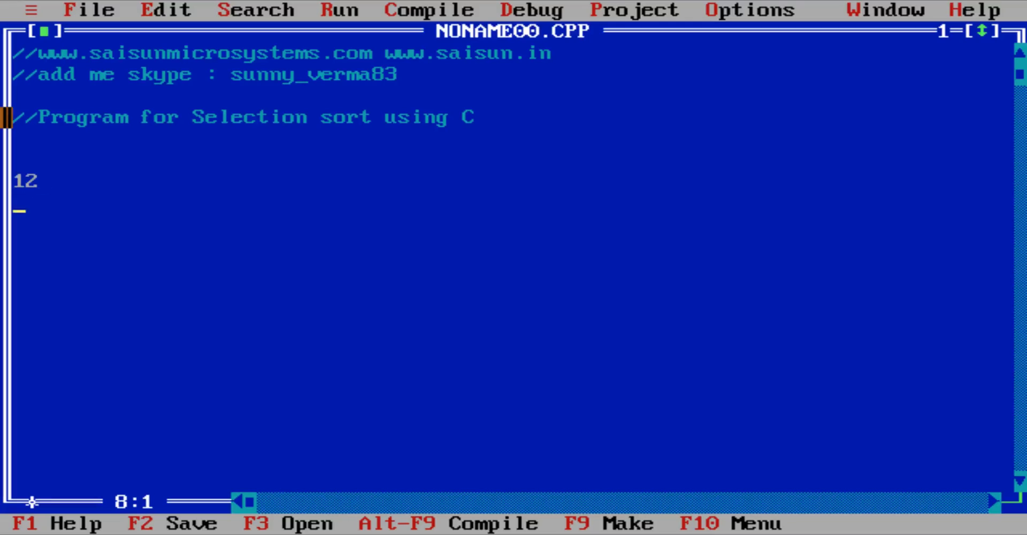
{"action": "type", "text": "4"}
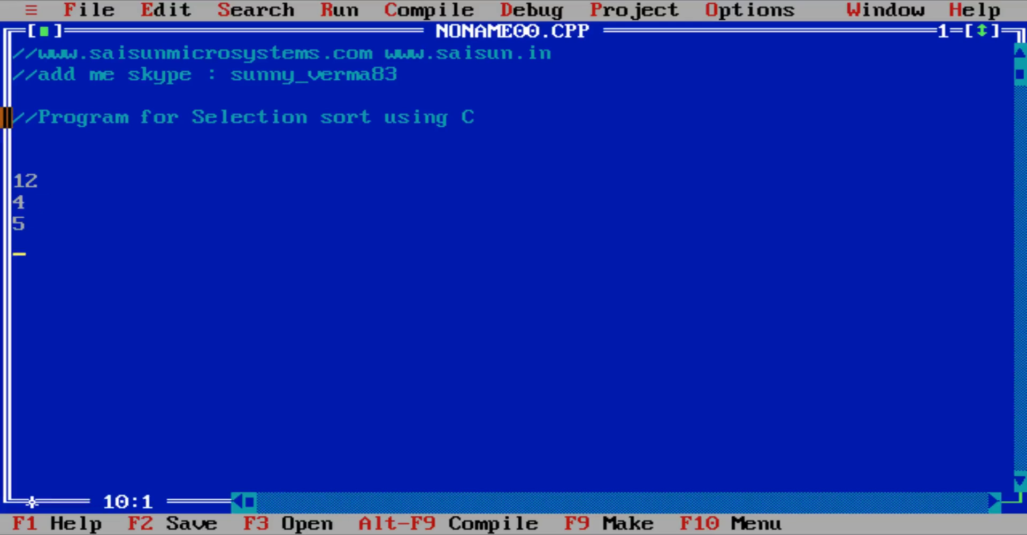
{"action": "type", "text": "78"}
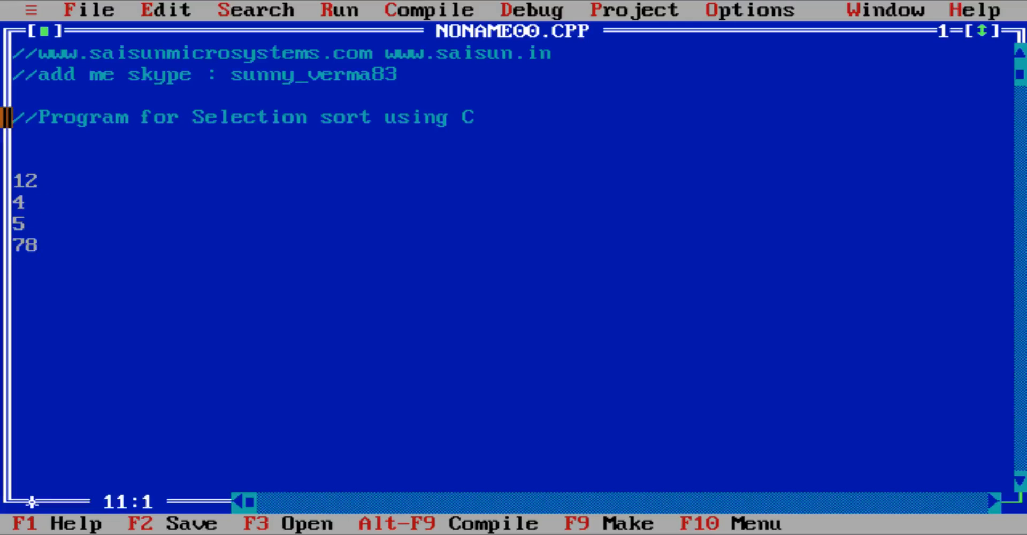
{"action": "type", "text": "1"}
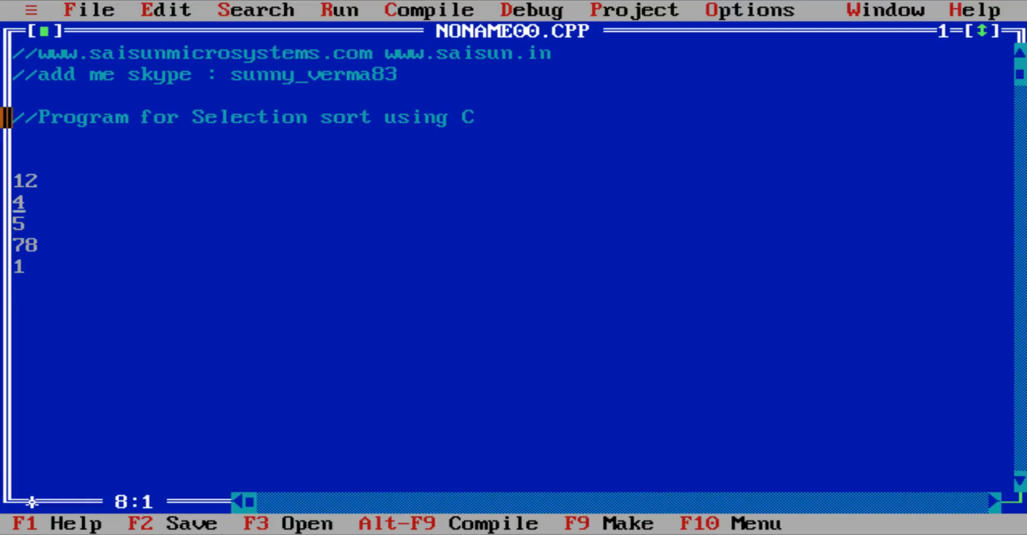
{"action": "type", "text": "0="}
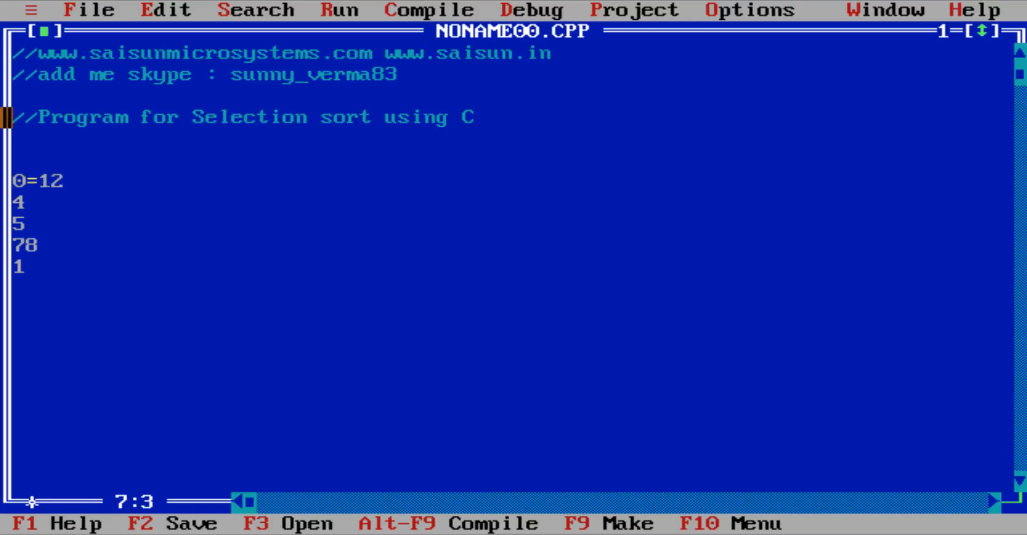
{"action": "type", "text": "1="}
{"action": "left_click", "coordinate": [511, 224]}
{"action": "type", "text": "2="}
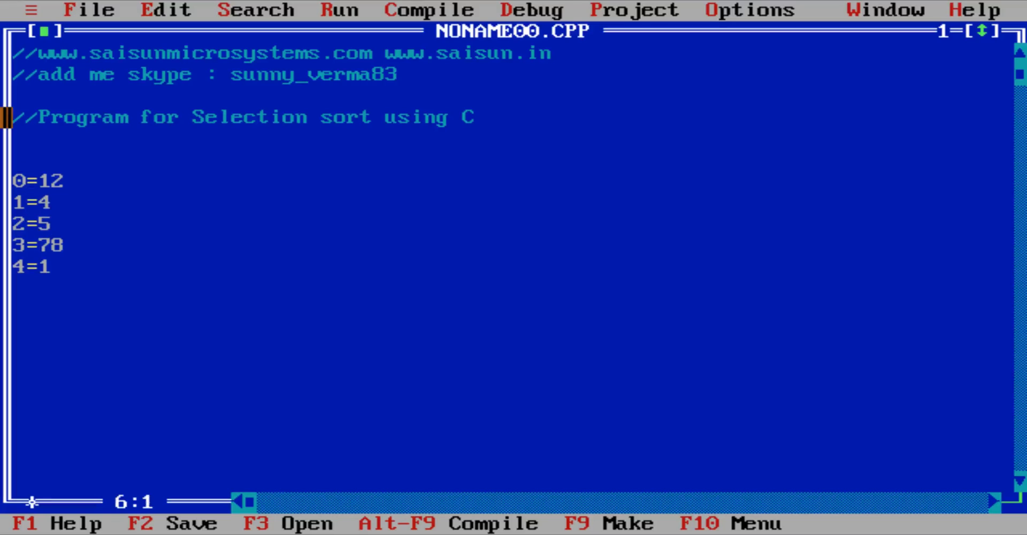
- Head the value list with the note 'array size is 5'
{"action": "type", "text": "si"}
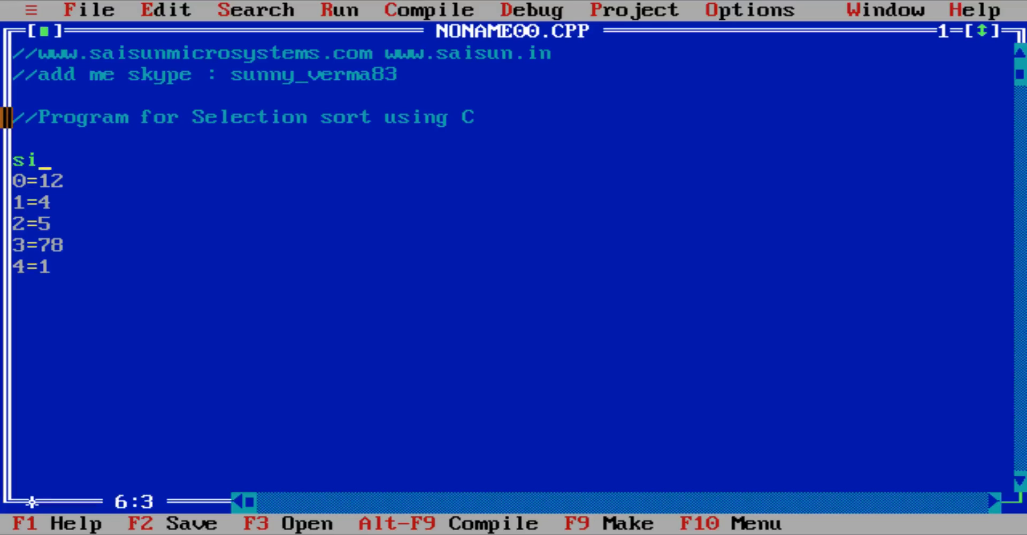
{"action": "type", "text": "array"}
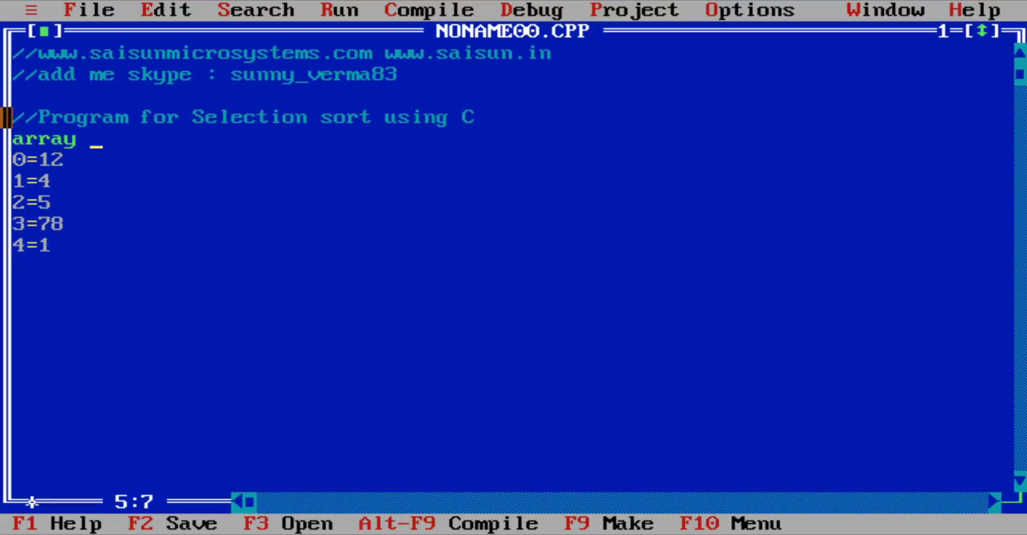
{"action": "type", "text": "size is 5"}
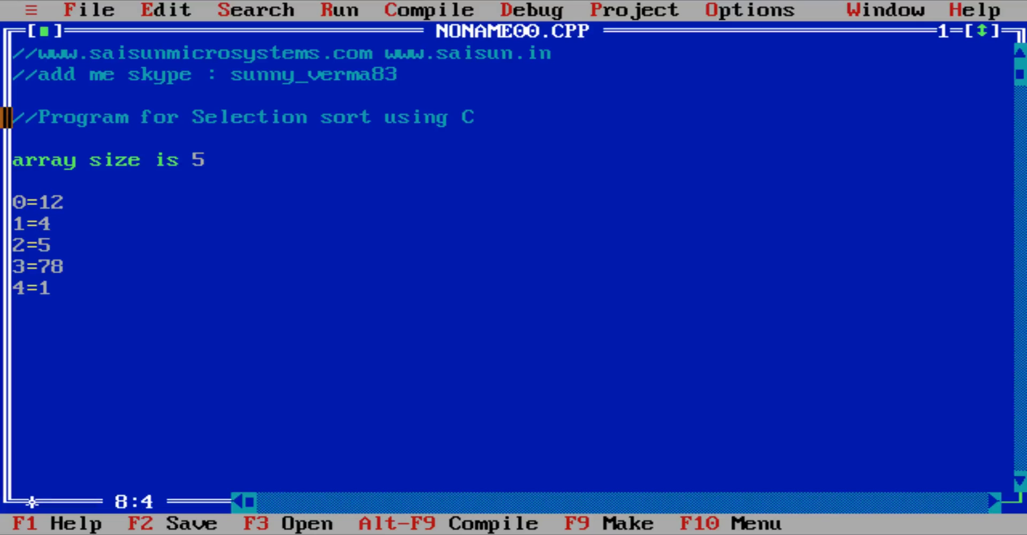
- Note the first comparison as if(12>4) below the sample values
{"action": "key", "text": "Down"}
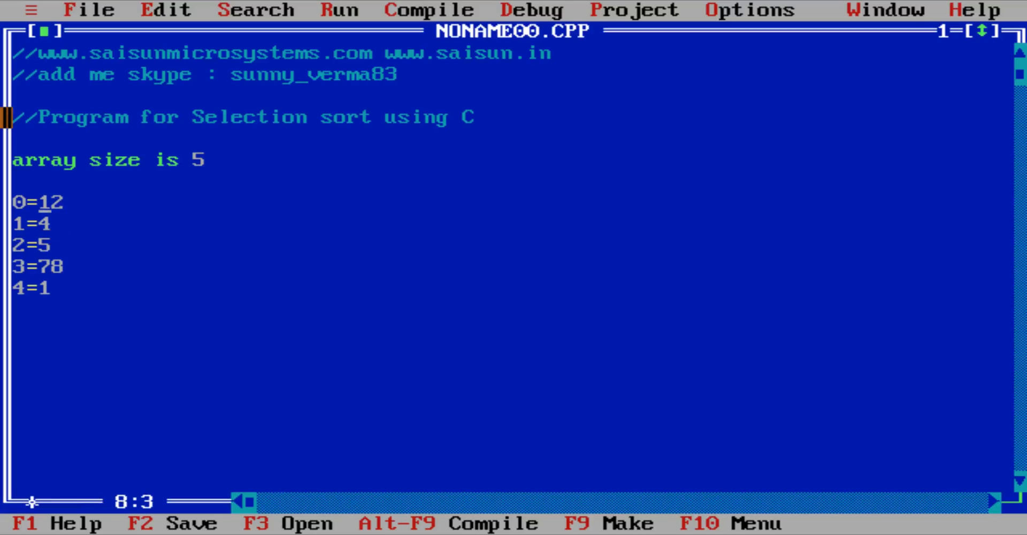
{"action": "key", "text": "Down"}
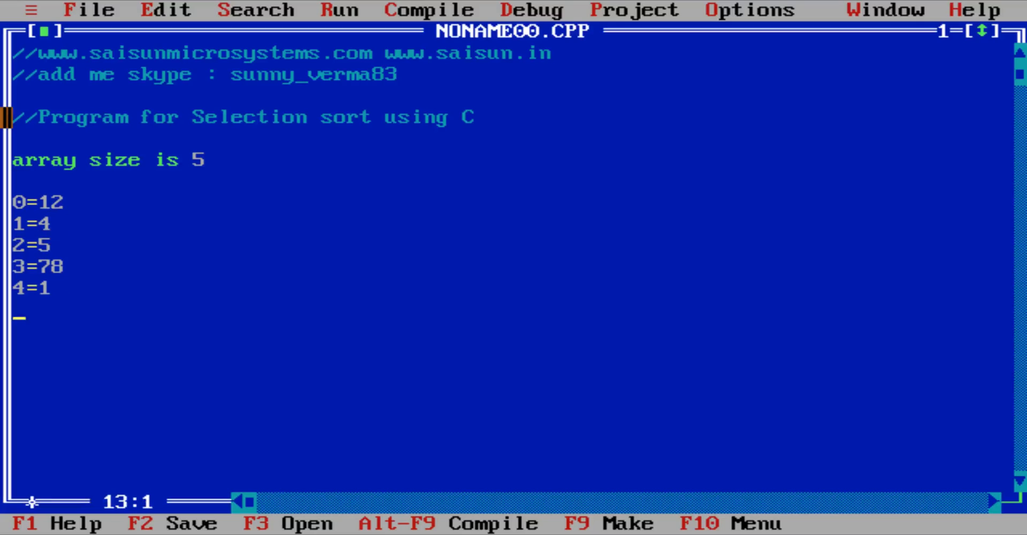
{"action": "type", "text": "if()"}
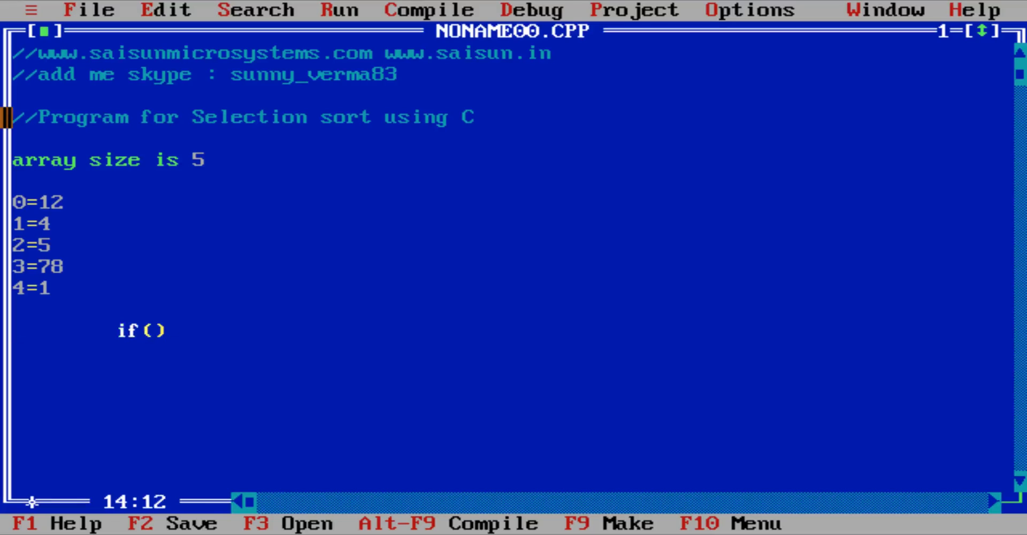
{"action": "type", "text": "12>4"}
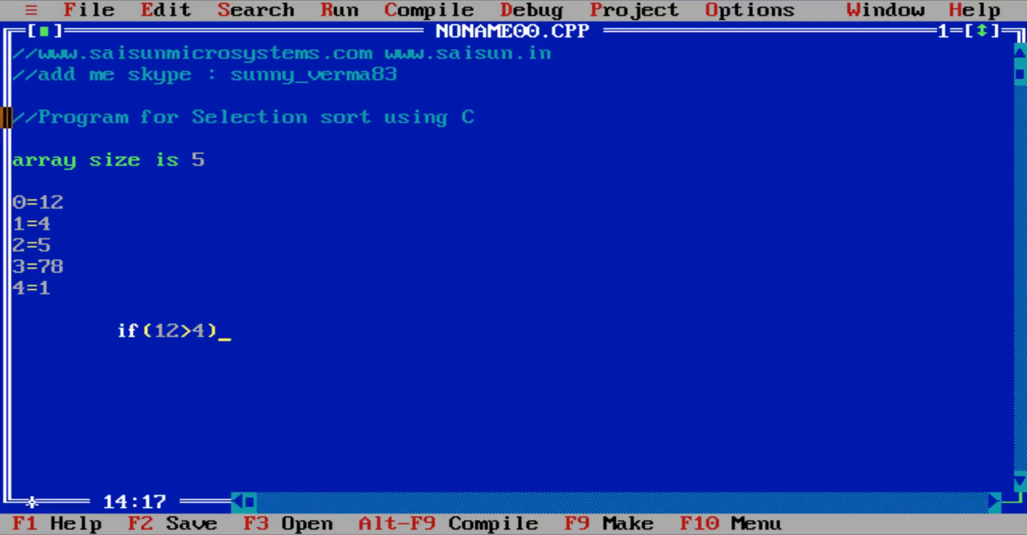
- Write the swapped array 4, 12, 5, 78, 1 as a second column
{"action": "key", "text": "Enter"}
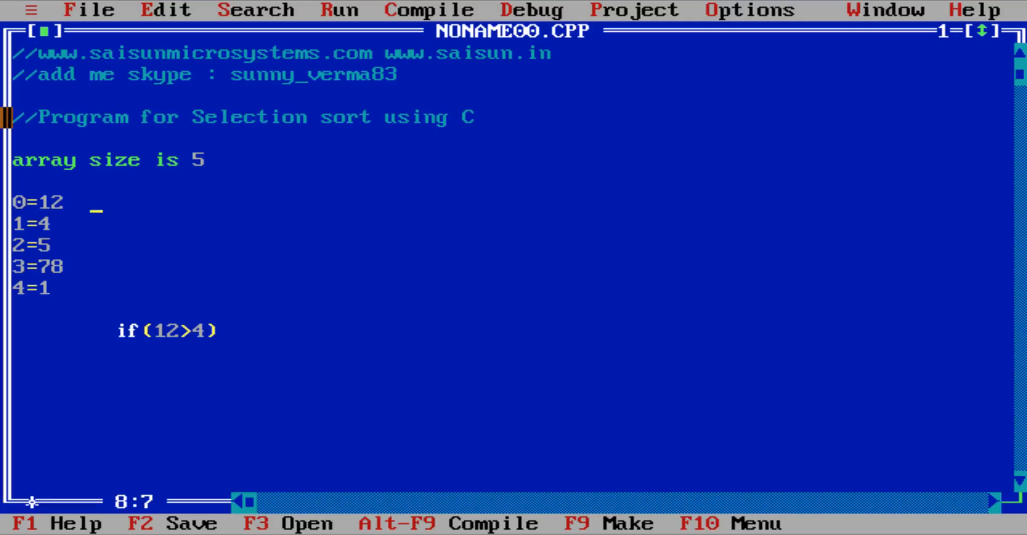
{"action": "type", "text": "4"}
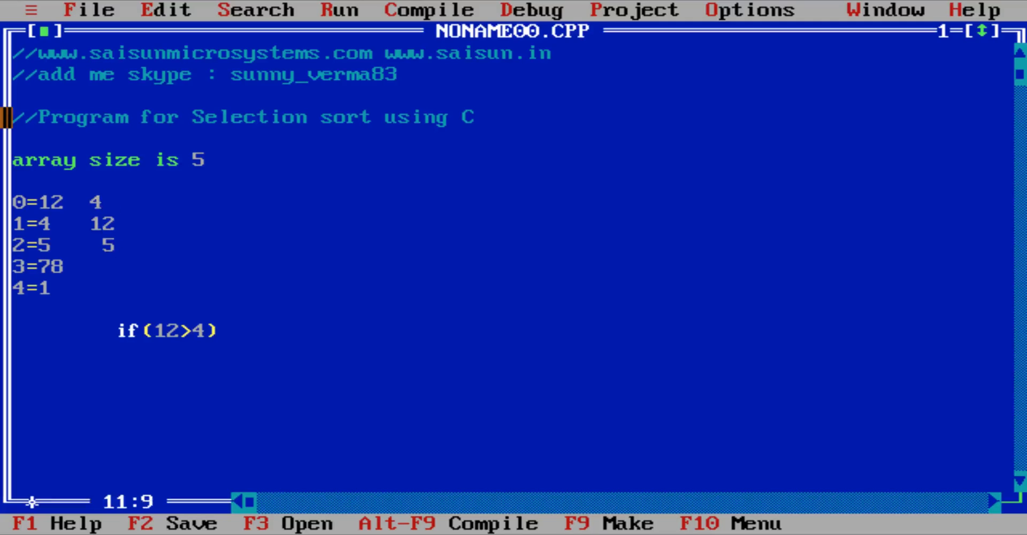
{"action": "type", "text": "78"}
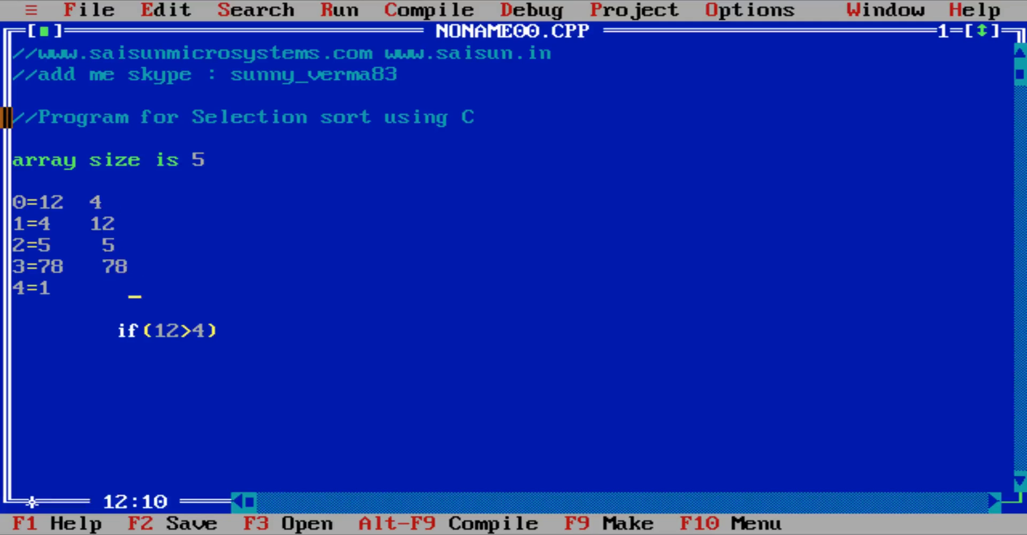
{"action": "type", "text": "1"}
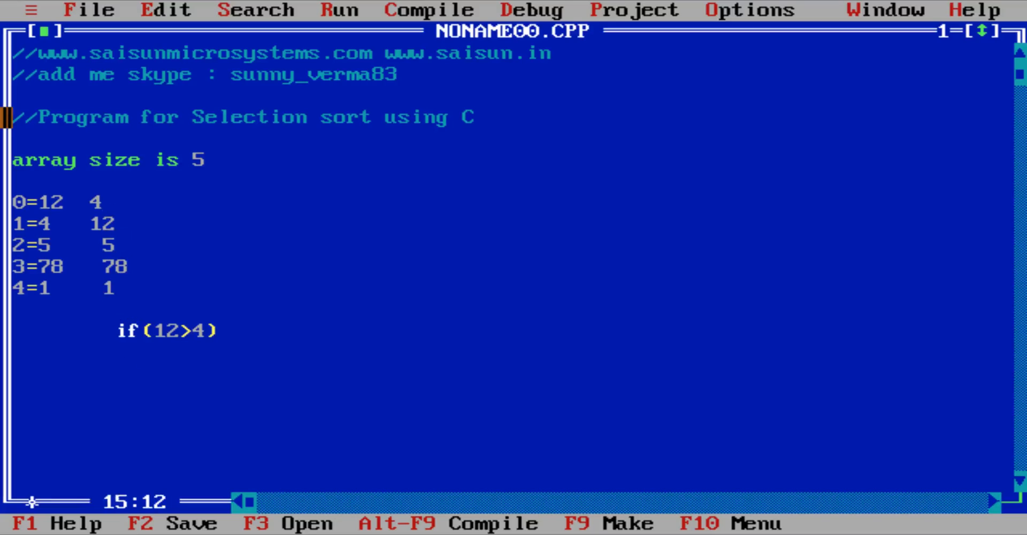
- Record comparisons 4>5, 4>78, 4>1 and the third column 1, 12, 5, 78, 4
{"action": "type", "text": "4> 5"}
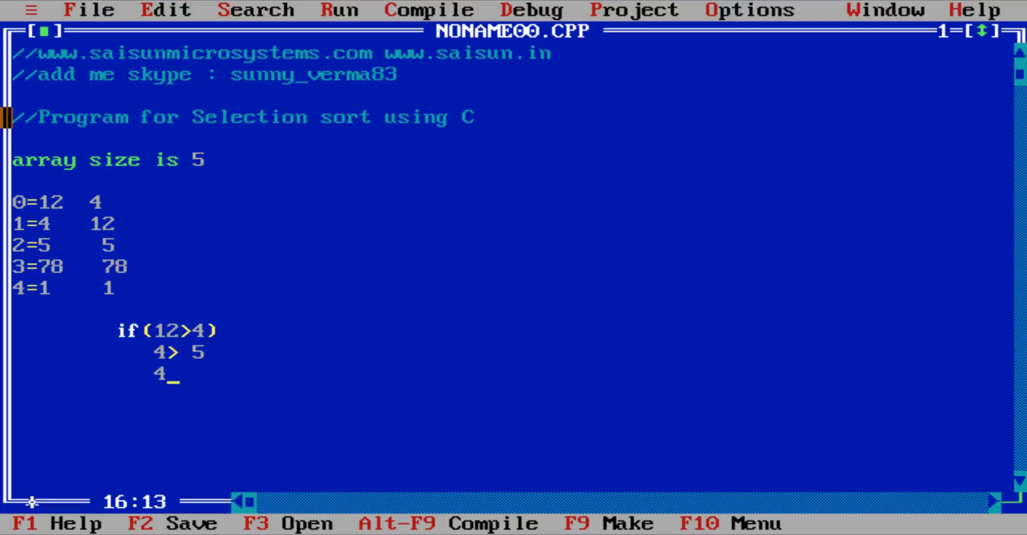
{"action": "type", "text": ">78"}
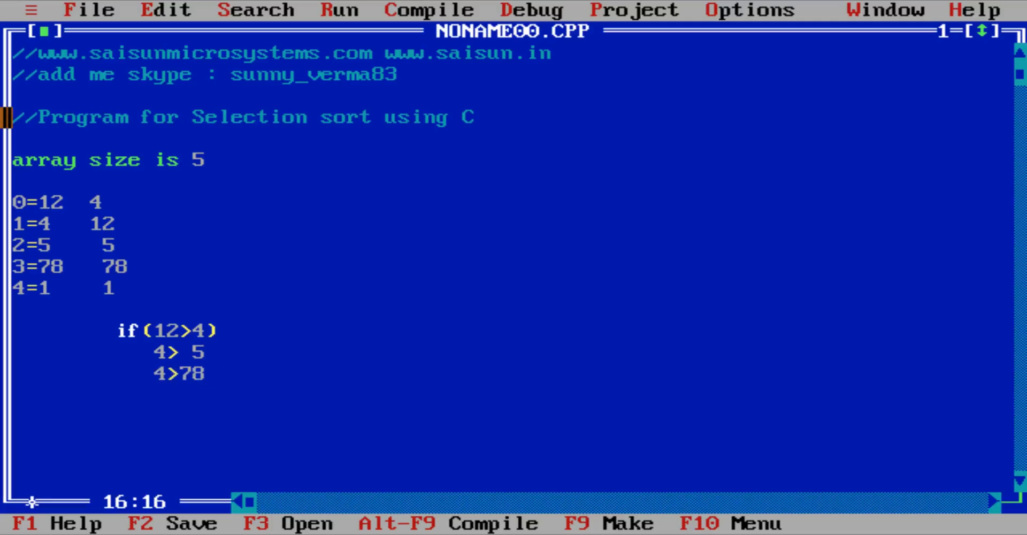
{"action": "type", "text": "4>"}
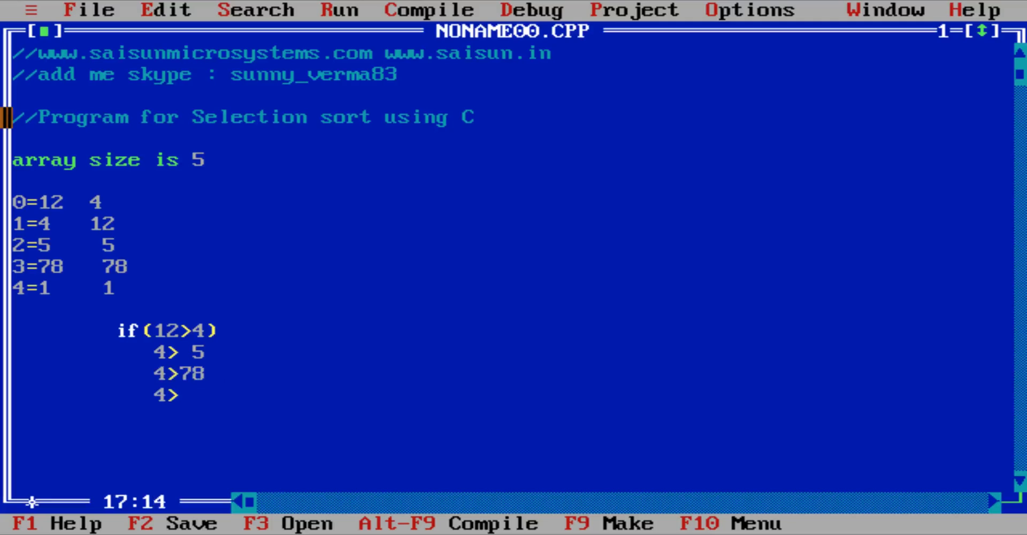
{"action": "type", "text": "1"}
{"action": "left_click", "coordinate": [200, 331]}
{"action": "type", "text": "   12"}
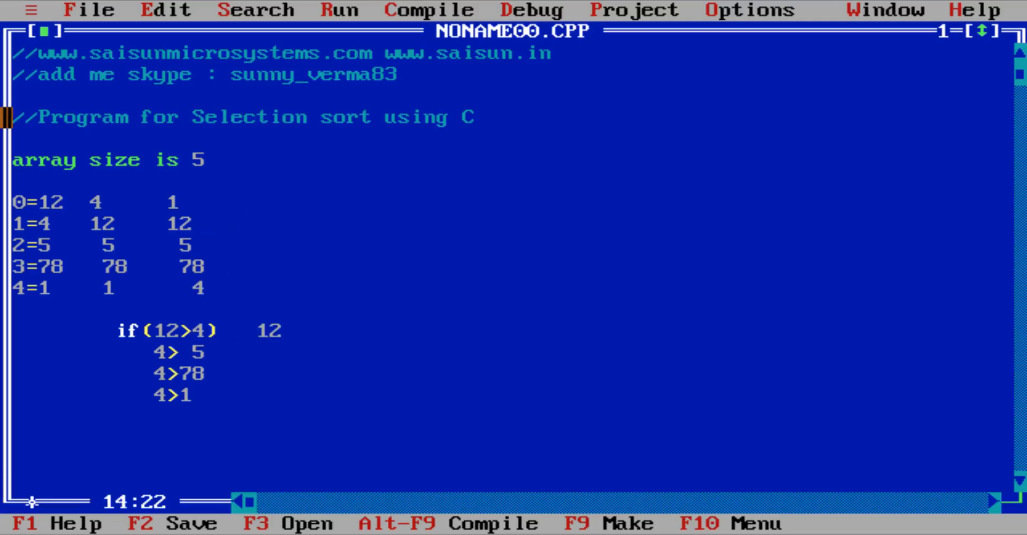
- Trace pass two with comparisons 12>5, 5>78, 5>4 and its value columns
{"action": "type", "text": ">5"}
{"action": "left_click", "coordinate": [512, 353]}
{"action": "type", "text": "     5>"}
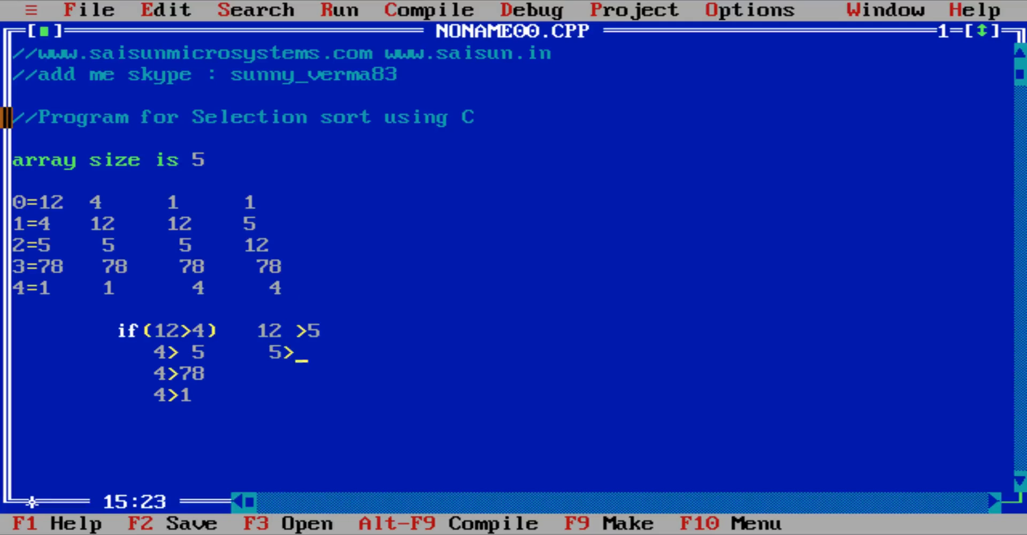
{"action": "type", "text": "78"}
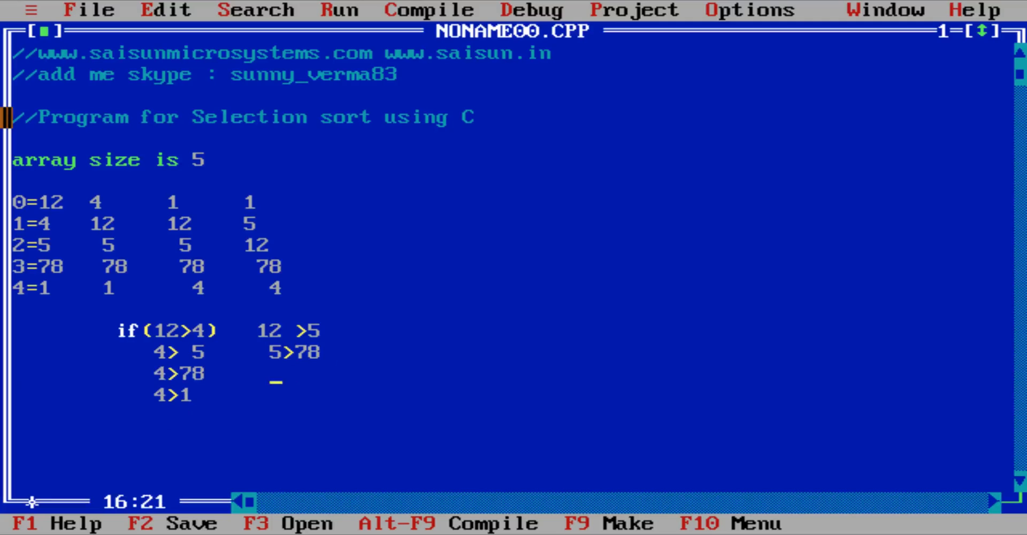
{"action": "type", "text": "5>5"}
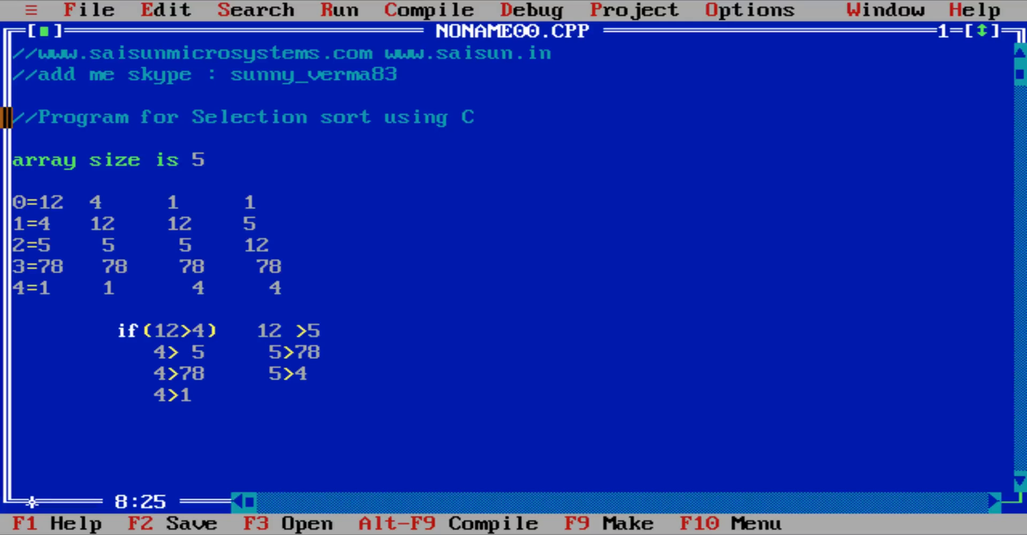
{"action": "type", "text": "1"}
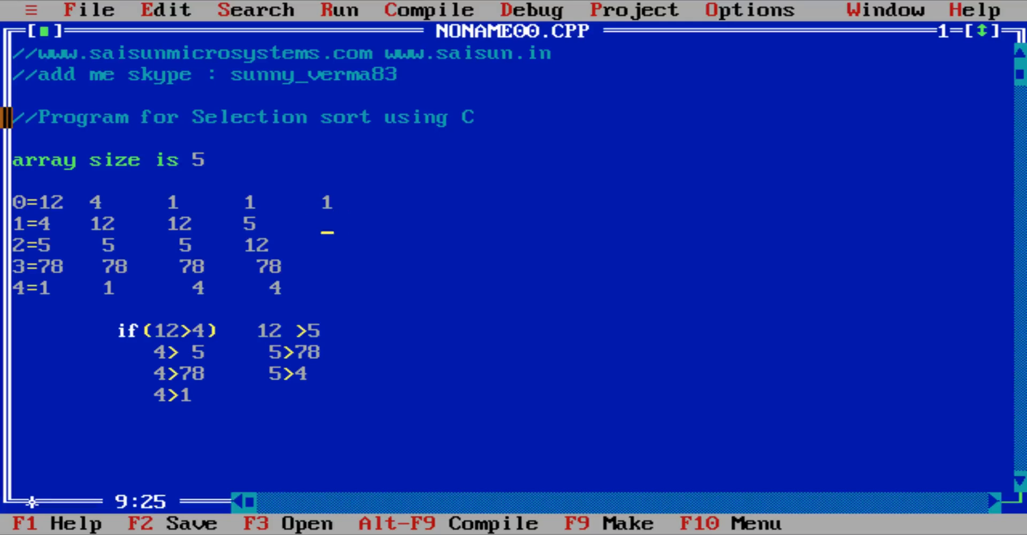
{"action": "type", "text": "4"}
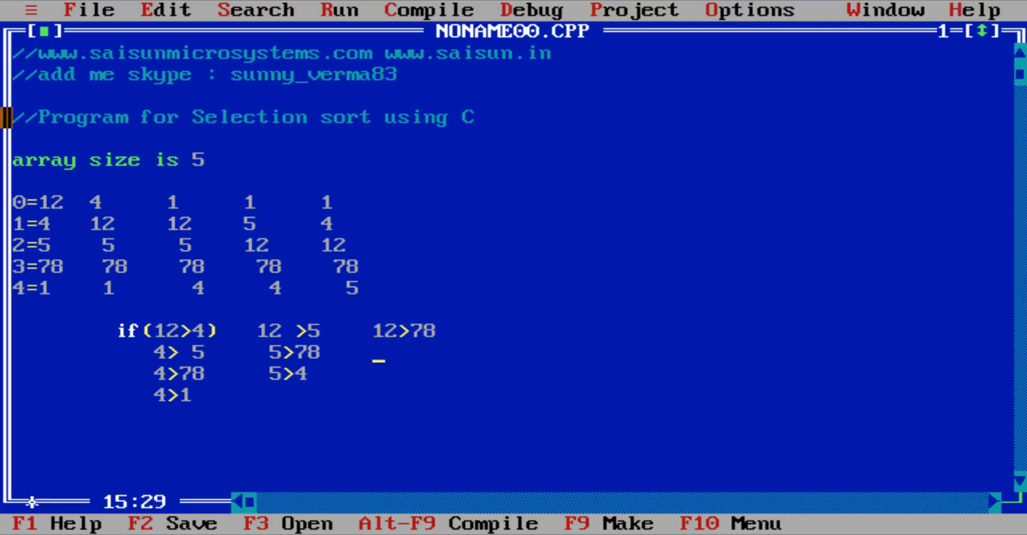
- Trace the last passes with 12>78, 12>5, 78>12, ending at 1, 4, 5, 12, 78
{"action": "type", "text": "12>5"}
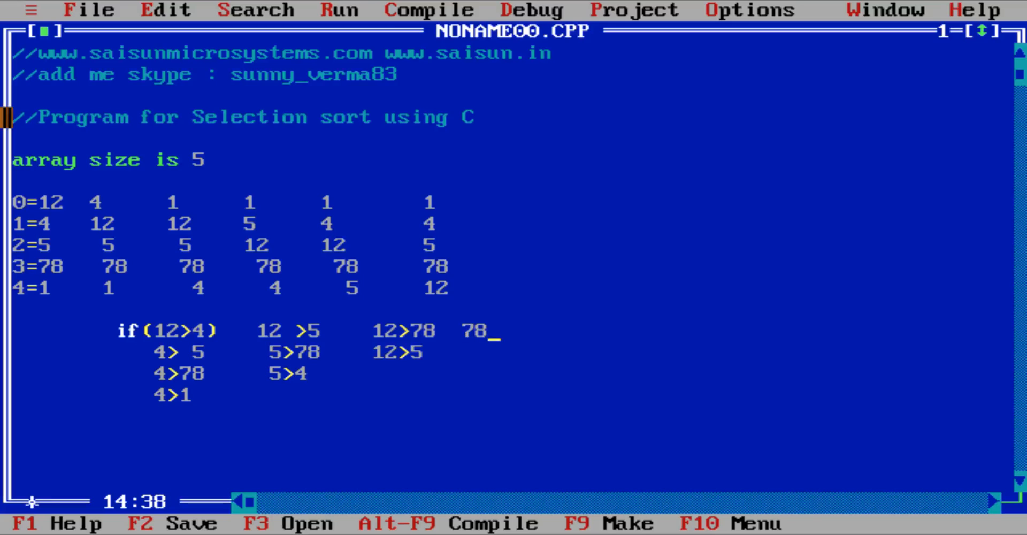
{"action": "type", "text": ">12"}
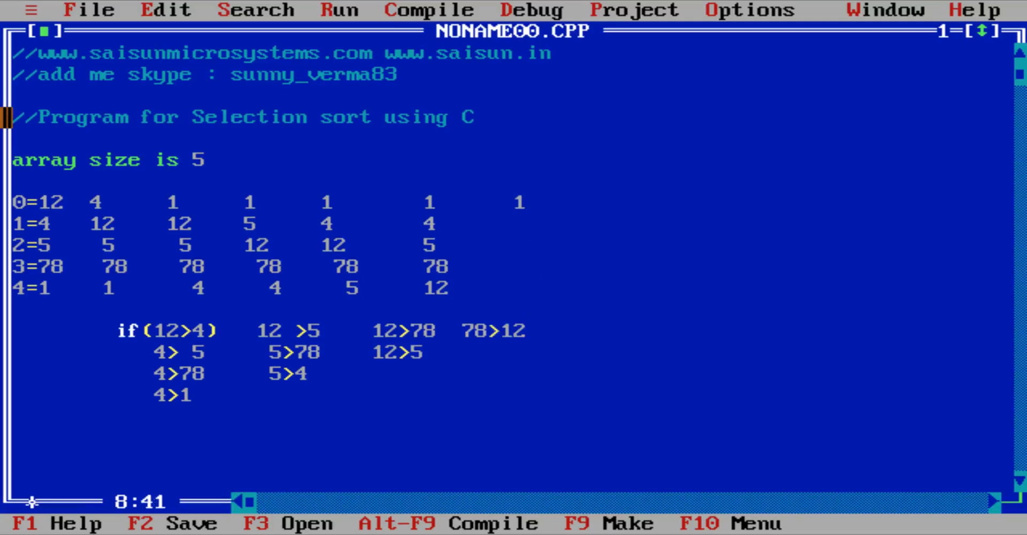
{"action": "type", "text": "4"}
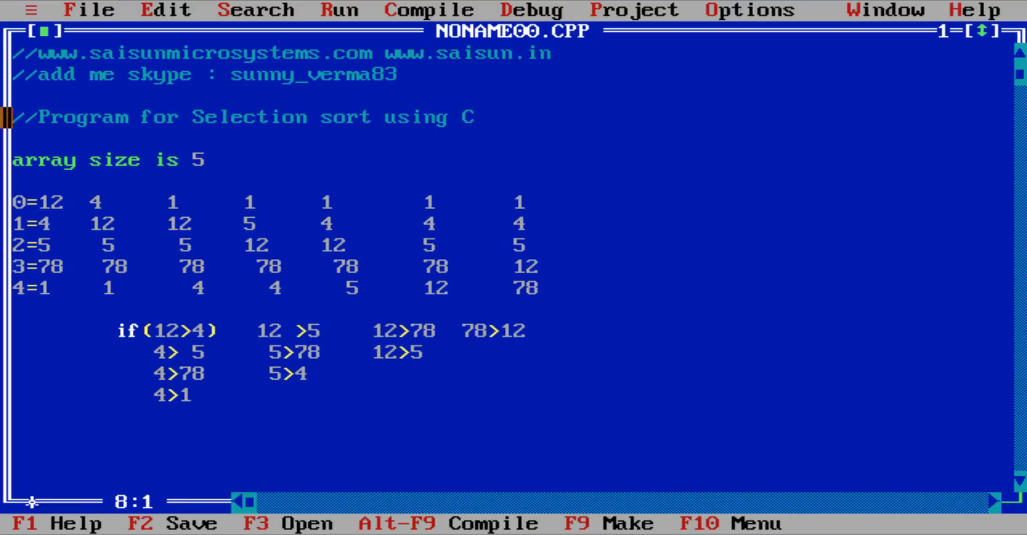
- Wrap the sorting trace in /* */ and start an #include< line below it
{"action": "key", "text": "Right"}
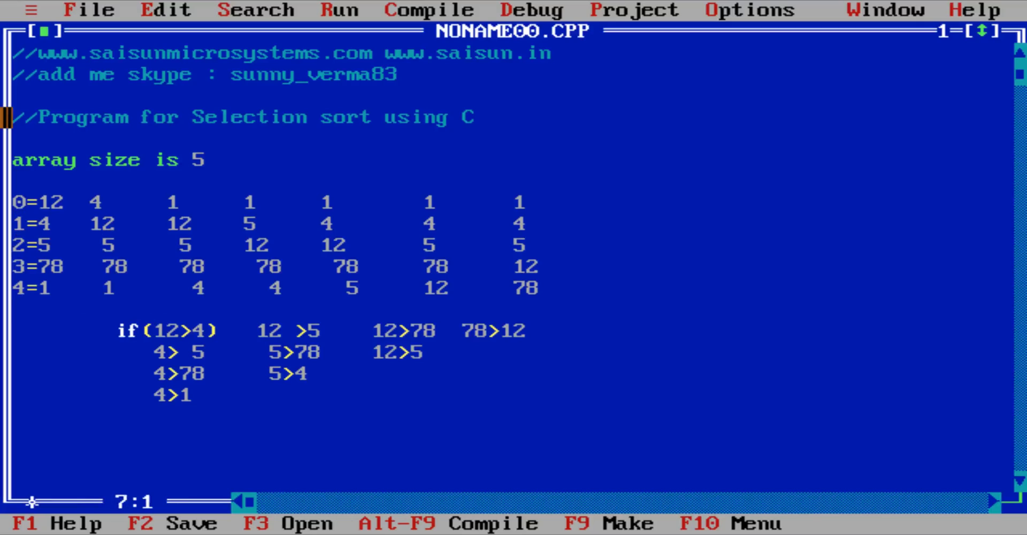
{"action": "type", "text": "/*"}
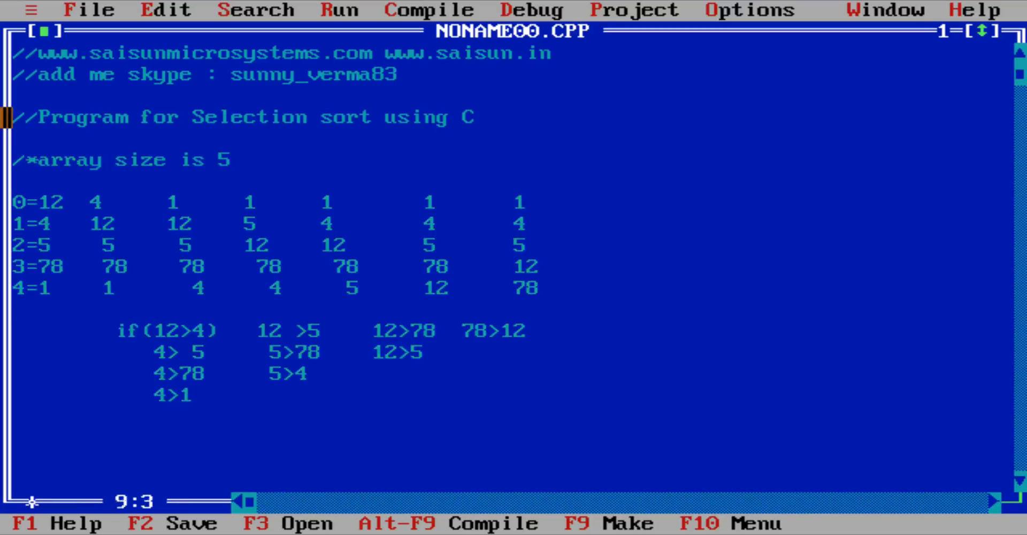
{"action": "type", "text": "*/"}
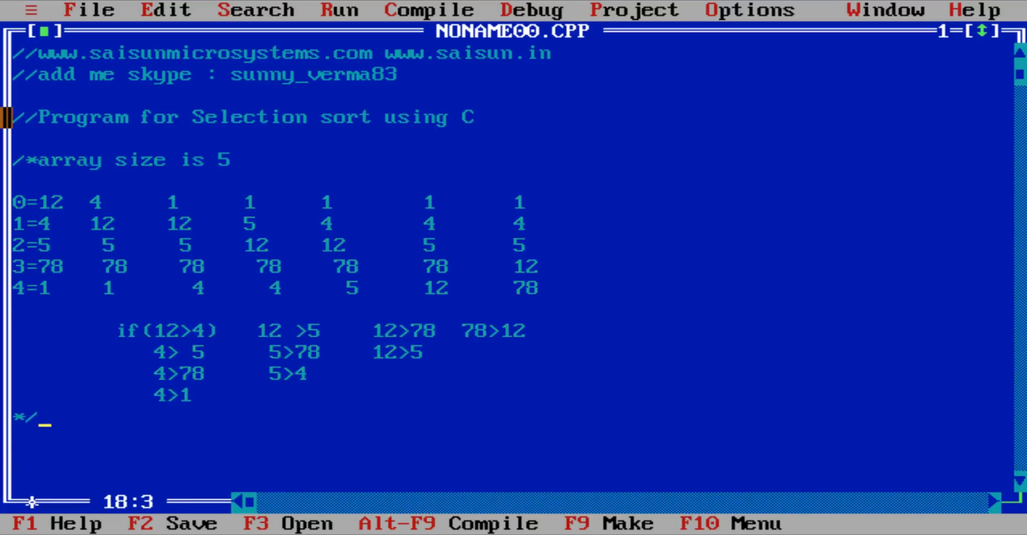
{"action": "type", "text": "#include<"}
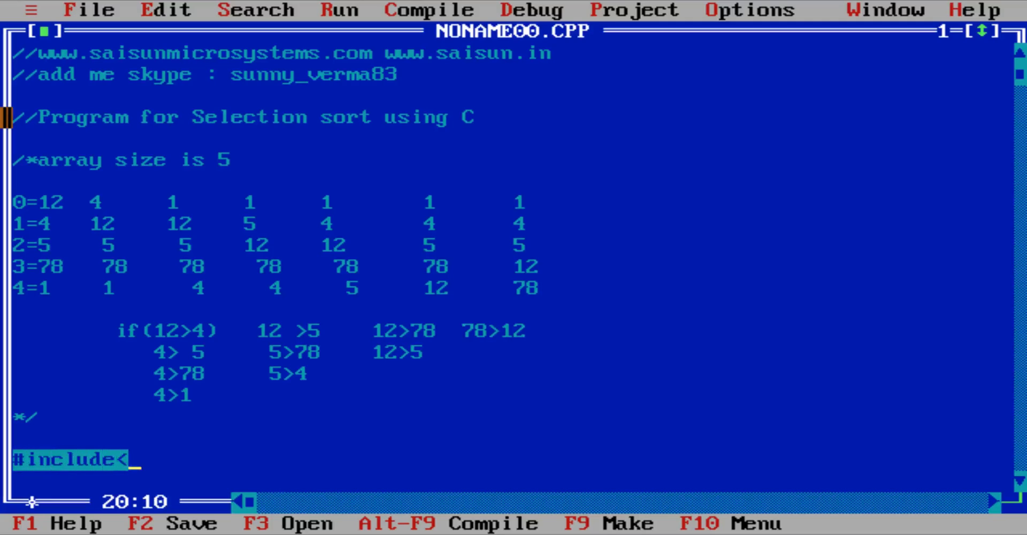
- Include stdio.h and conio.h and add main() with clrscr();
{"action": "type", "text": "stdio.h>"}
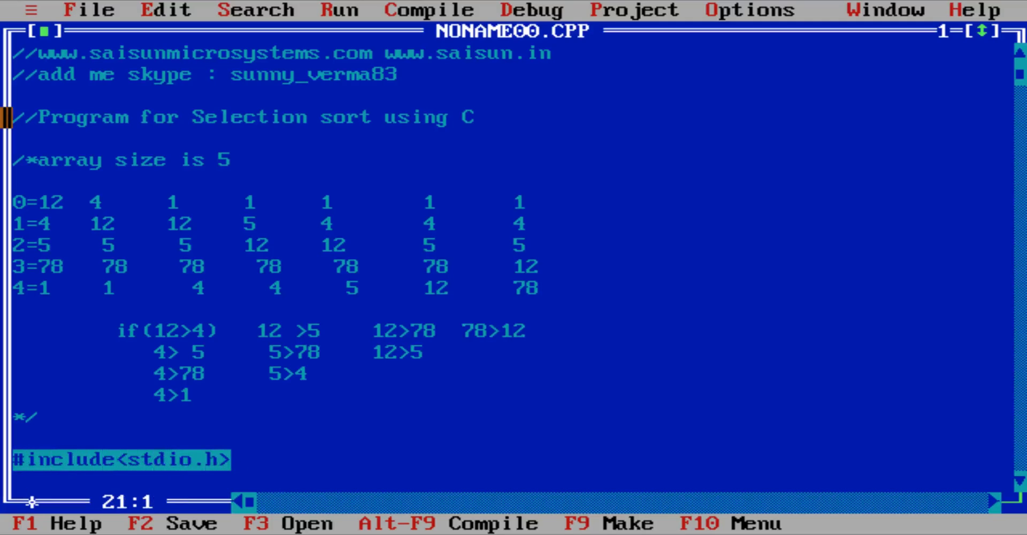
{"action": "type", "text": "#include<conio.h>"}
{"action": "left_click", "coordinate": [511, 481]}
{"action": "type", "text": "void main(){}"}
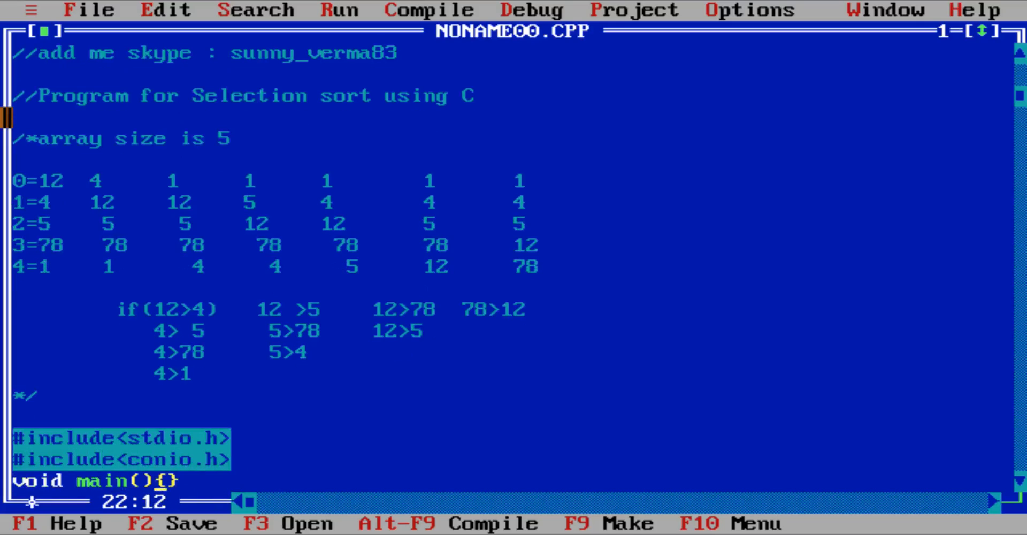
{"action": "key", "text": "Enter"}
{"action": "type", "text": "clrscr("}
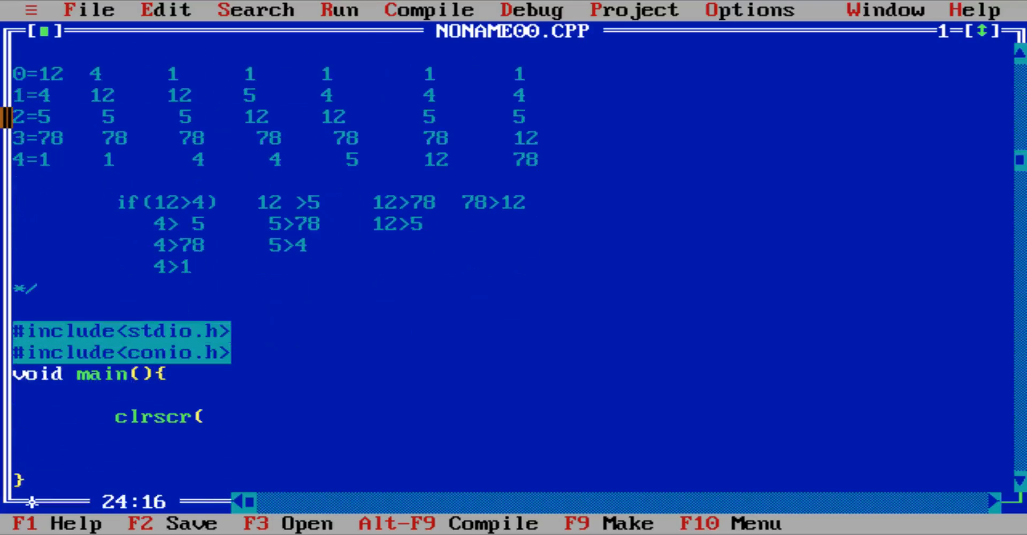
{"action": "type", "text": ");"}
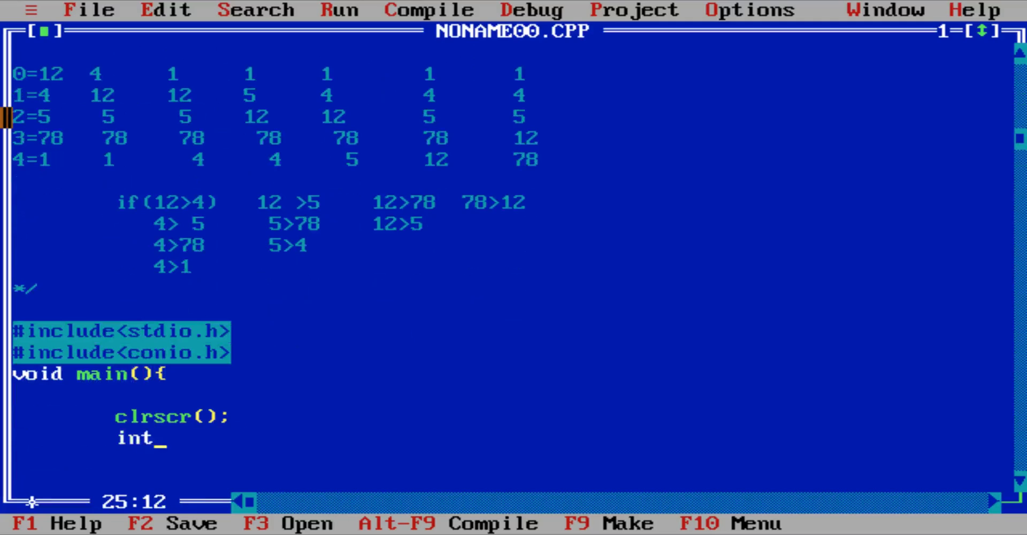
- Declare int a[5],i,j,temp; inside main
{"action": "type", "text": "a[5],"}
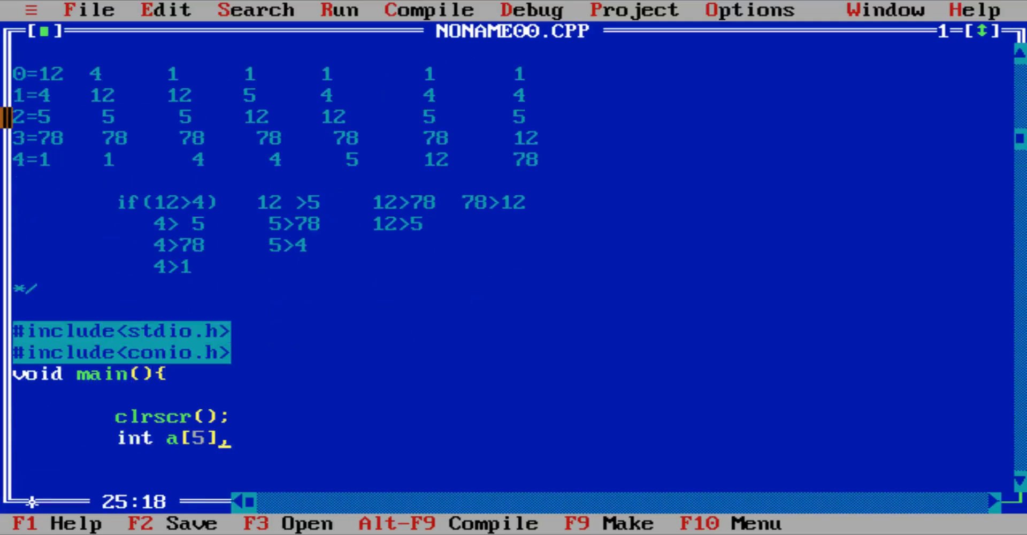
{"action": "type", "text": ",i,j,"}
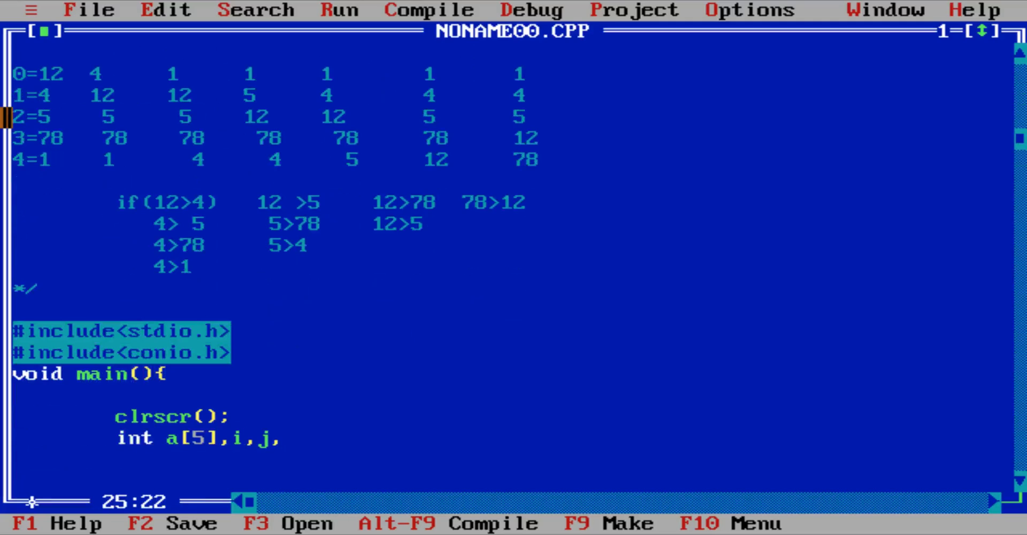
{"action": "type", "text": "temp;"}
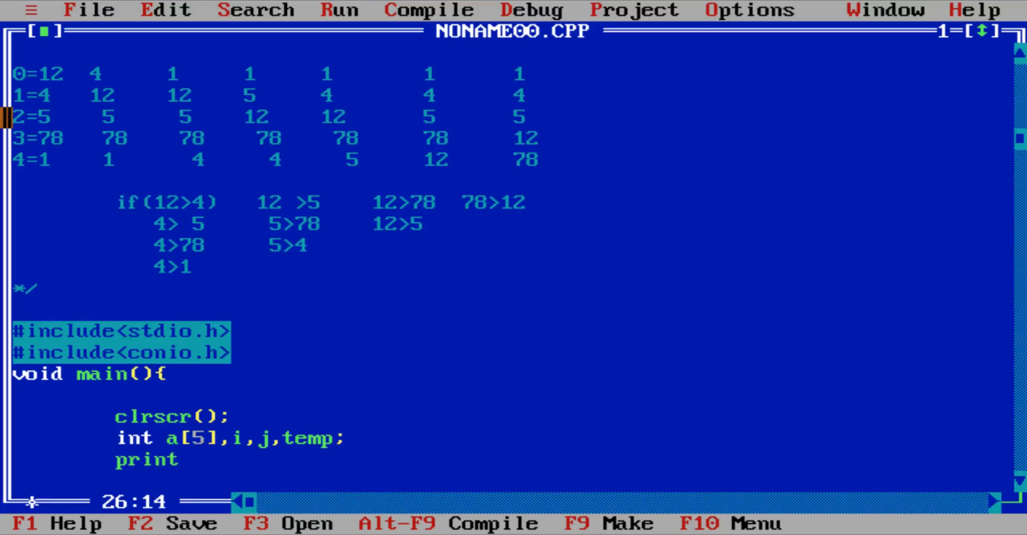
- Add the printf prompt to enter the array to sort using selection sort
{"action": "type", "text": "f()"}
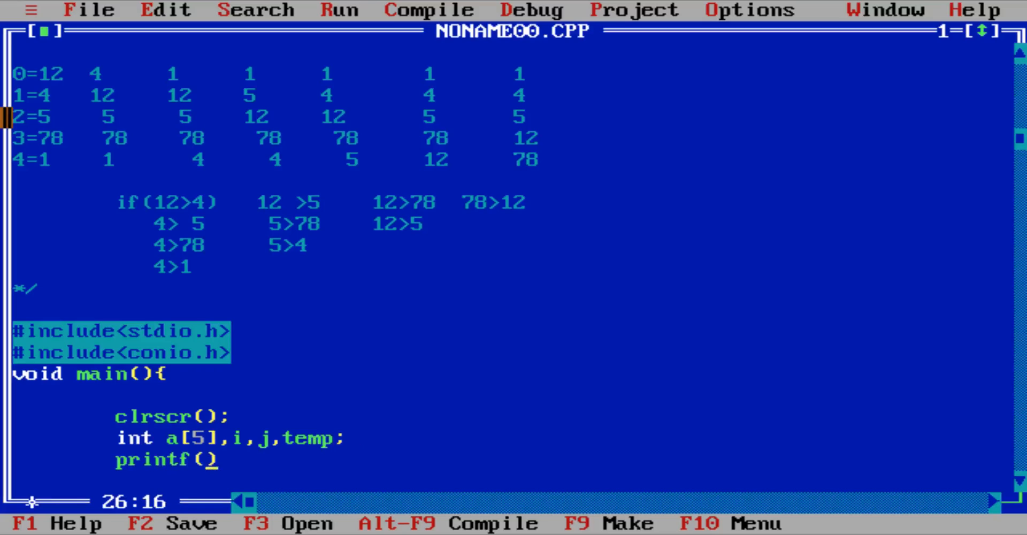
{"action": "type", "text": "\"ente\""}
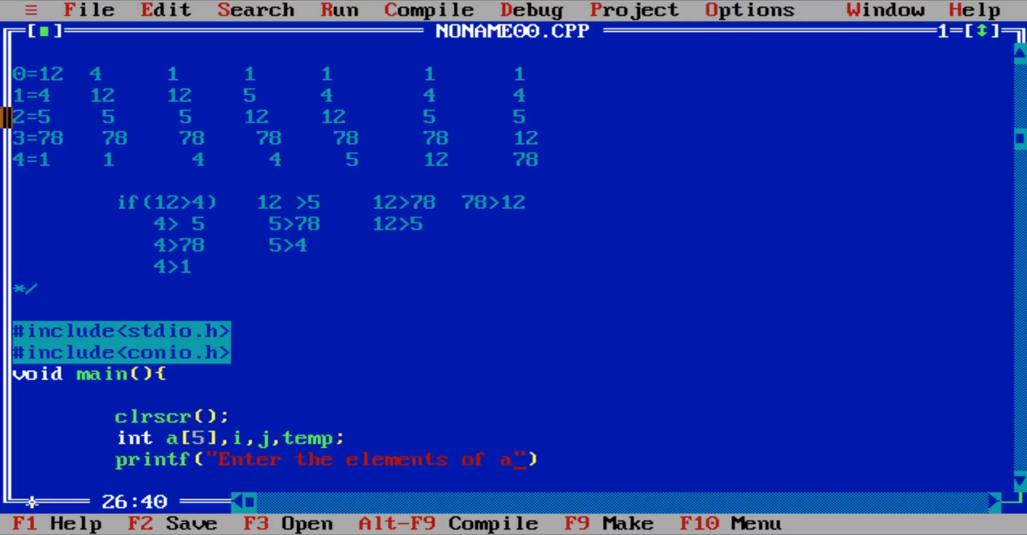
{"action": "type", "text": "rray to s"}
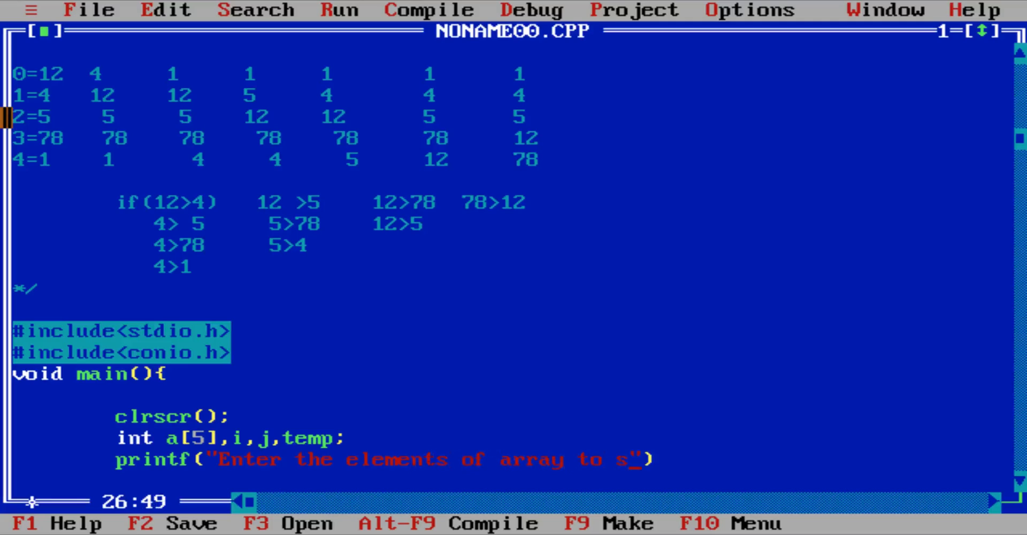
{"action": "type", "text": "ort sin"}
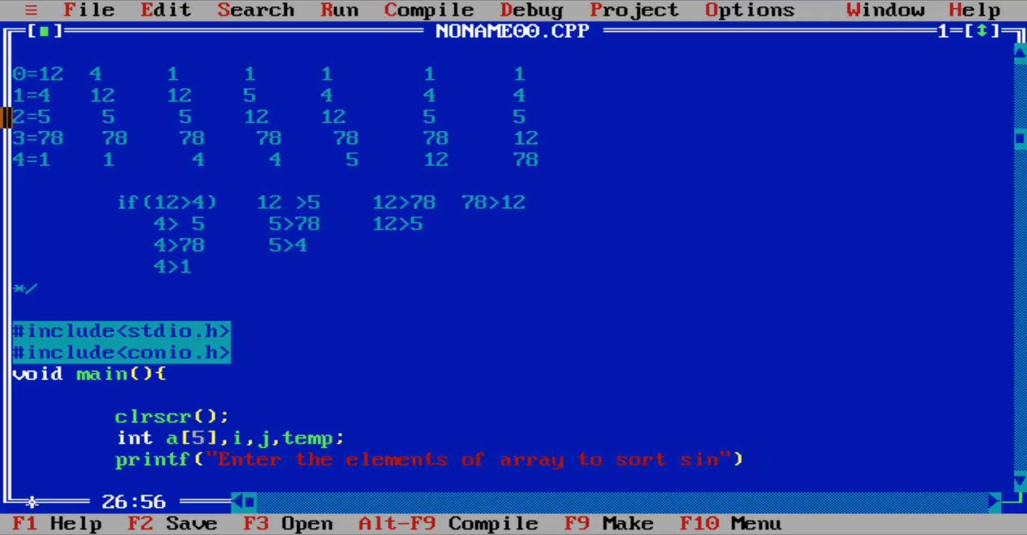
{"action": "type", "text": "using selec"}
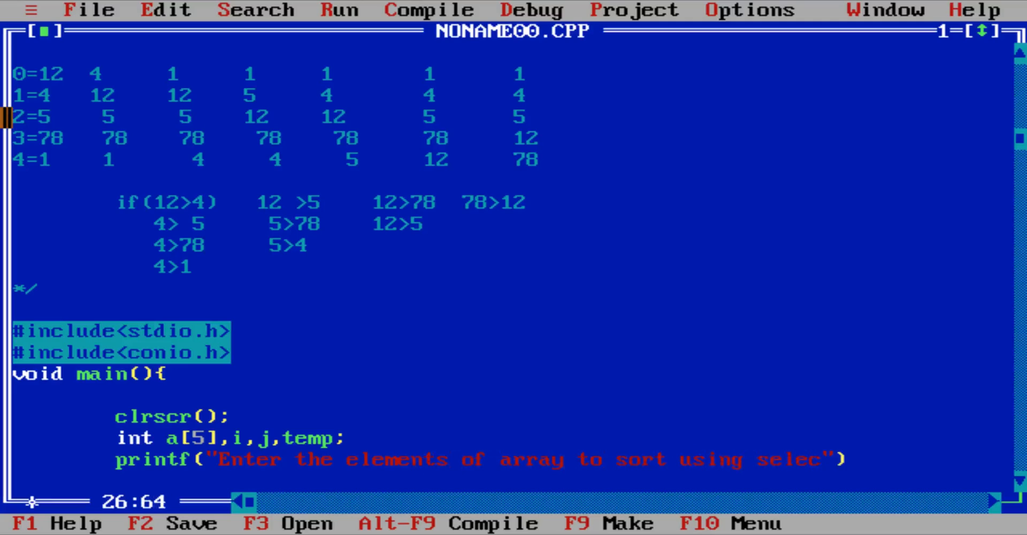
{"action": "type", "text": "tion sort"}
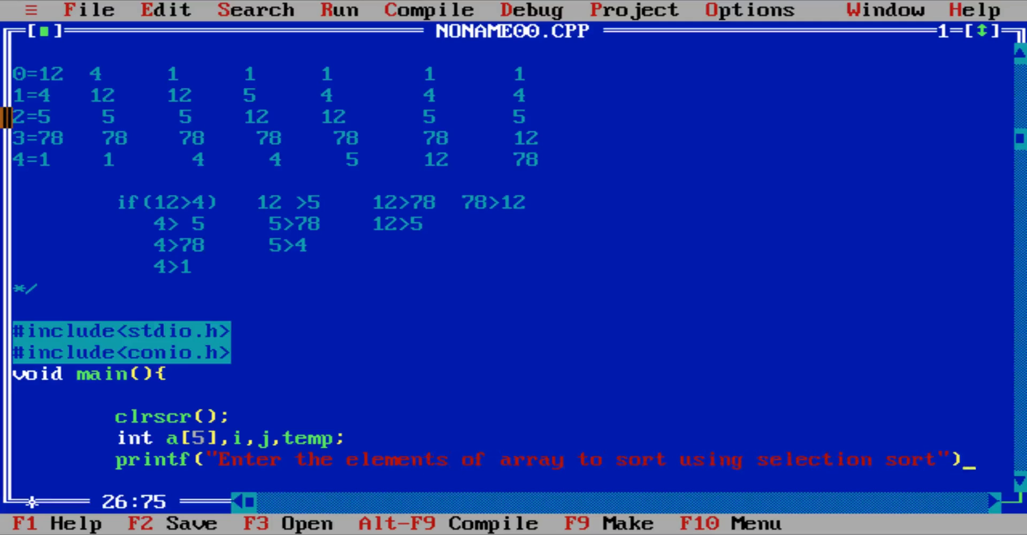
{"action": "type", "text": ";"}
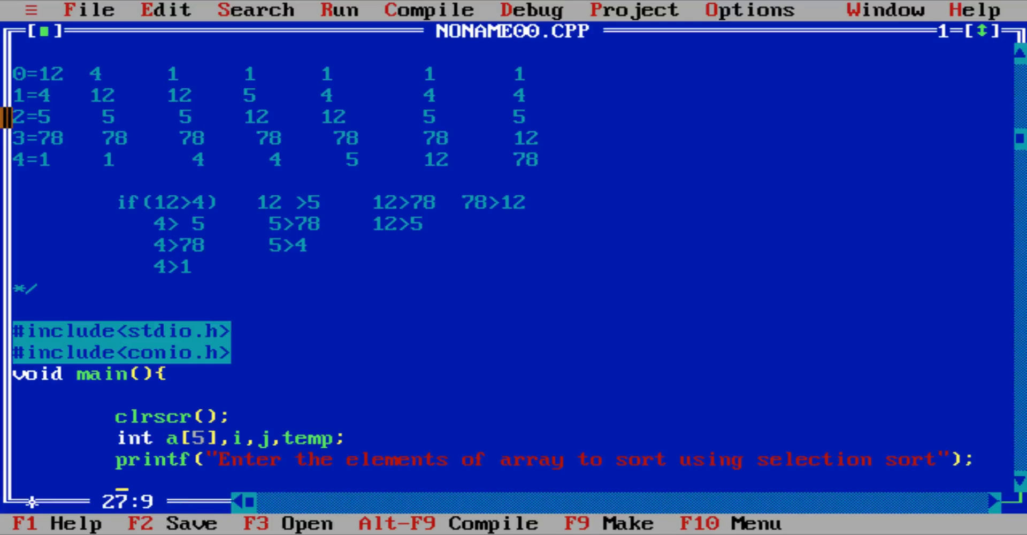
{"action": "type", "text": "for()"}
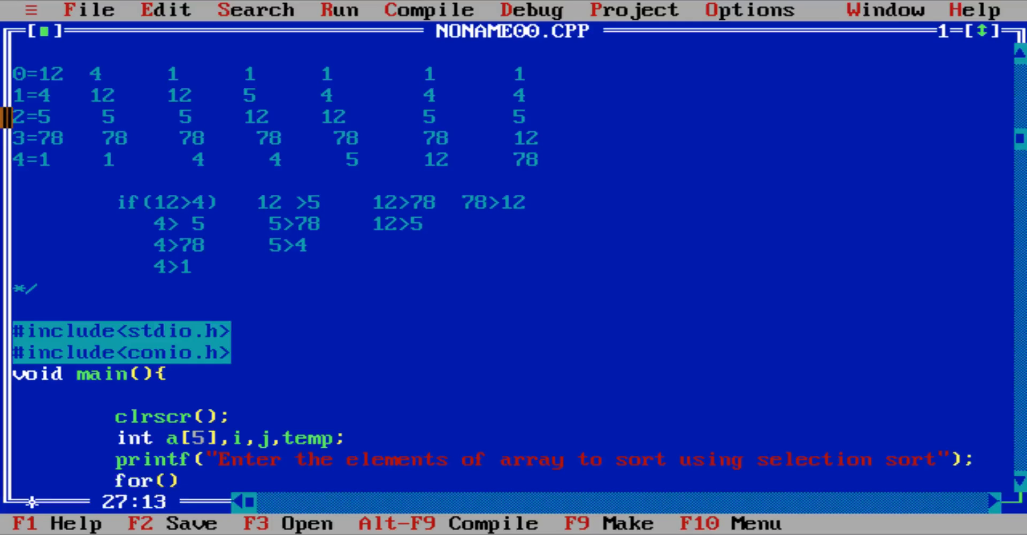
- Write for(i=0;i<5;i++) reading each element with scanf("%d",&a[i])
{"action": "type", "text": "i=0;"}
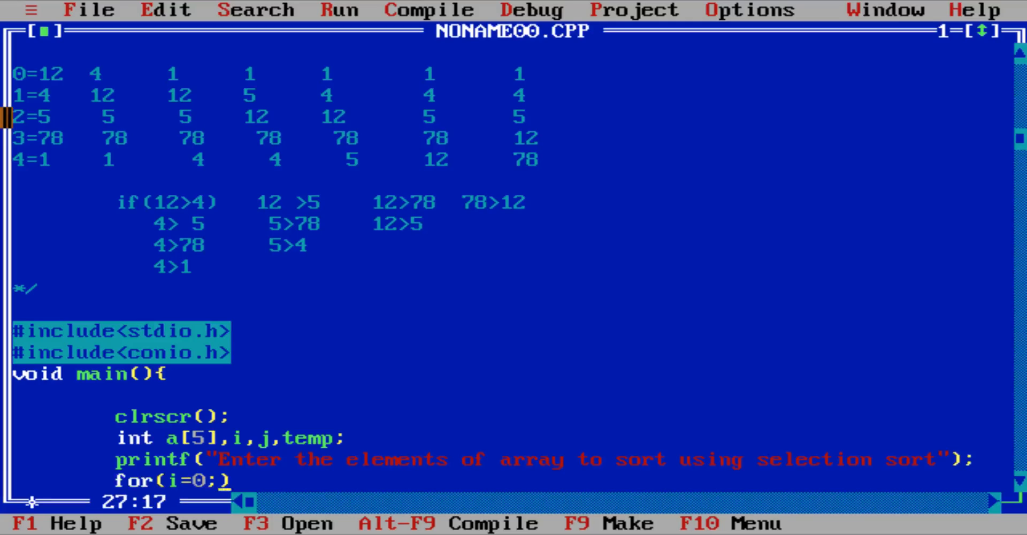
{"action": "type", "text": "i<5;i"}
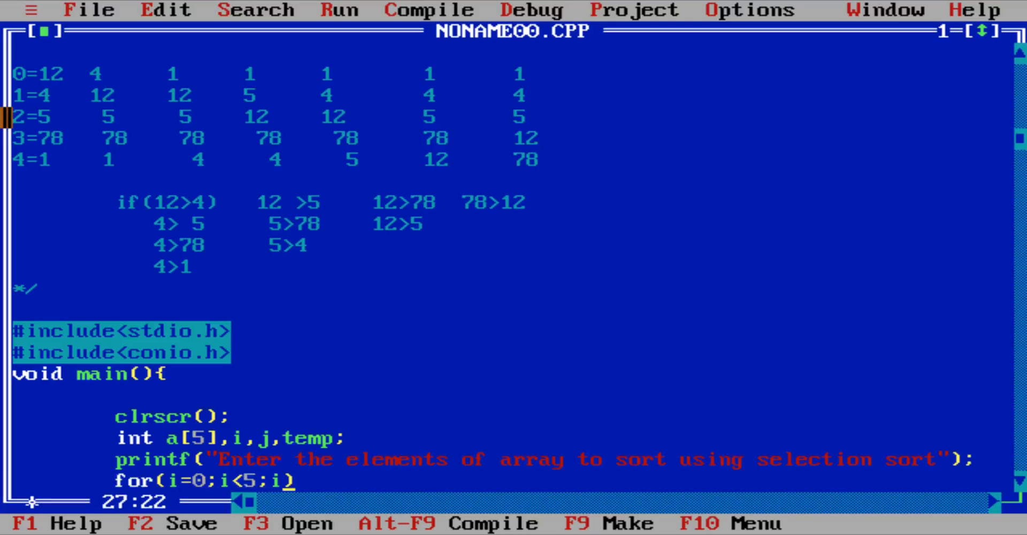
{"action": "type", "text": "++){}"}
{"action": "type", "text": "s"}
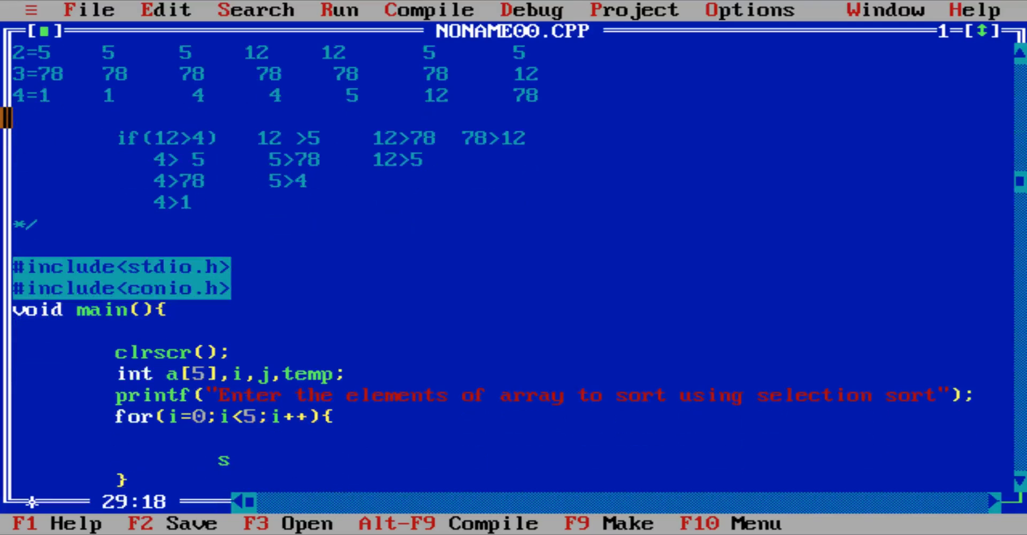
{"action": "type", "text": "canf(\"\")"}
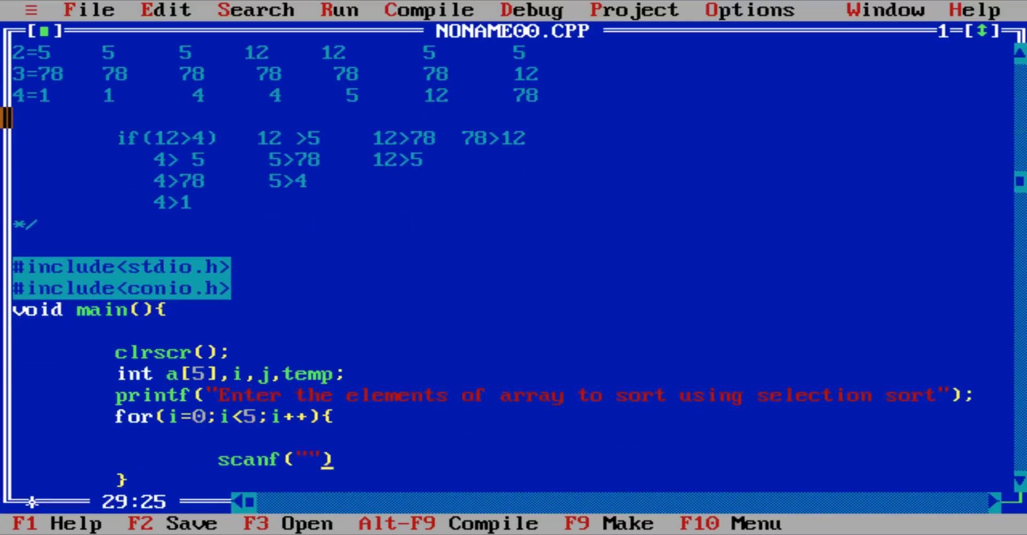
{"action": "type", "text": "%d"}
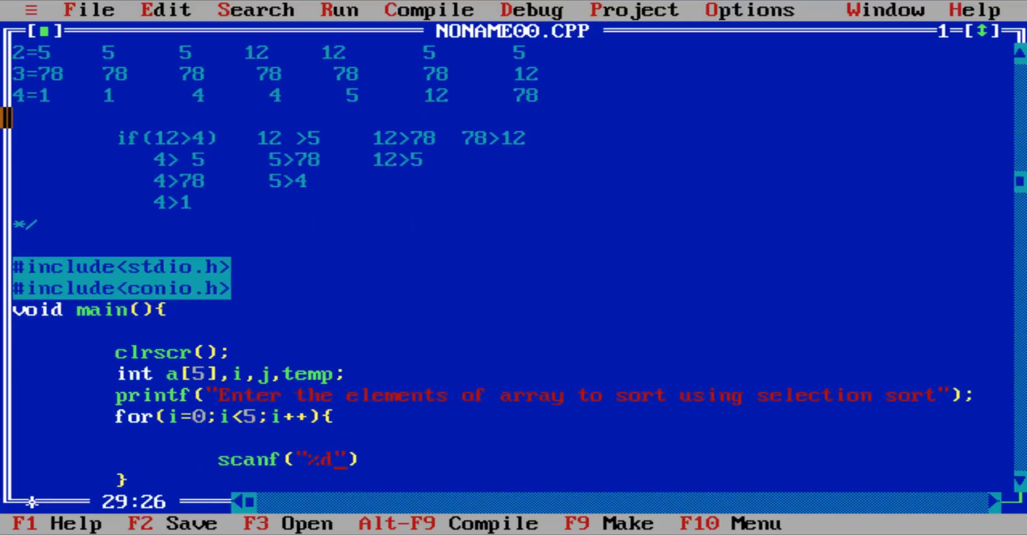
{"action": "type", "text": ",&a"}
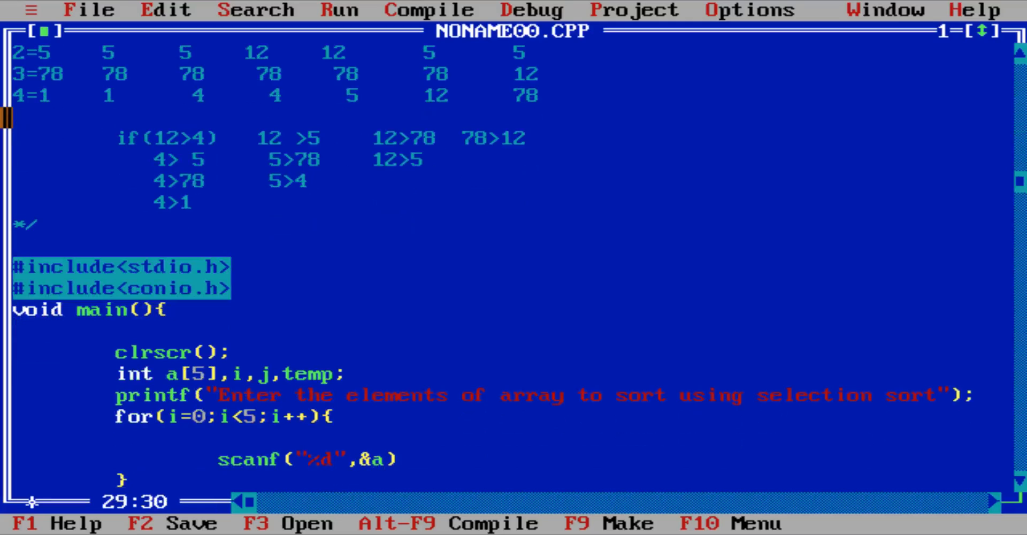
{"action": "type", "text": "[i]);"}
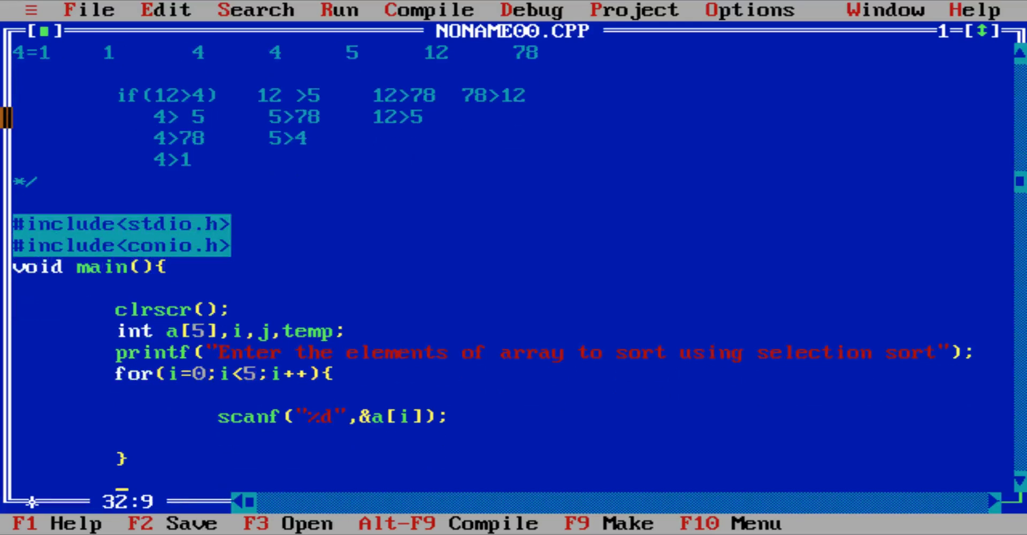
{"action": "type", "text": "for()"}
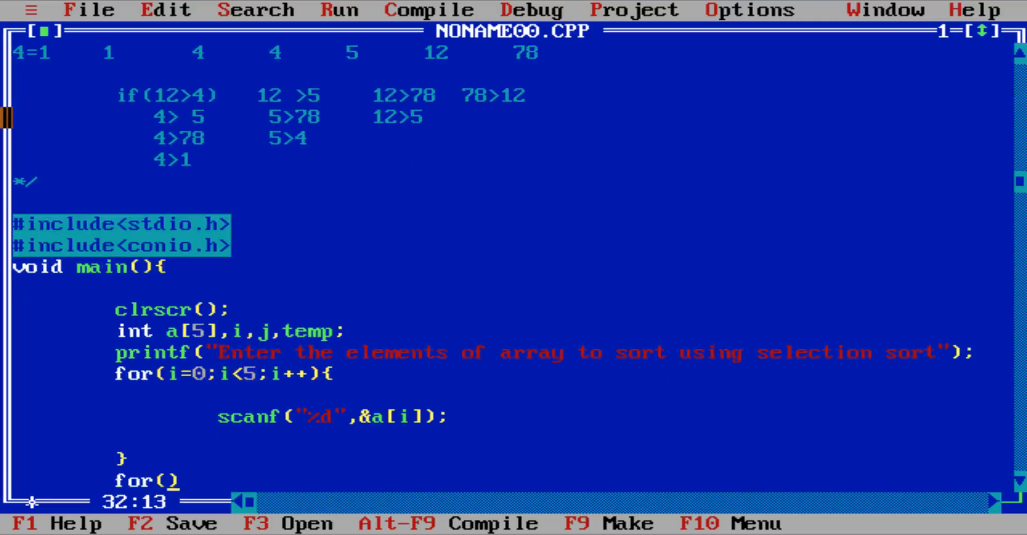
- Write the outer for(i=0;i<5;i++) and inner for(j=i+1;j<5;j++) loops
{"action": "type", "text": "i"}
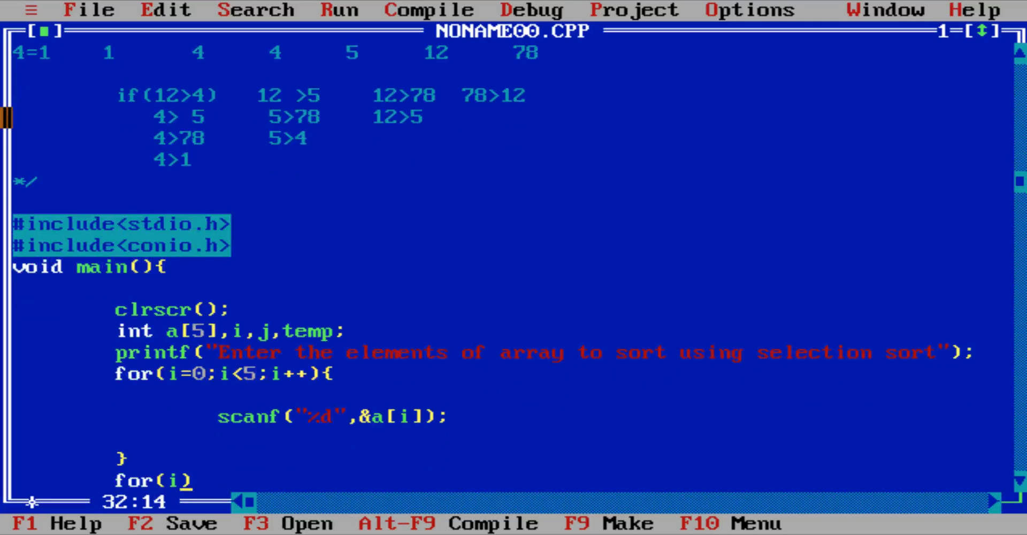
{"action": "type", "text": "="}
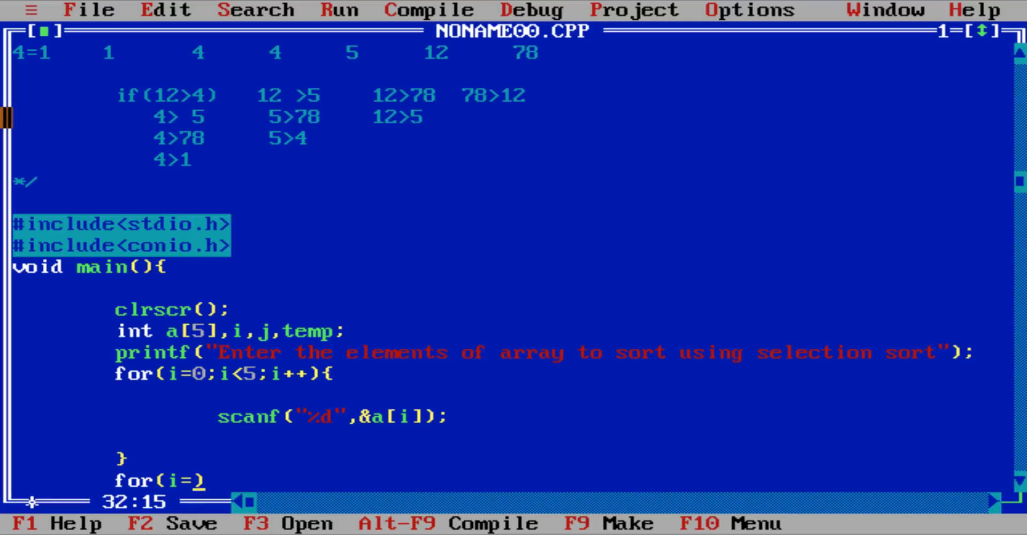
{"action": "type", "text": "0;i<5;i"}
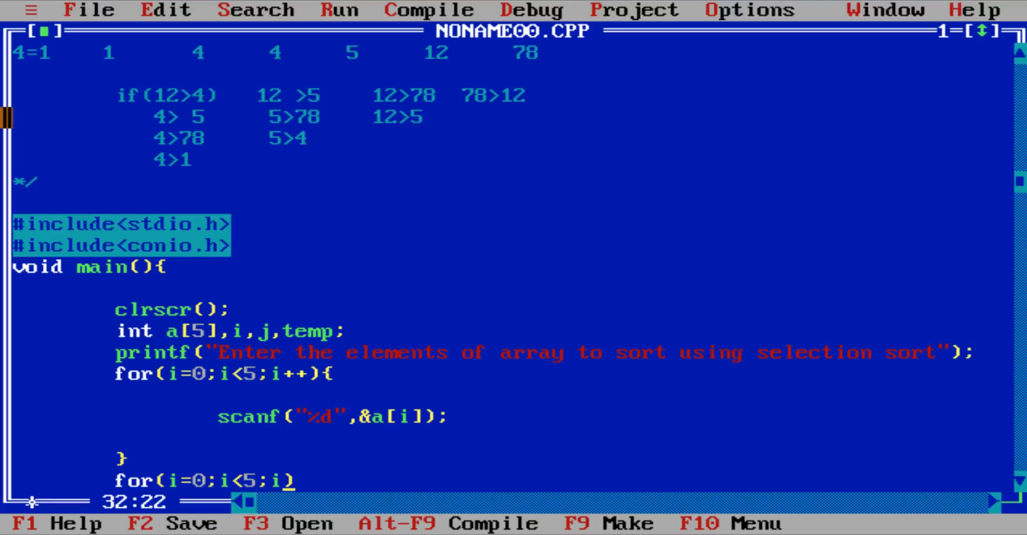
{"action": "type", "text": "++){}"}
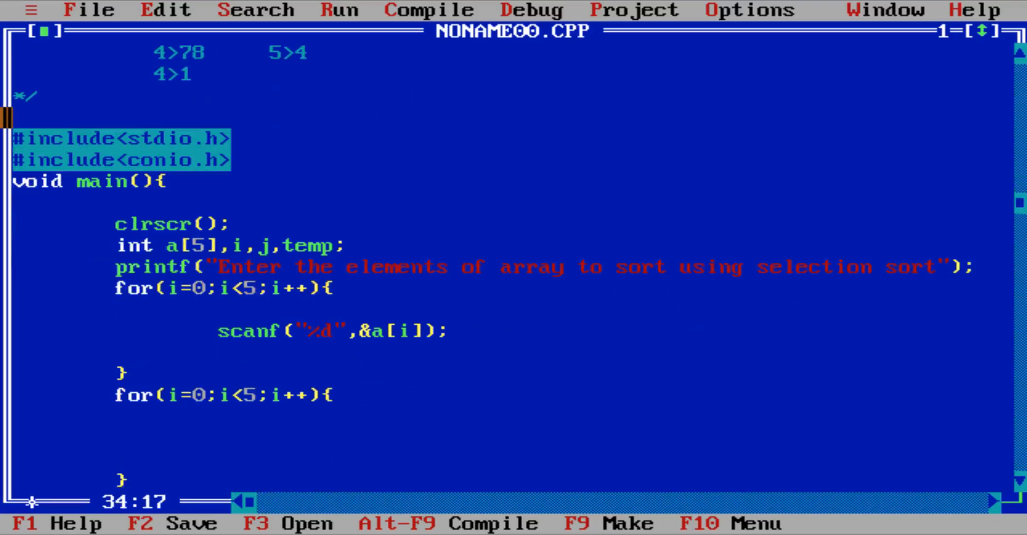
{"action": "type", "text": "for()"}
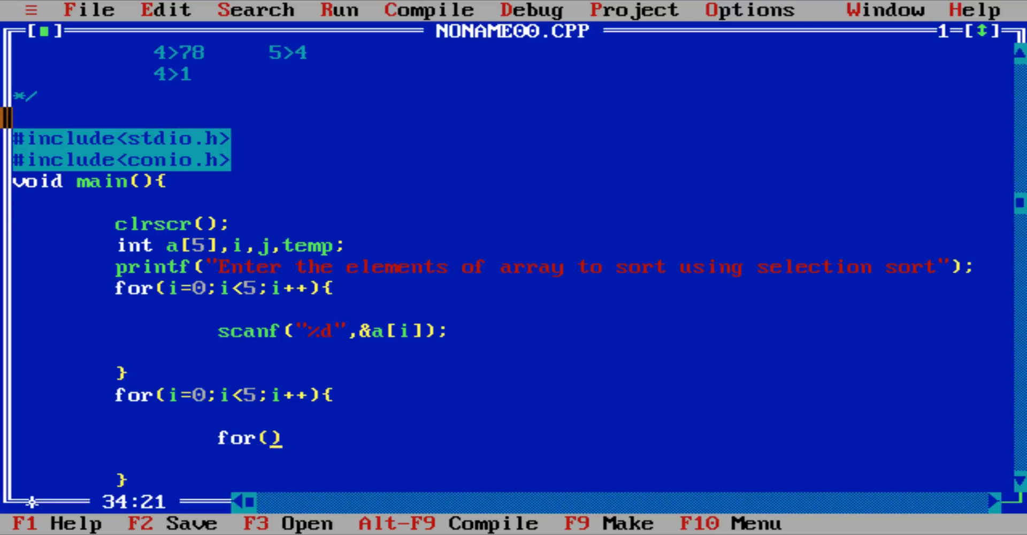
{"action": "type", "text": "j=i"}
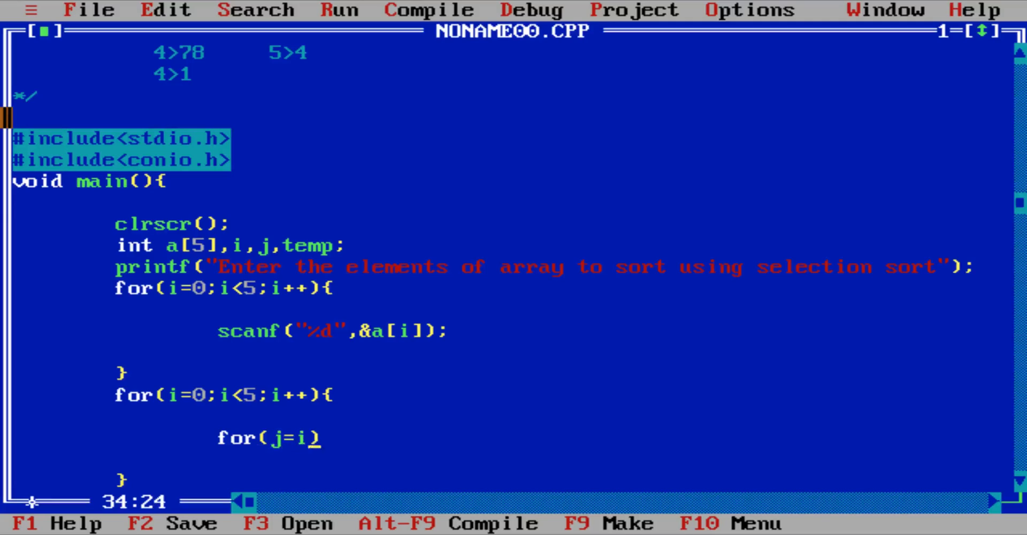
{"action": "type", "text": "+1;j<"}
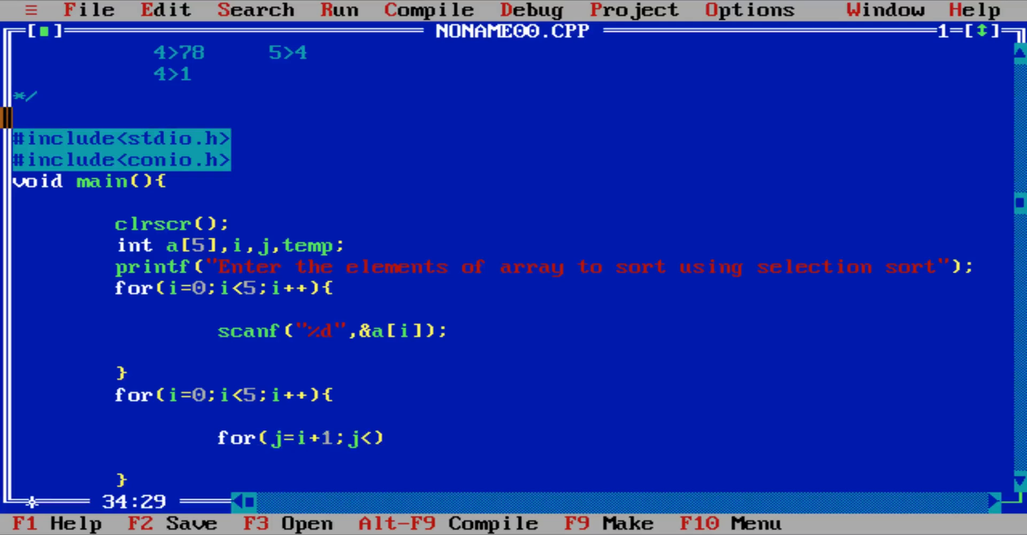
{"action": "type", "text": "5"}
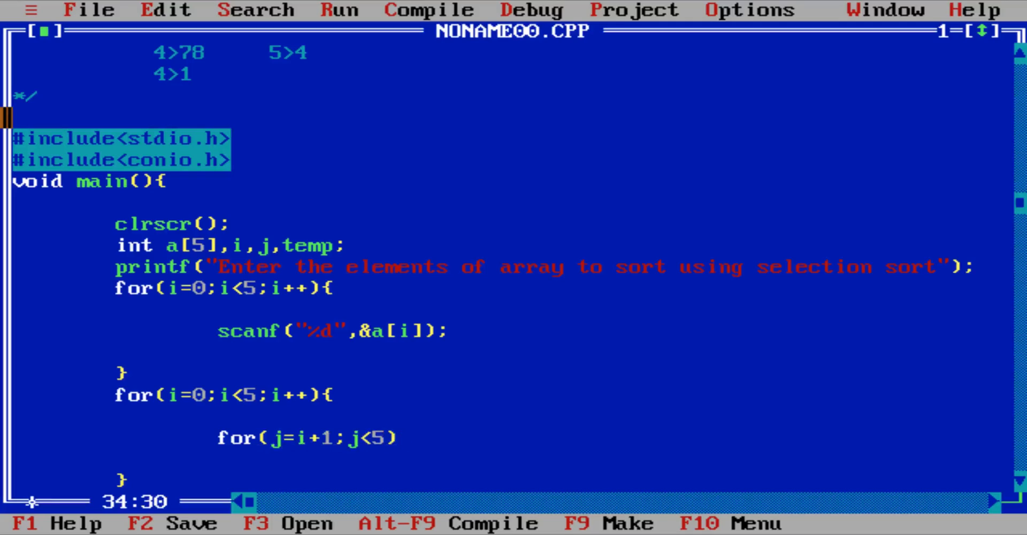
{"action": "type", "text": ";j++)"}
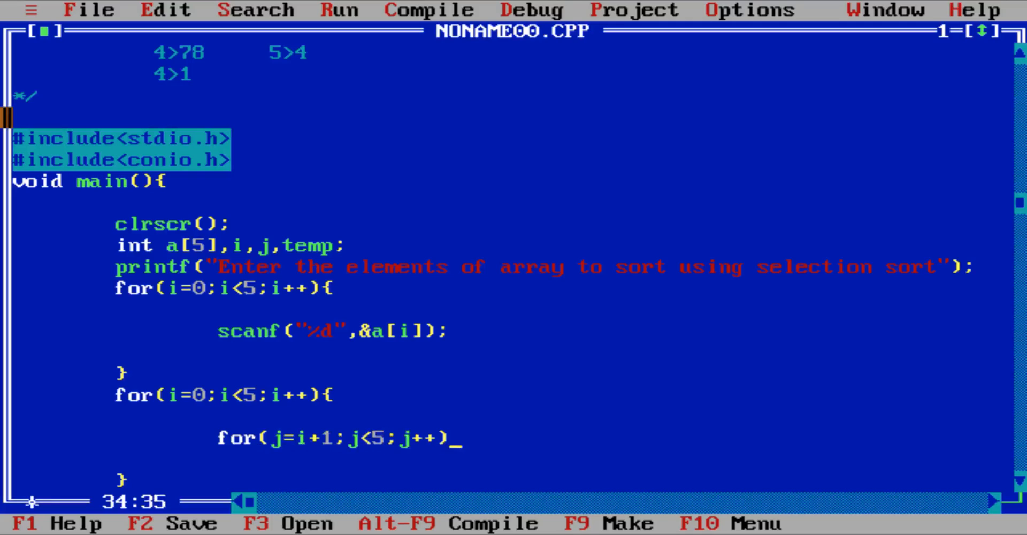
{"action": "type", "text": "{"}
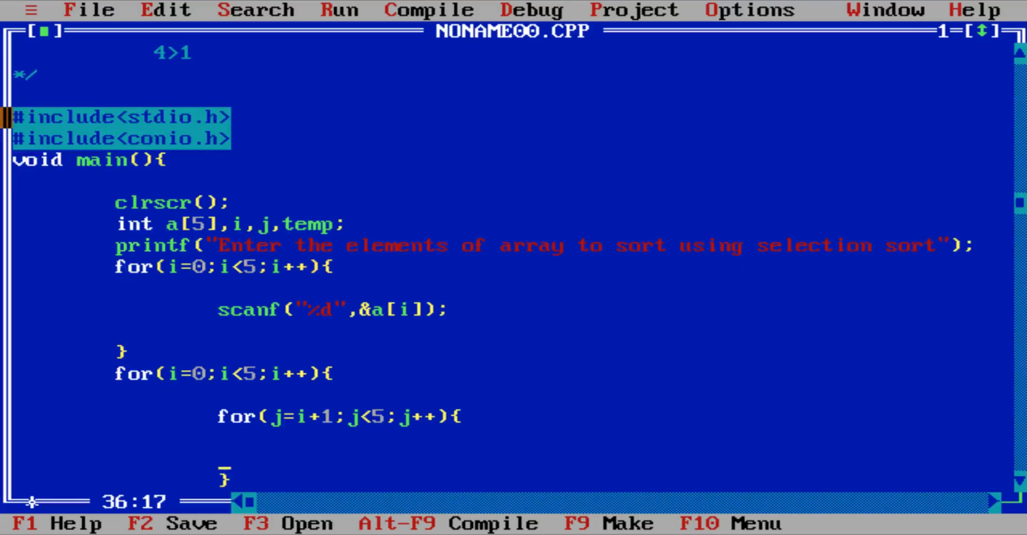
- Add if(a[i]>a[j]) swapping a[i] and a[j] through temp
{"action": "type", "text": "if()"}
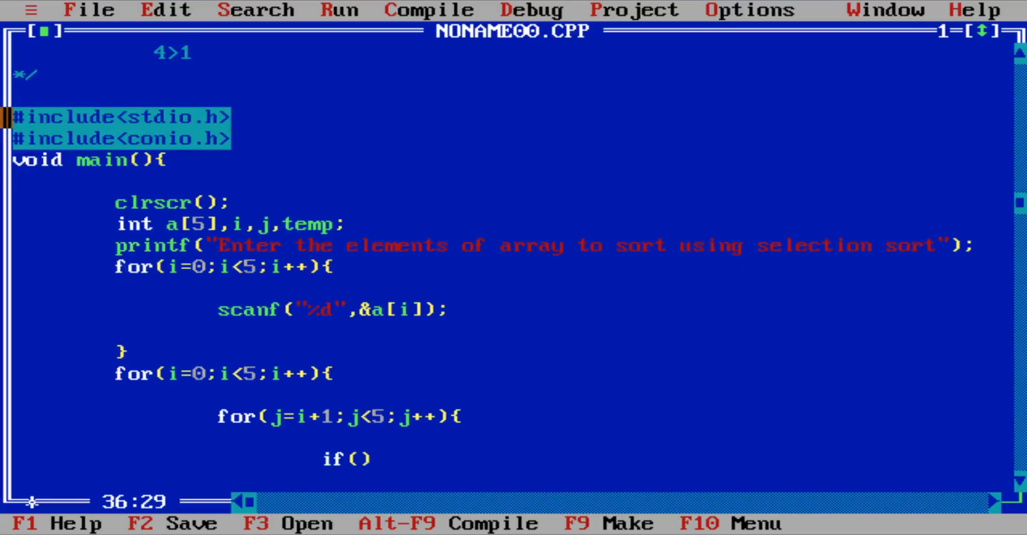
{"action": "type", "text": "a["}
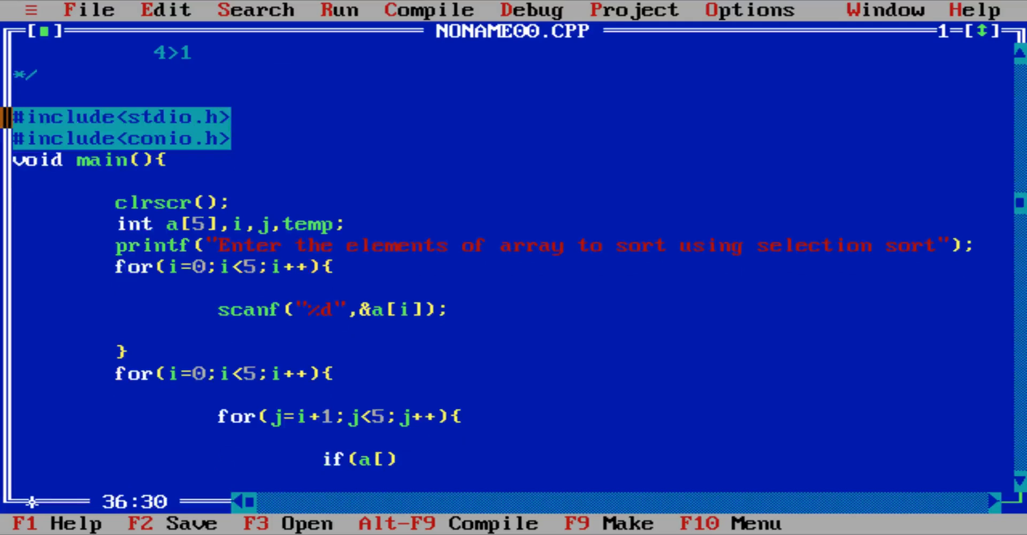
{"action": "type", "text": "]>a"}
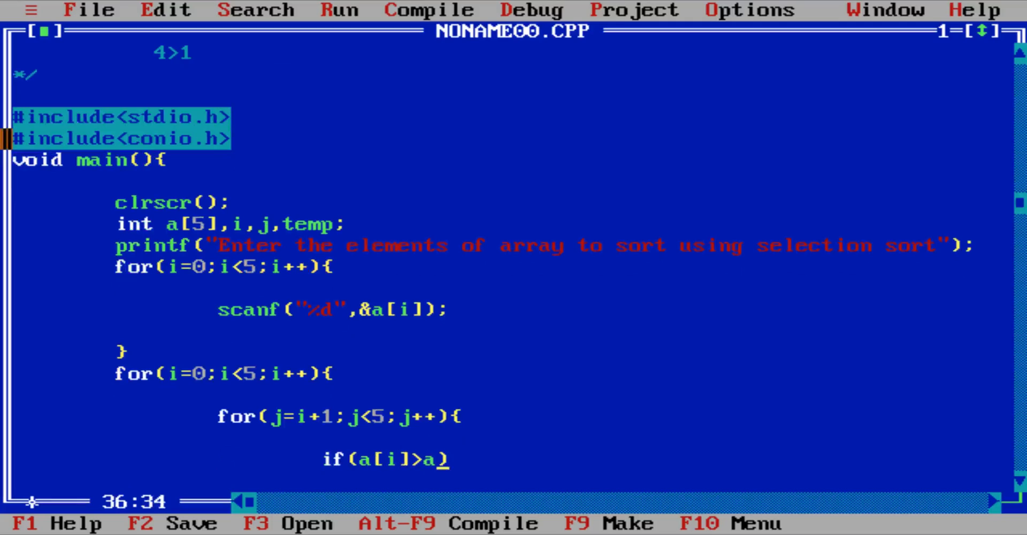
{"action": "type", "text": "[j])"}
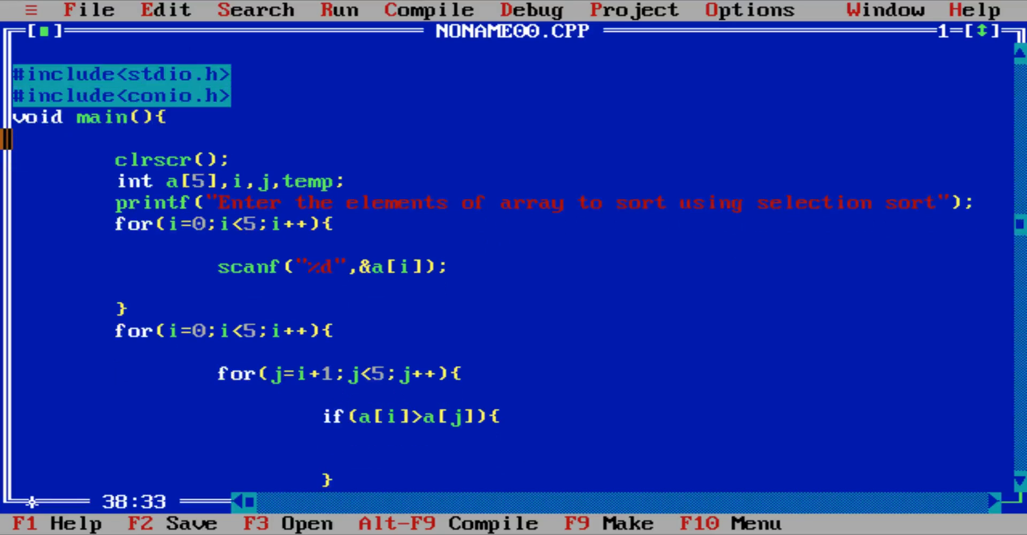
{"action": "type", "text": "temp="}
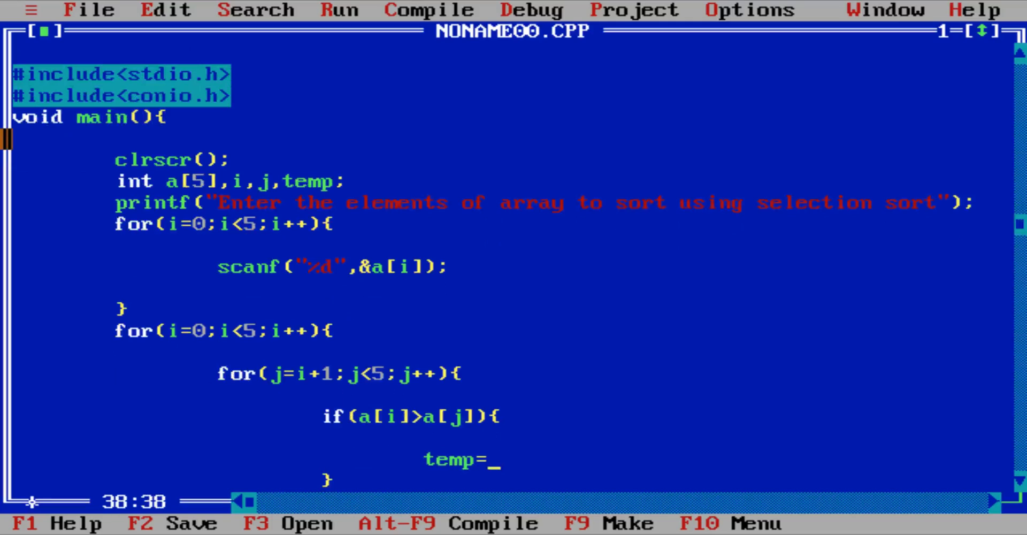
{"action": "type", "text": "a[i]"}
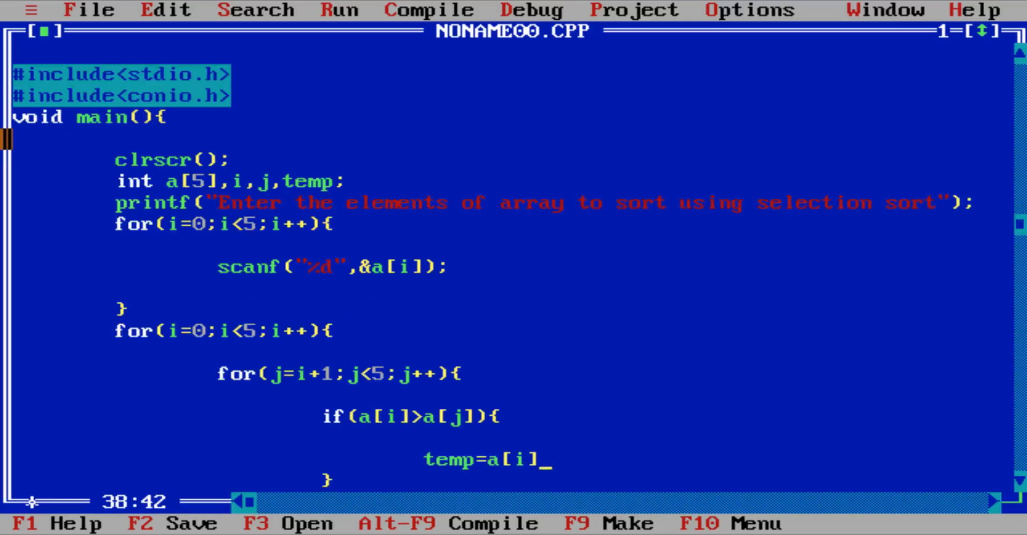
{"action": "type", "text": ";"}
{"action": "type", "text": "a[j"}
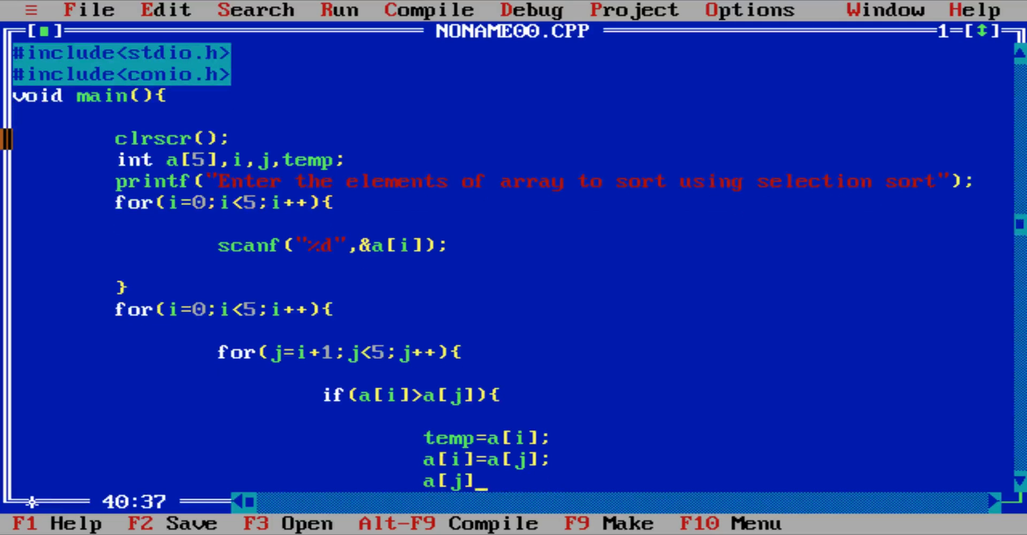
{"action": "type", "text": "=temp;"}
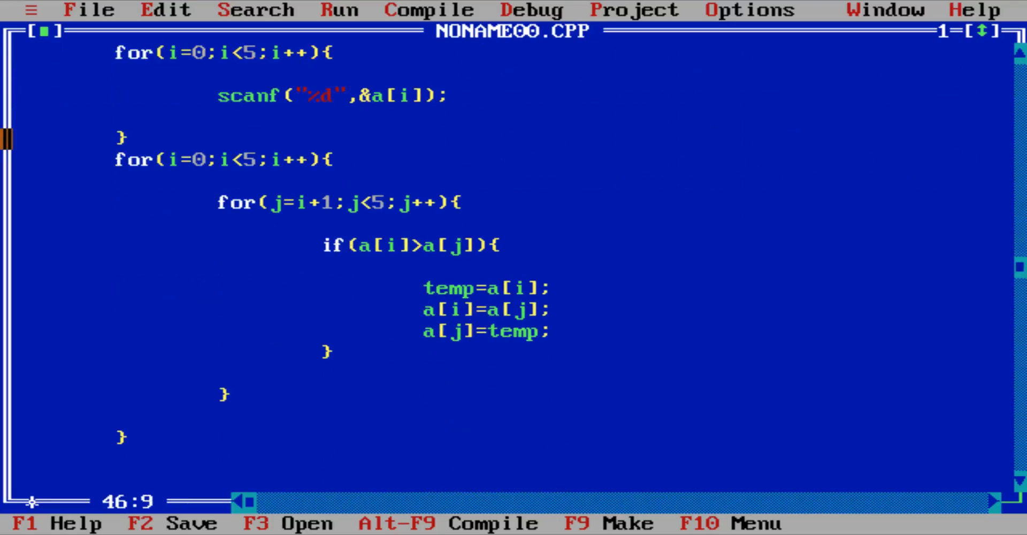
- Add printf("Display Sorted elements ..") and a for(i=0;i<5;i++){ display loop header
{"action": "type", "text": "for"}
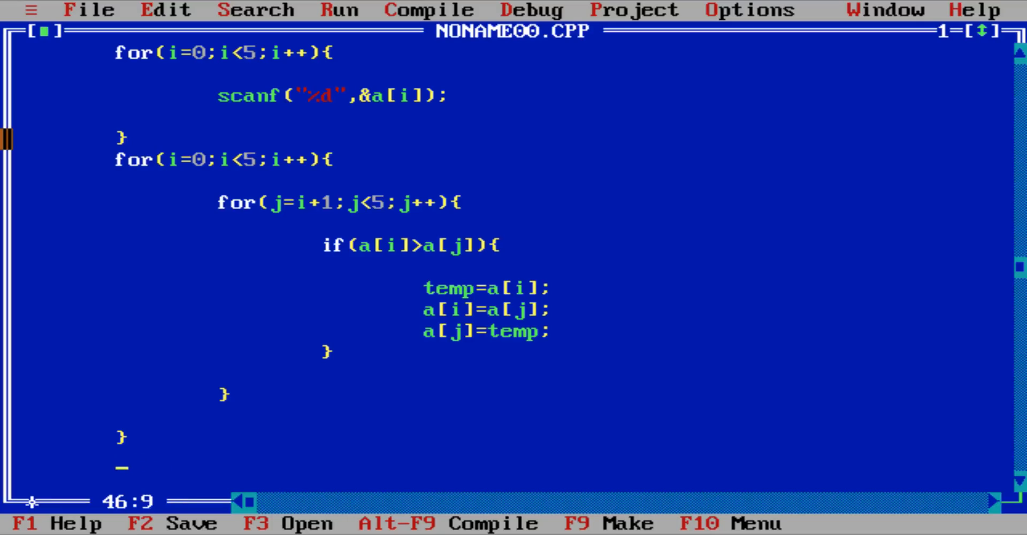
{"action": "type", "text": "printf()"}
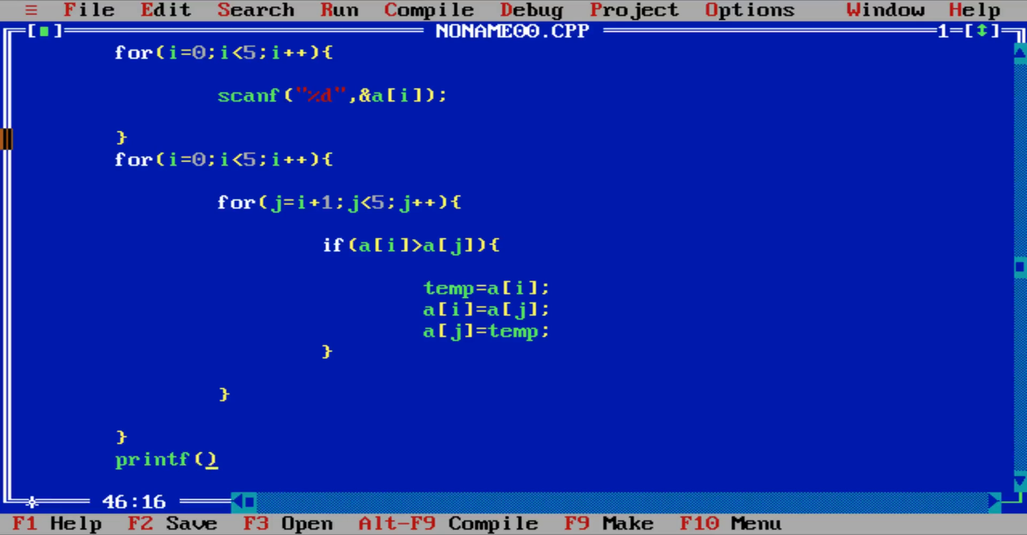
{"action": "type", "text": "\"\""}
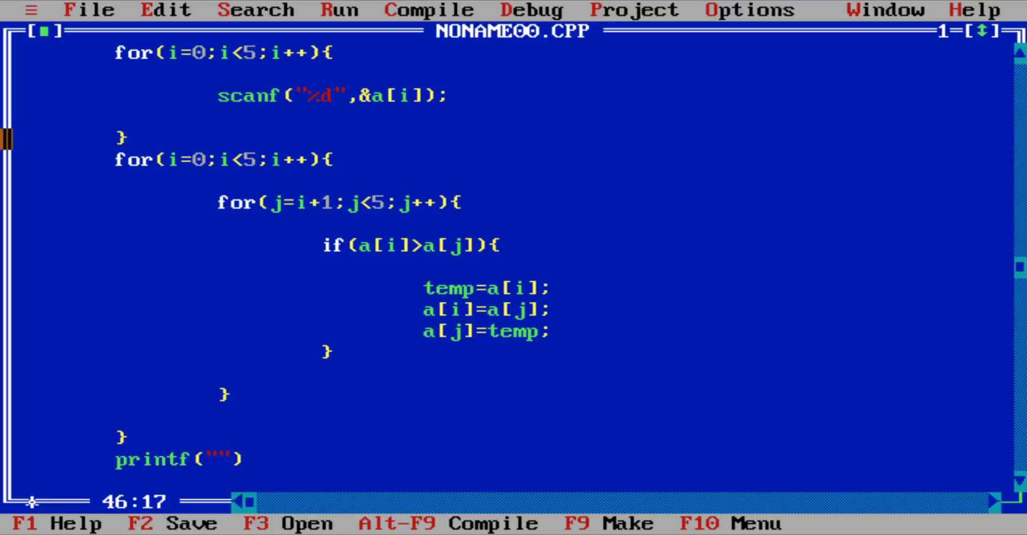
{"action": "type", "text": "Display Sorted"}
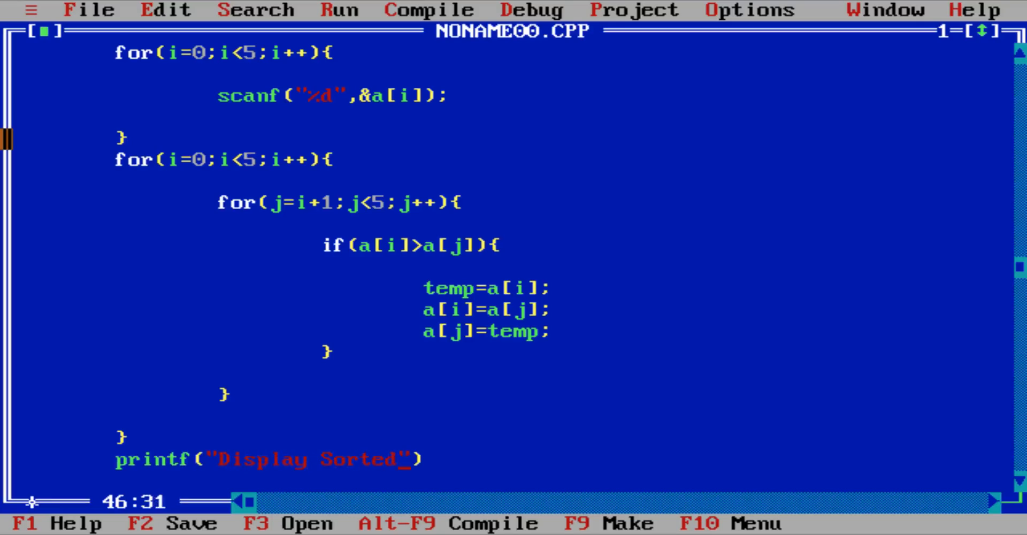
{"action": "type", "text": "elements .."}
{"action": "type", "text": "for(i"}
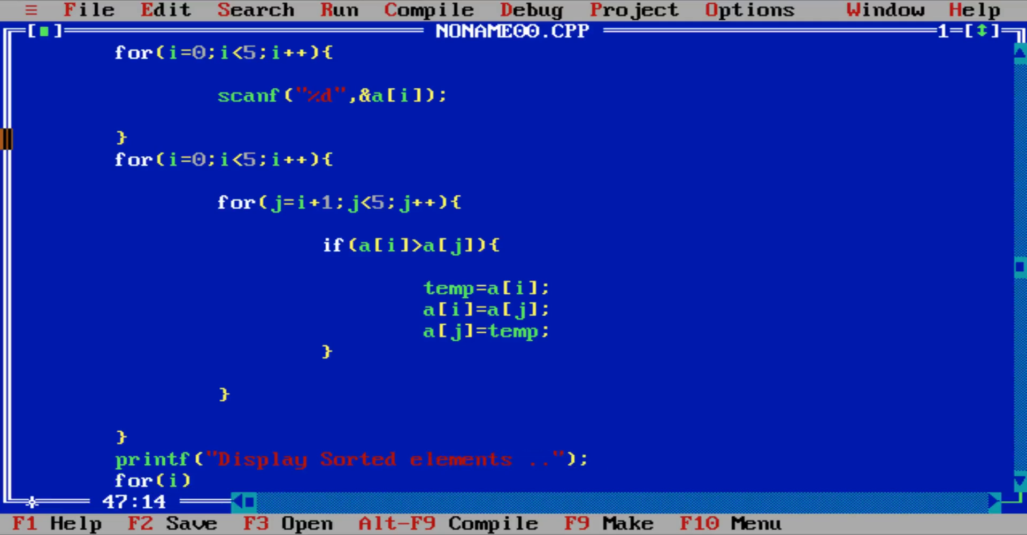
{"action": "type", "text": "=0;i<5;i"}
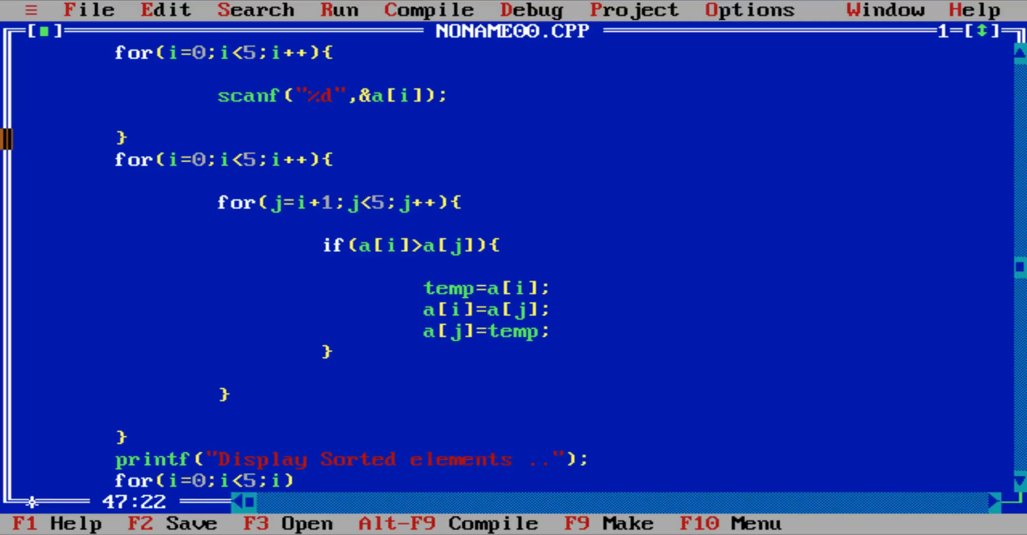
{"action": "type", "text": "++){"}
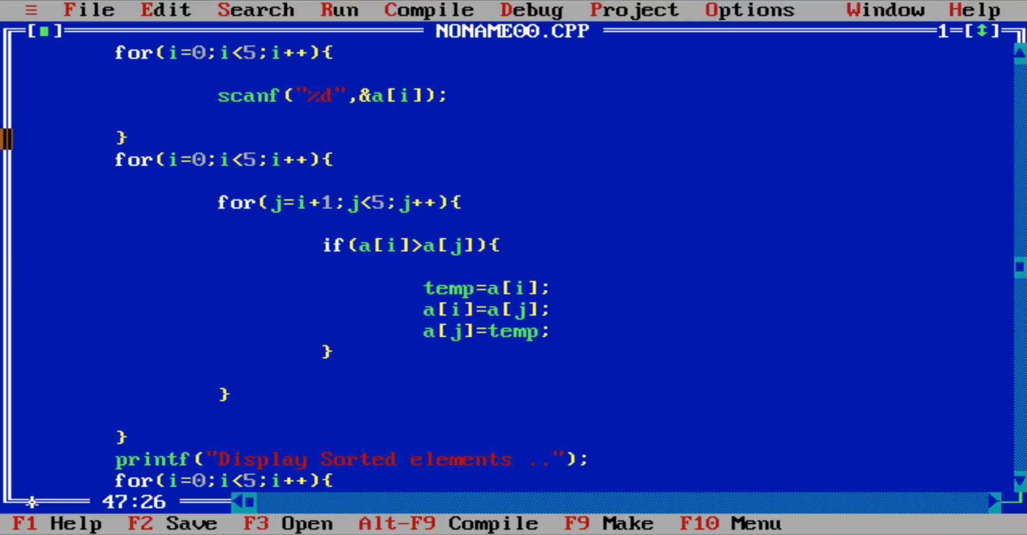
{"action": "scroll", "scroll_direction": "down", "scroll_amount": 3}
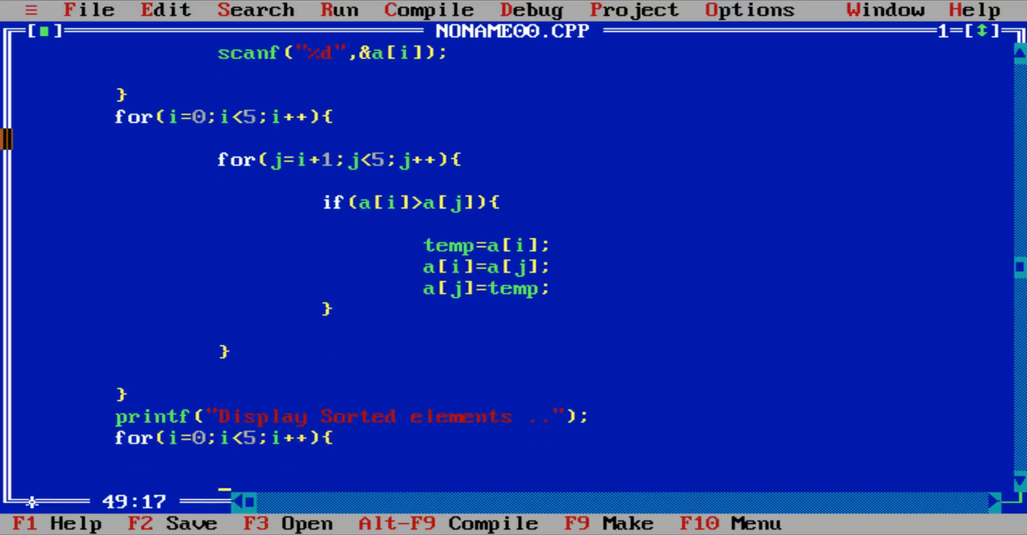
- Inside the loop print each a[i] with printf("\t",a[i]), then end main with getch();
{"action": "type", "text": "printf"}
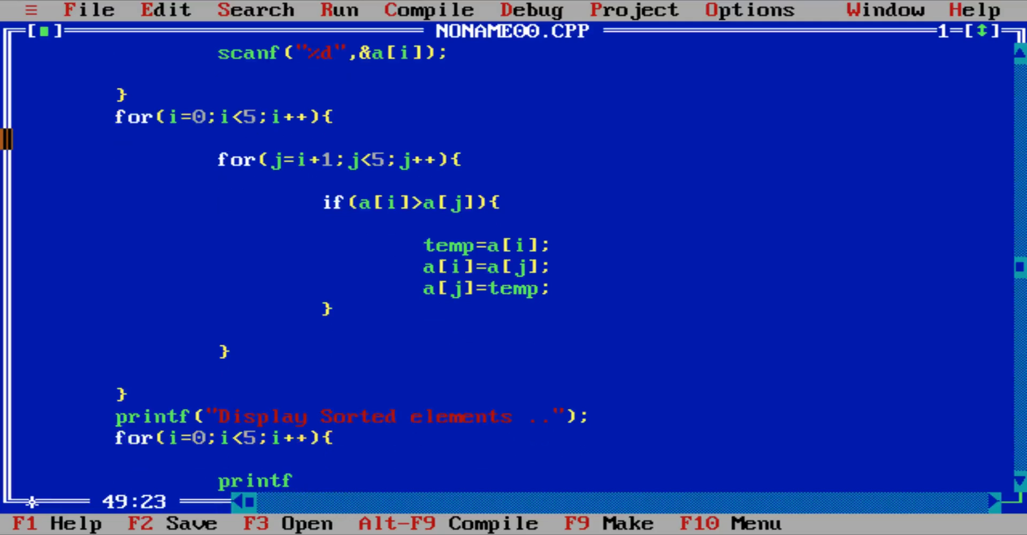
{"action": "type", "text": "(\"\");"}
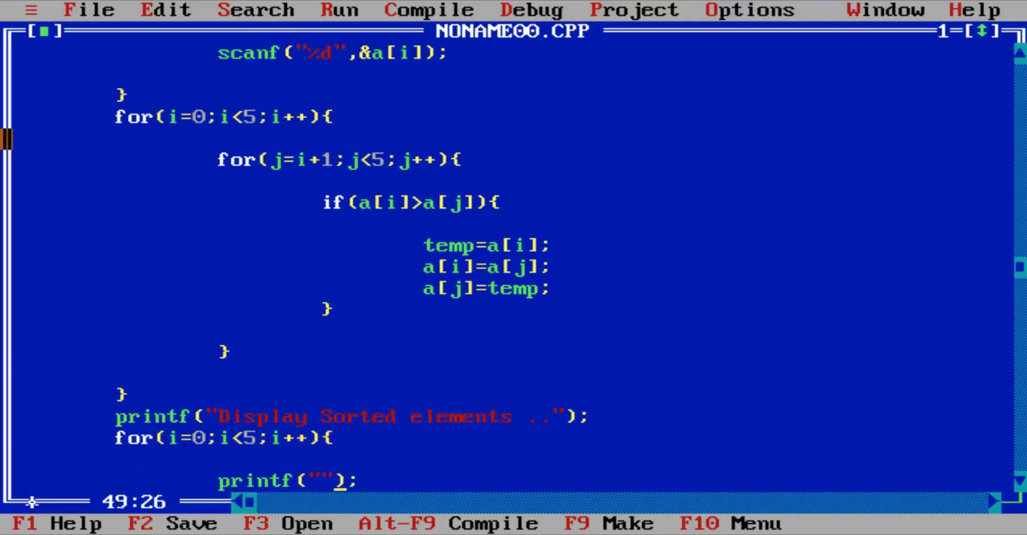
{"action": "type", "text": "\\t"}
{"action": "type", "text": "}"}
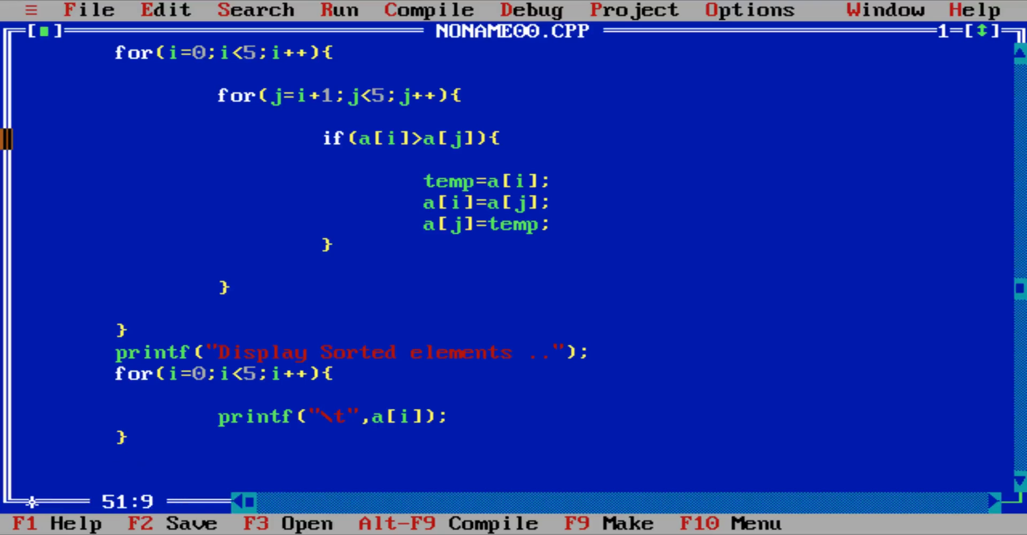
{"action": "type", "text": "getch();"}
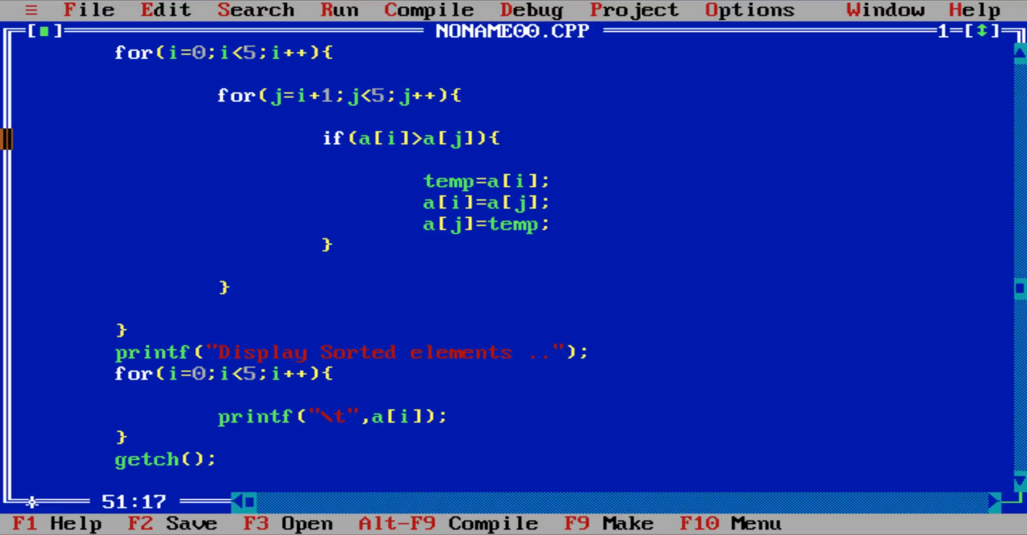
{"action": "scroll", "scroll_direction": "down", "scroll_amount": 3}
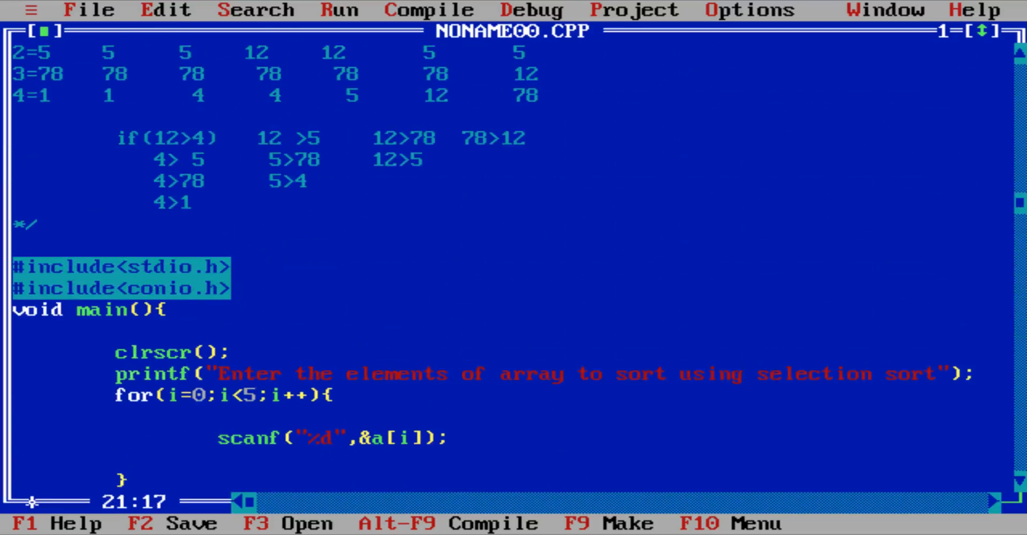
- Save the program via Save As under the name selection_so in C:\TC\BIN
{"action": "left_click", "coordinate": [340, 10]}
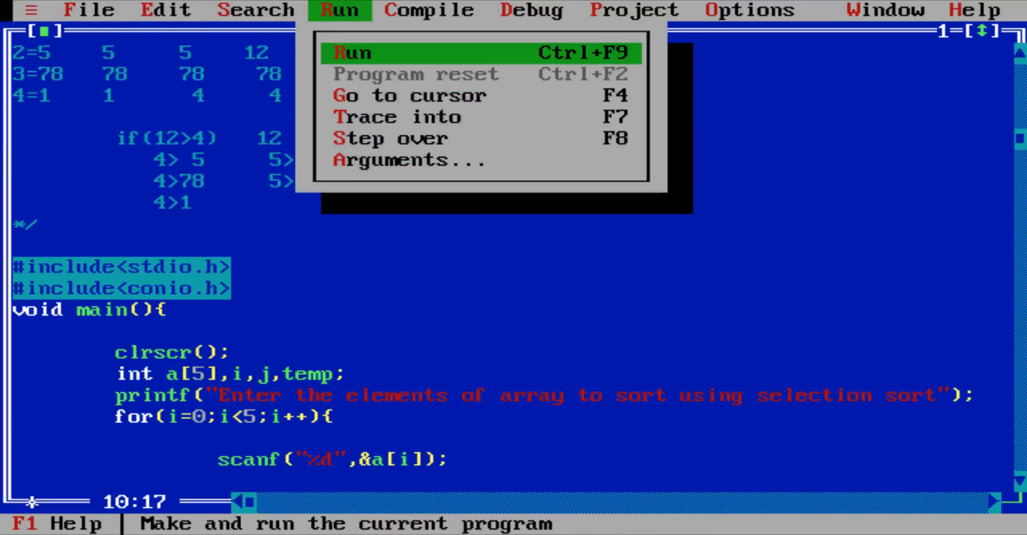
{"action": "left_click", "coordinate": [352, 54]}
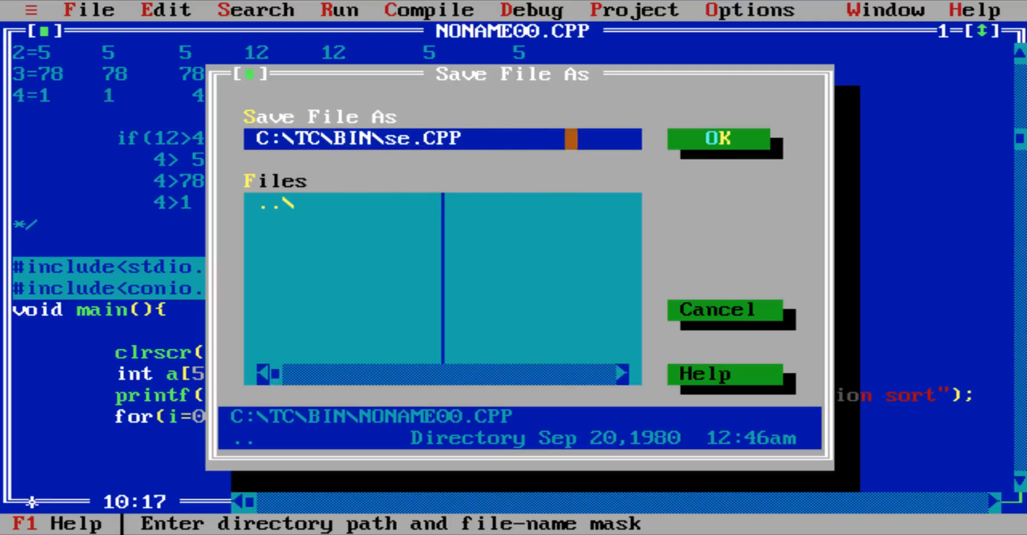
{"action": "type", "text": "selection_so."}
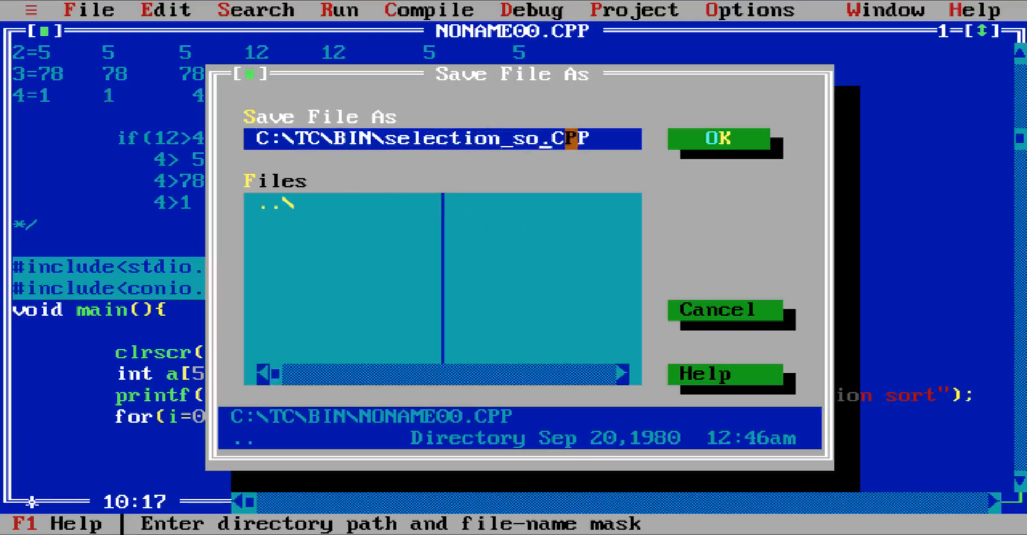
{"action": "left_click", "coordinate": [716, 139]}
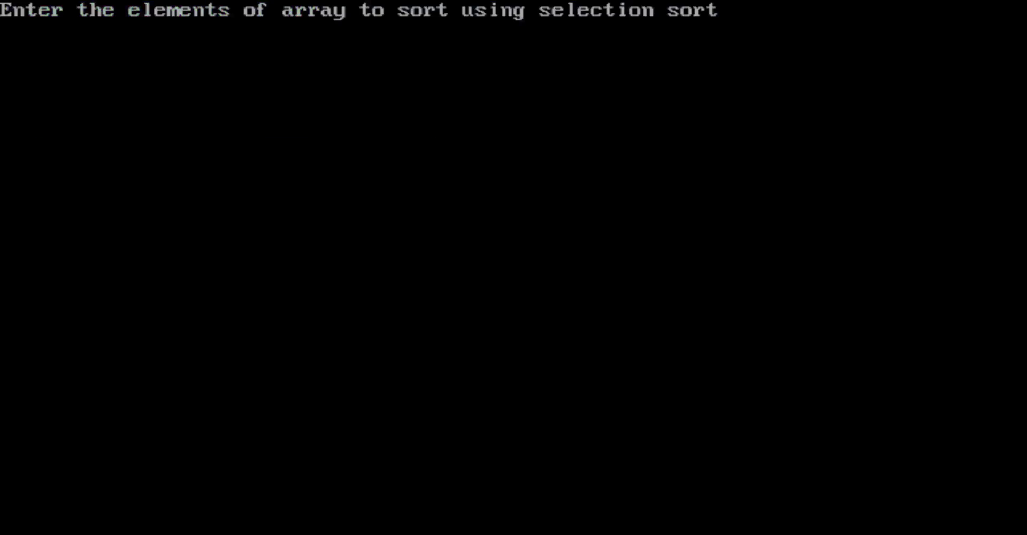
- Feed the running sort program the numbers 45, 23, 56 and 12 at its prompt
{"action": "type", "text": "45"}
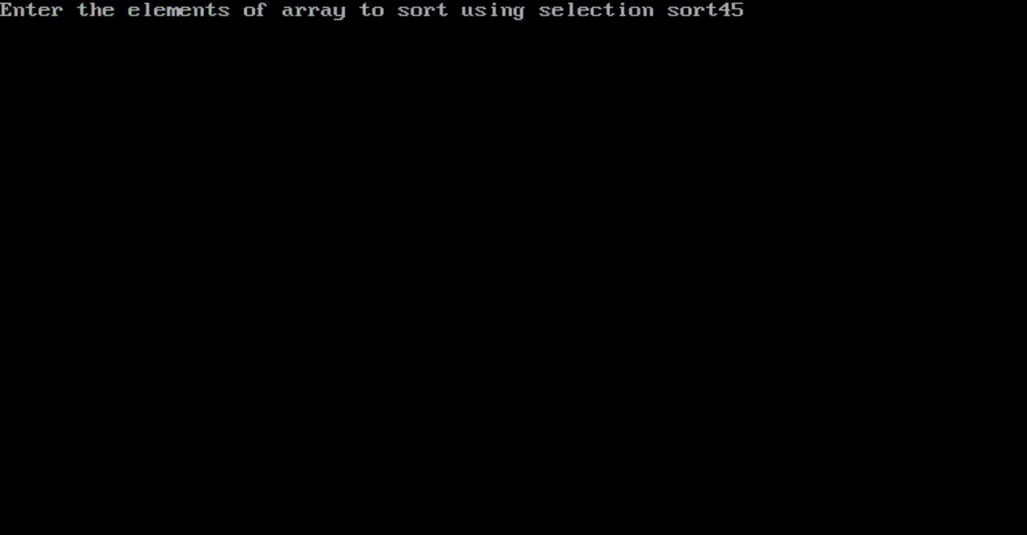
{"action": "type", "text": "23"}
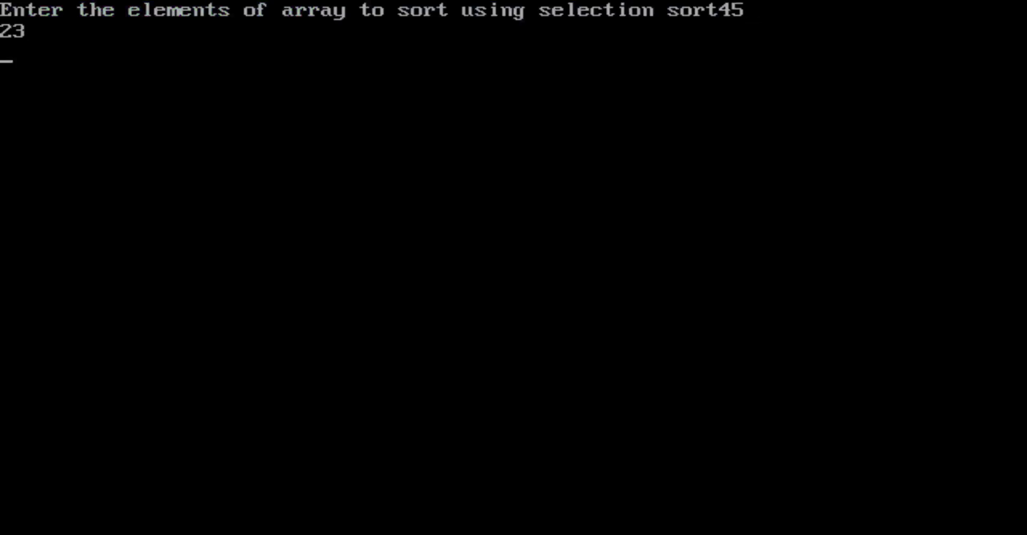
{"action": "type", "text": "56"}
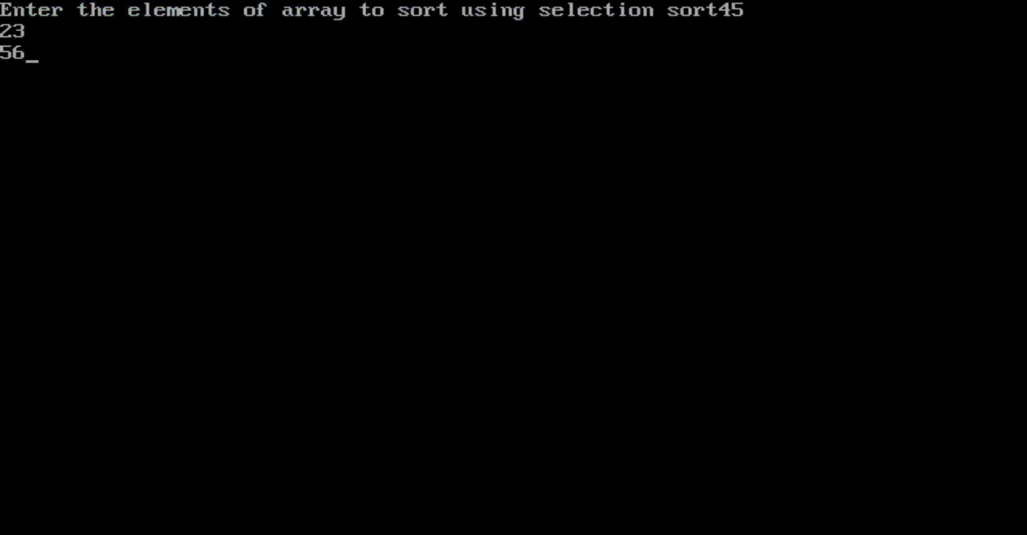
{"action": "type", "text": "12"}
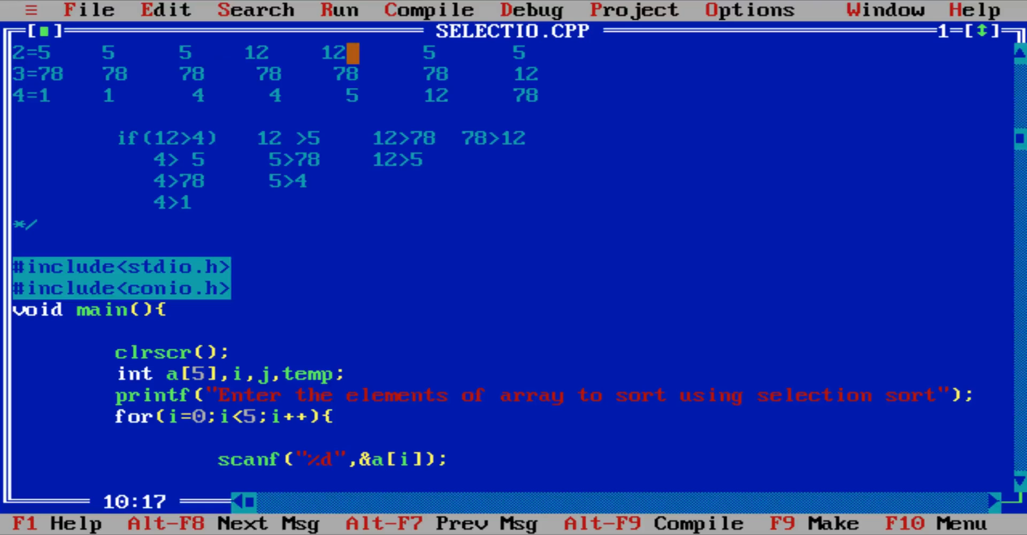
{"action": "scroll", "scroll_direction": "down", "scroll_amount": 3}
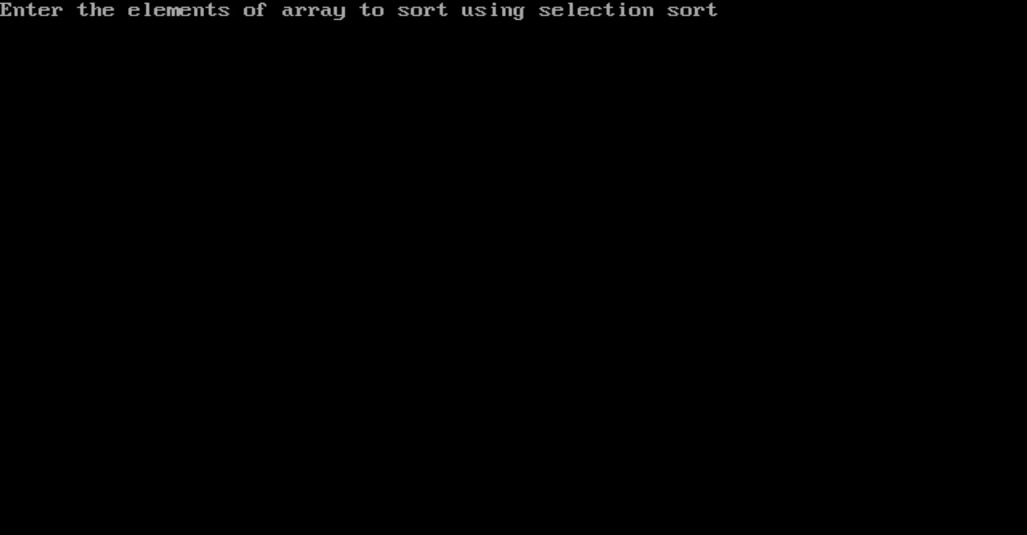
- Enter 1, 2, 3, 1 on a second run, then add %d to the display loop's printf format
{"action": "type", "text": "1"}
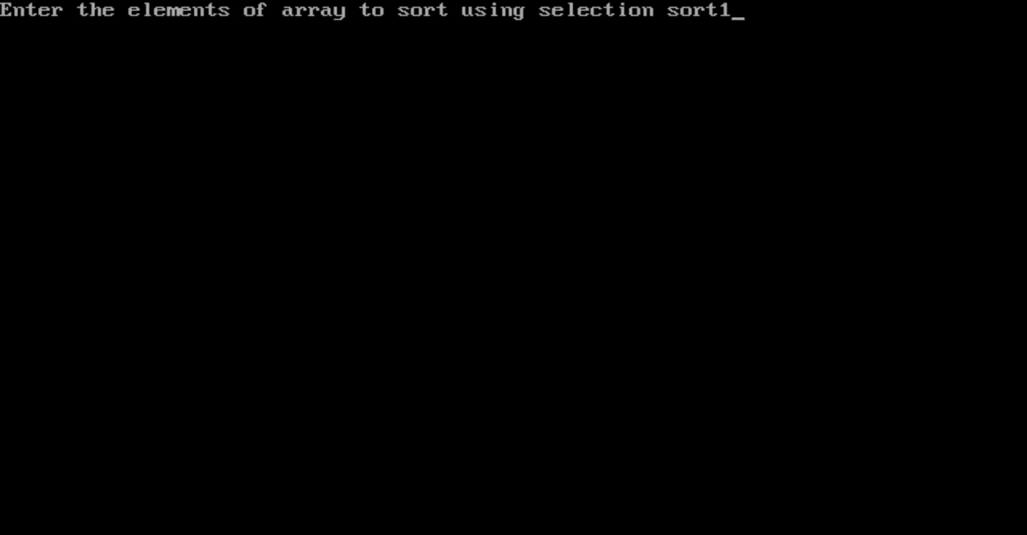
{"action": "type", "text": "2"}
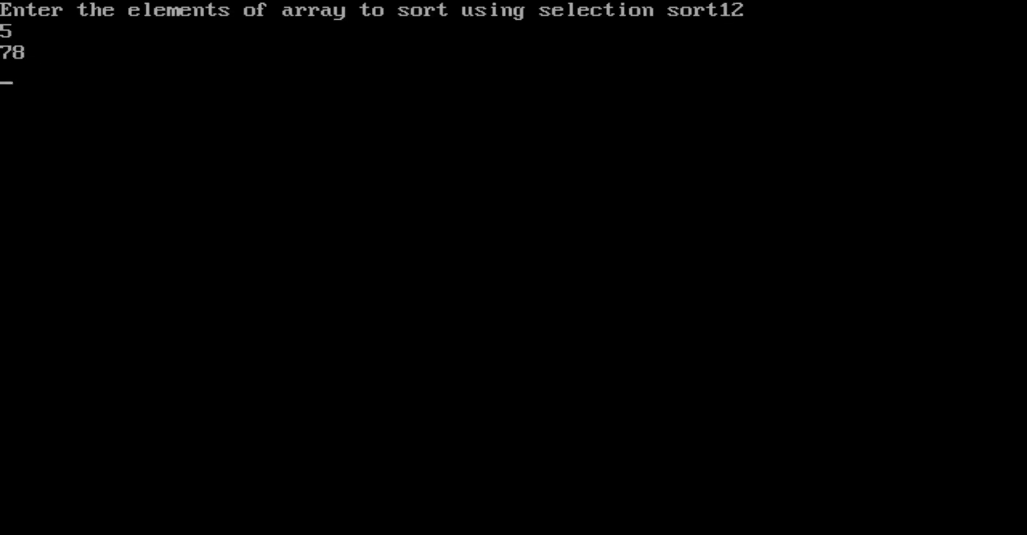
{"action": "type", "text": "3"}
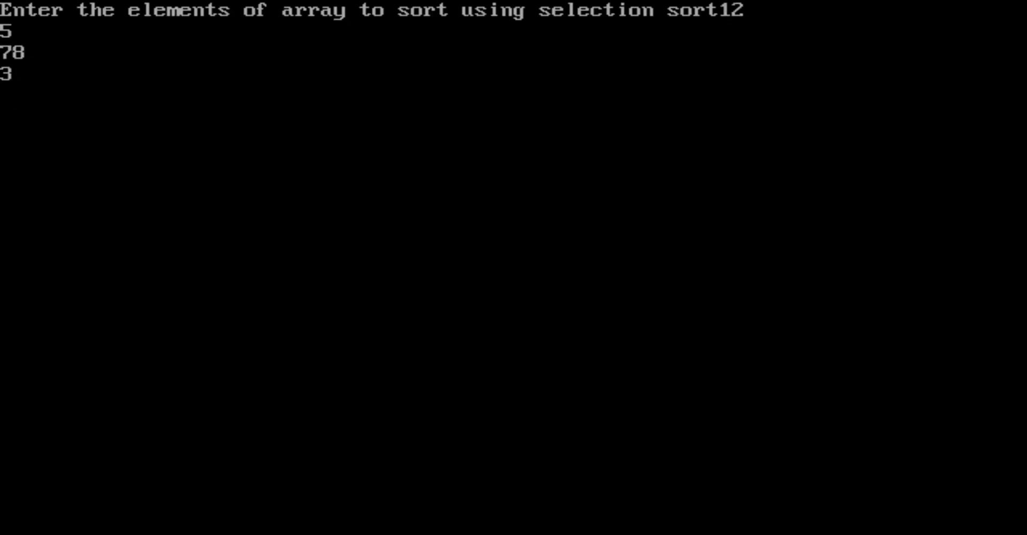
{"action": "type", "text": "1"}
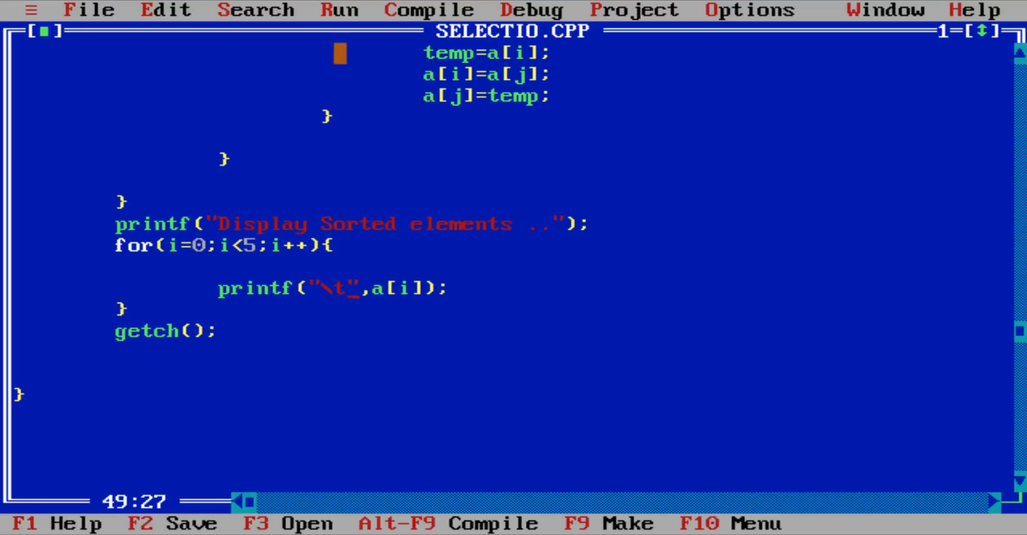
{"action": "type", "text": "%d"}
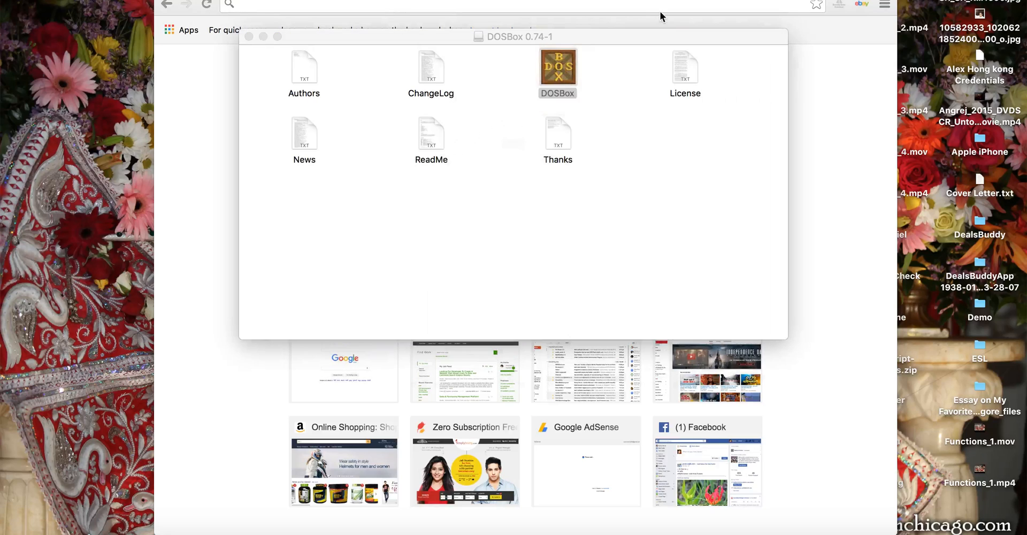
- Relaunch DOSBox and begin the mount c ~ / command at the Z:\> prompt
{"action": "double_click", "coordinate": [557, 68]}
{"action": "type", "text": "mount c"}
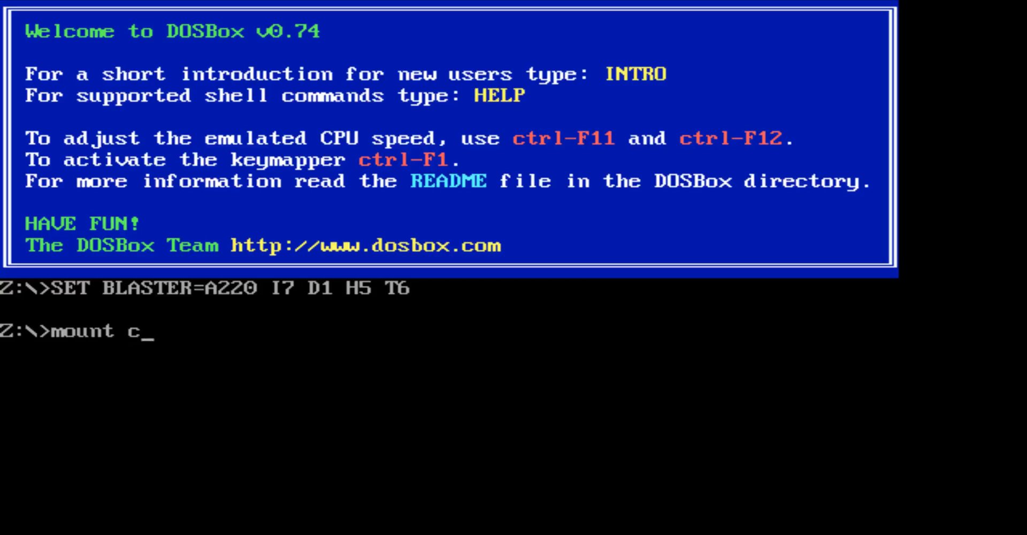
{"action": "type", "text": "~ /"}
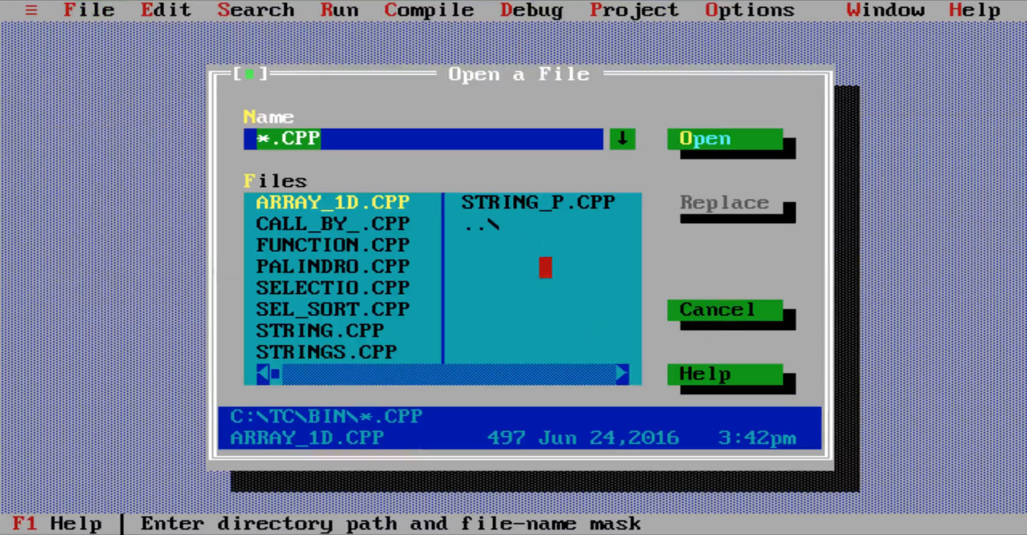
- Reopen SELECTIO.CPP from C:\TC\BIN and insert % into the display loop's printf string
{"action": "left_click", "coordinate": [332, 288]}
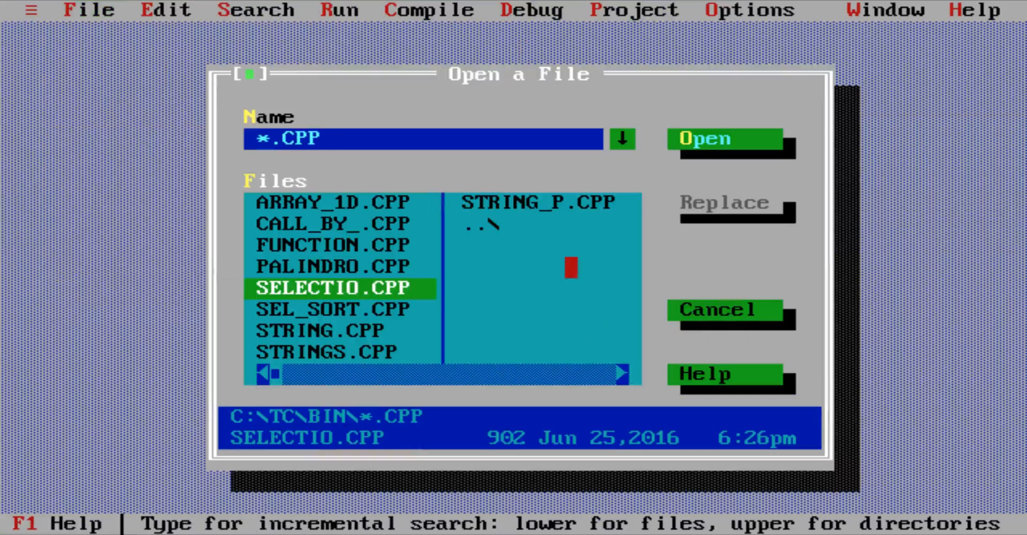
{"action": "left_click", "coordinate": [704, 139]}
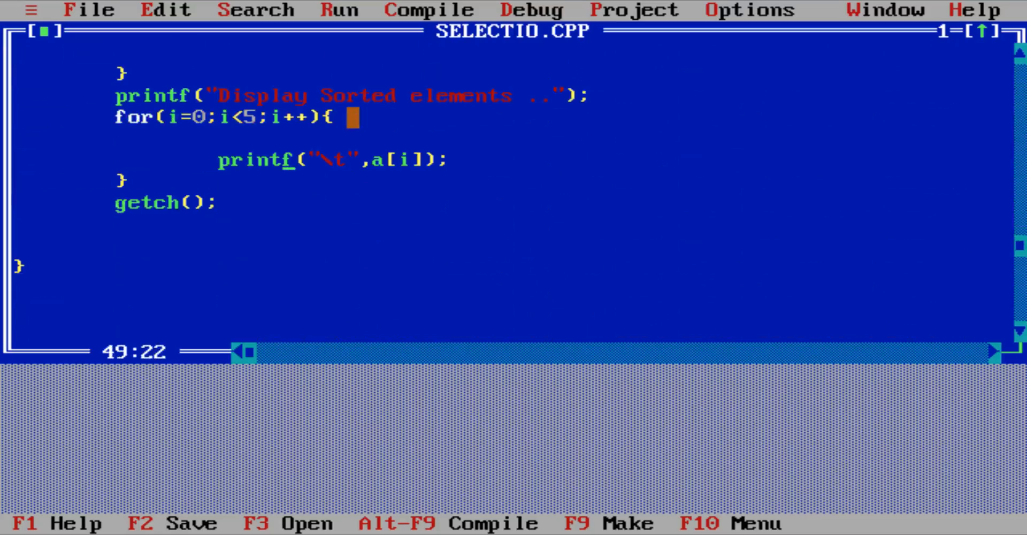
{"action": "type", "text": "%"}
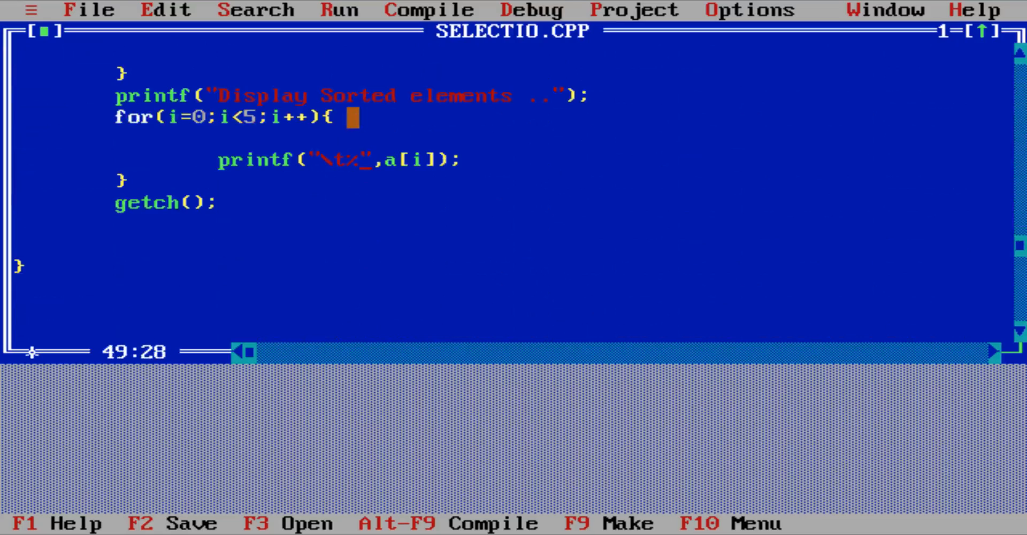
{"action": "left_click", "coordinate": [339, 9]}
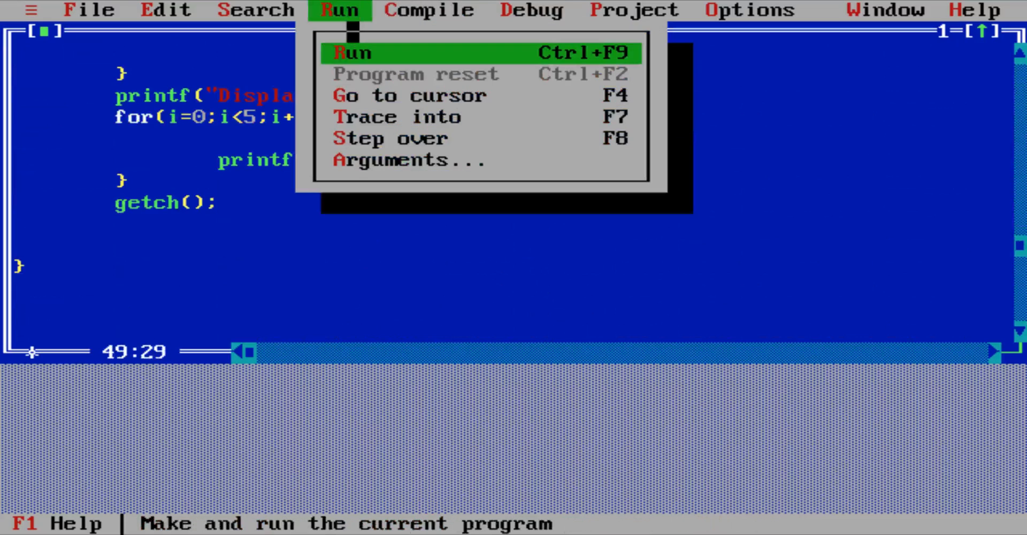
- Run the program and enter 12 and 5 at the selection sort prompt
{"action": "left_click", "coordinate": [352, 54]}
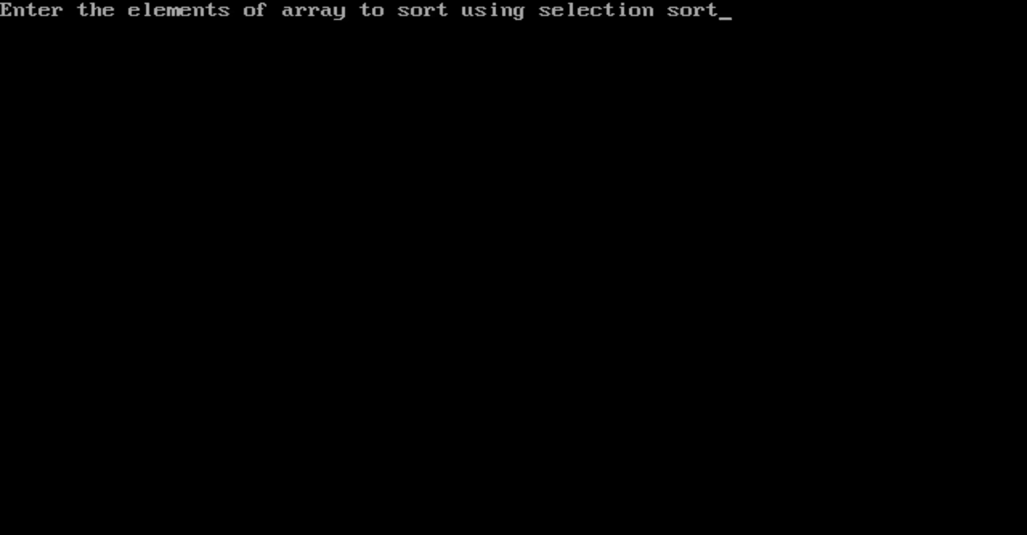
{"action": "type", "text": "12"}
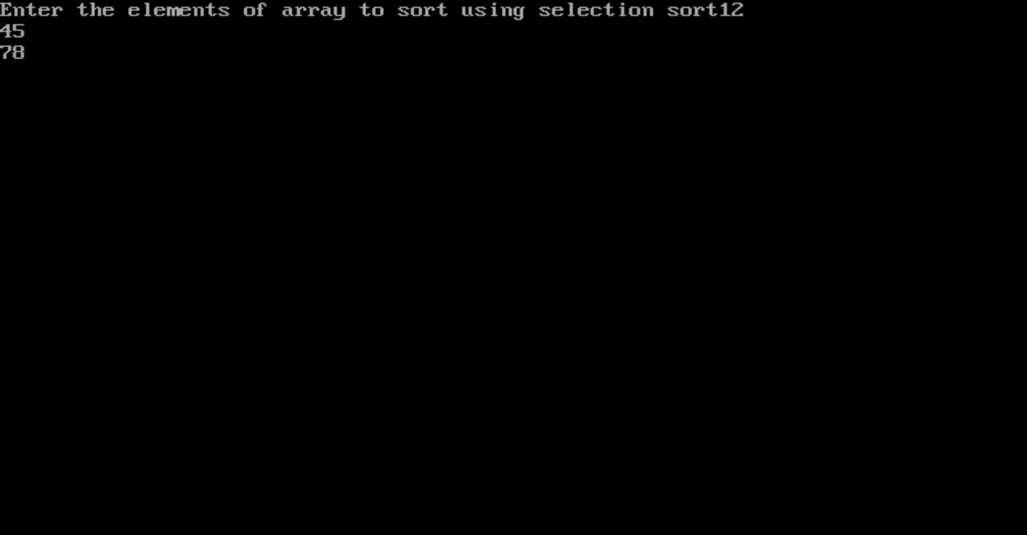
{"action": "type", "text": "5"}
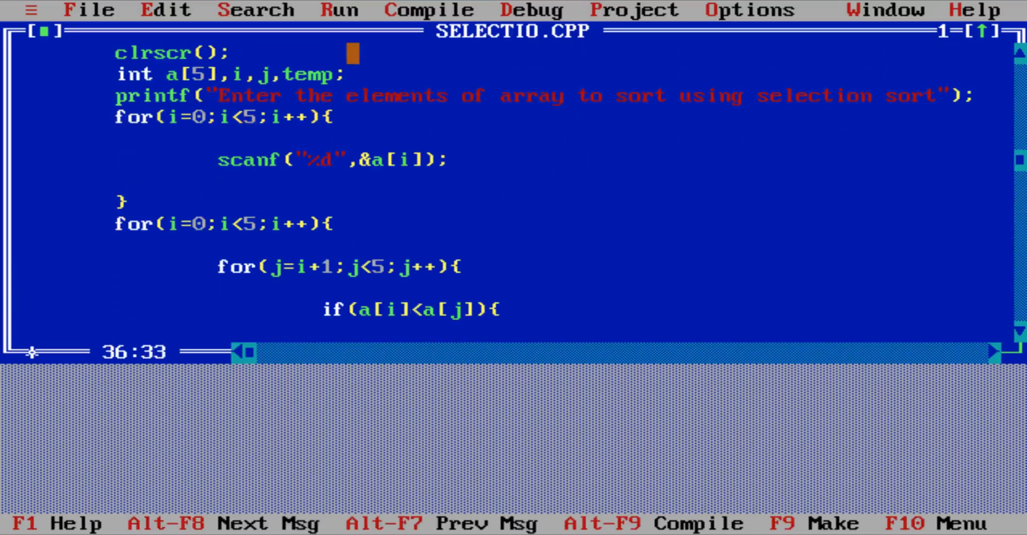
- Run the program again from the Run menu so it prompts for the array elements
{"action": "left_click", "coordinate": [339, 10]}
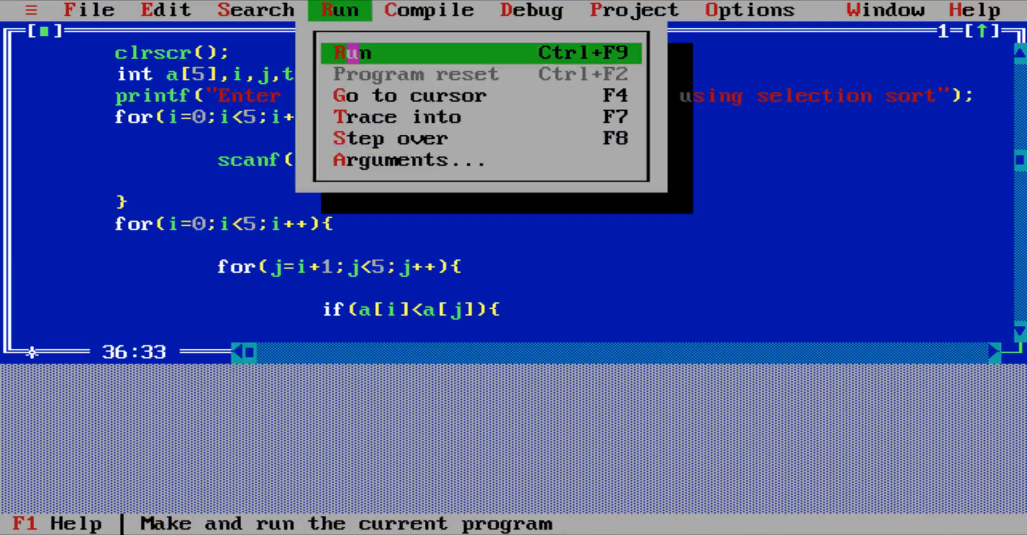
{"action": "left_click", "coordinate": [352, 53]}
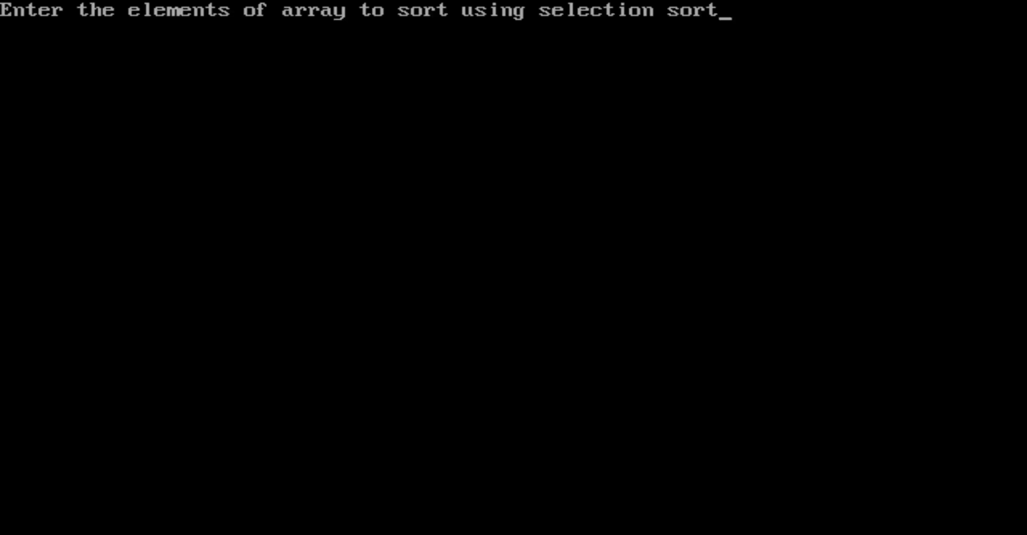